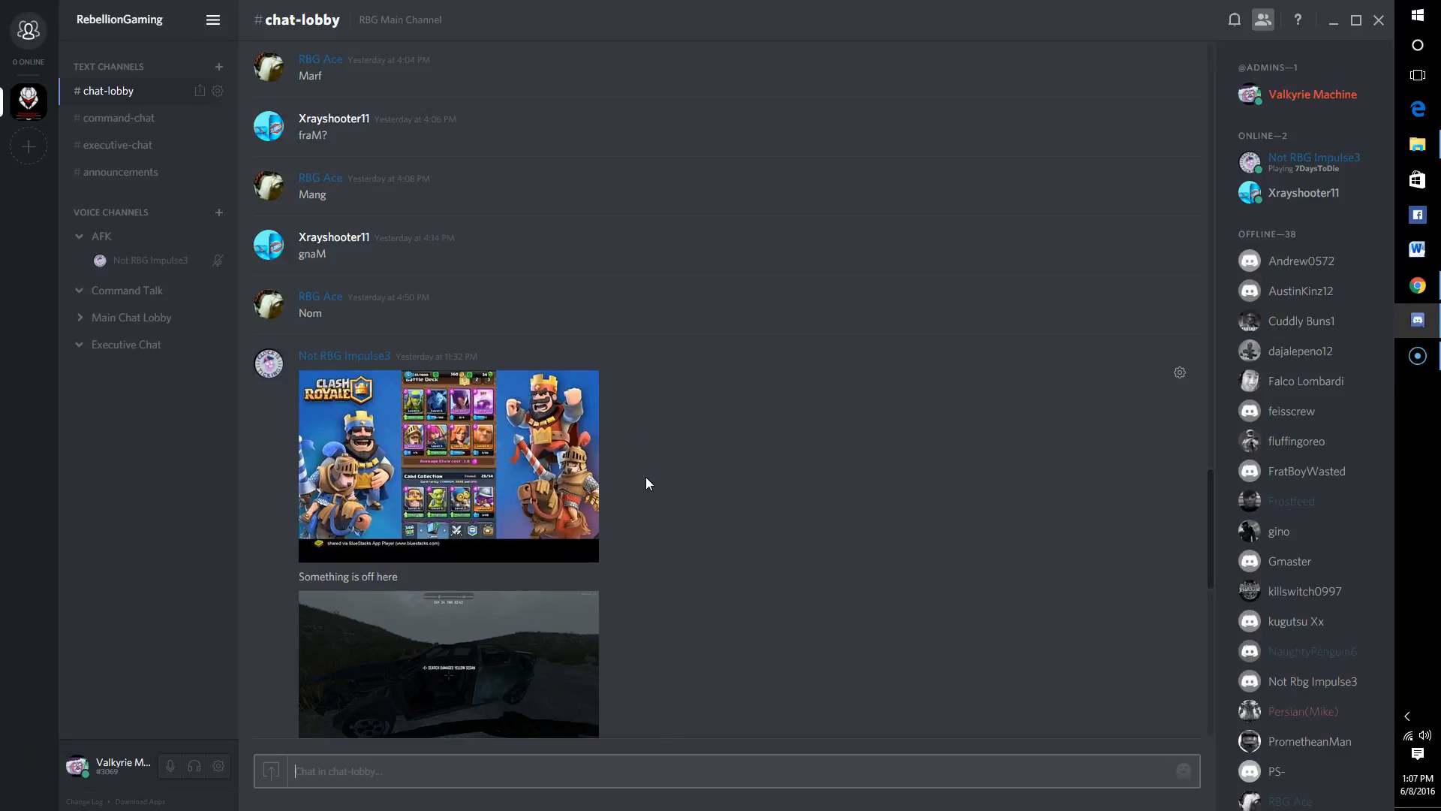
{"action": "mouse_move", "coordinate": [1276, 60]}
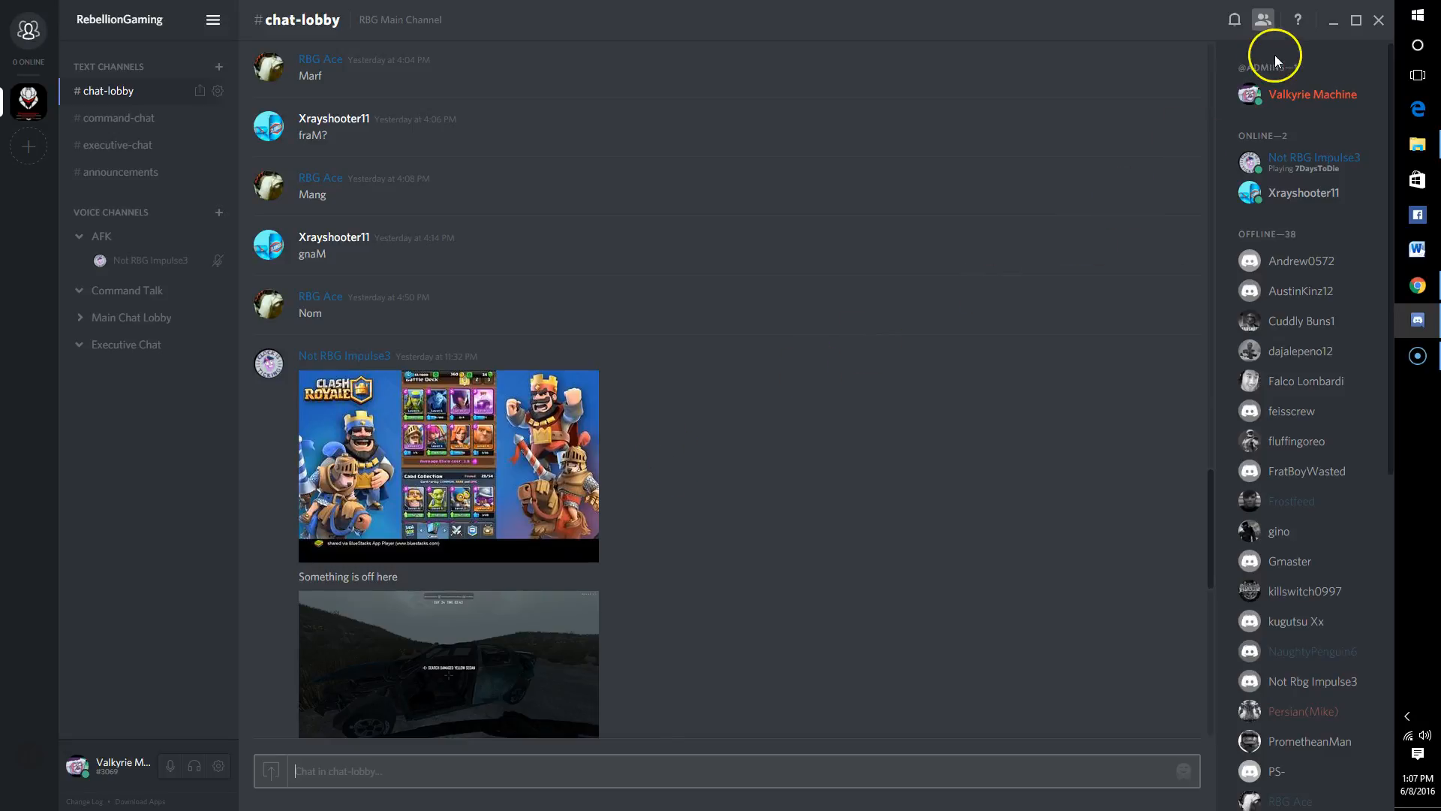
{"action": "mouse_move", "coordinate": [873, 267]}
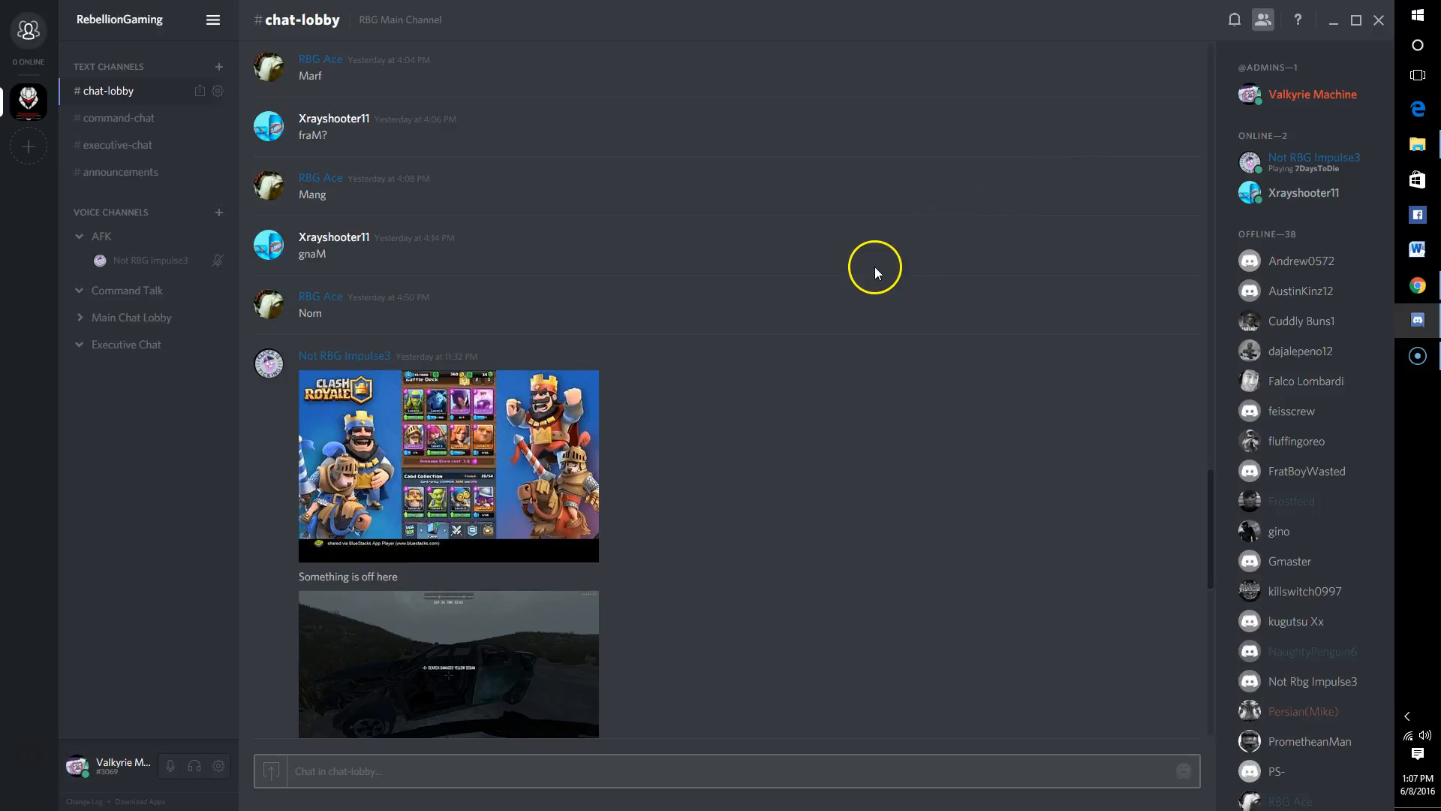
{"action": "mouse_move", "coordinate": [854, 280]}
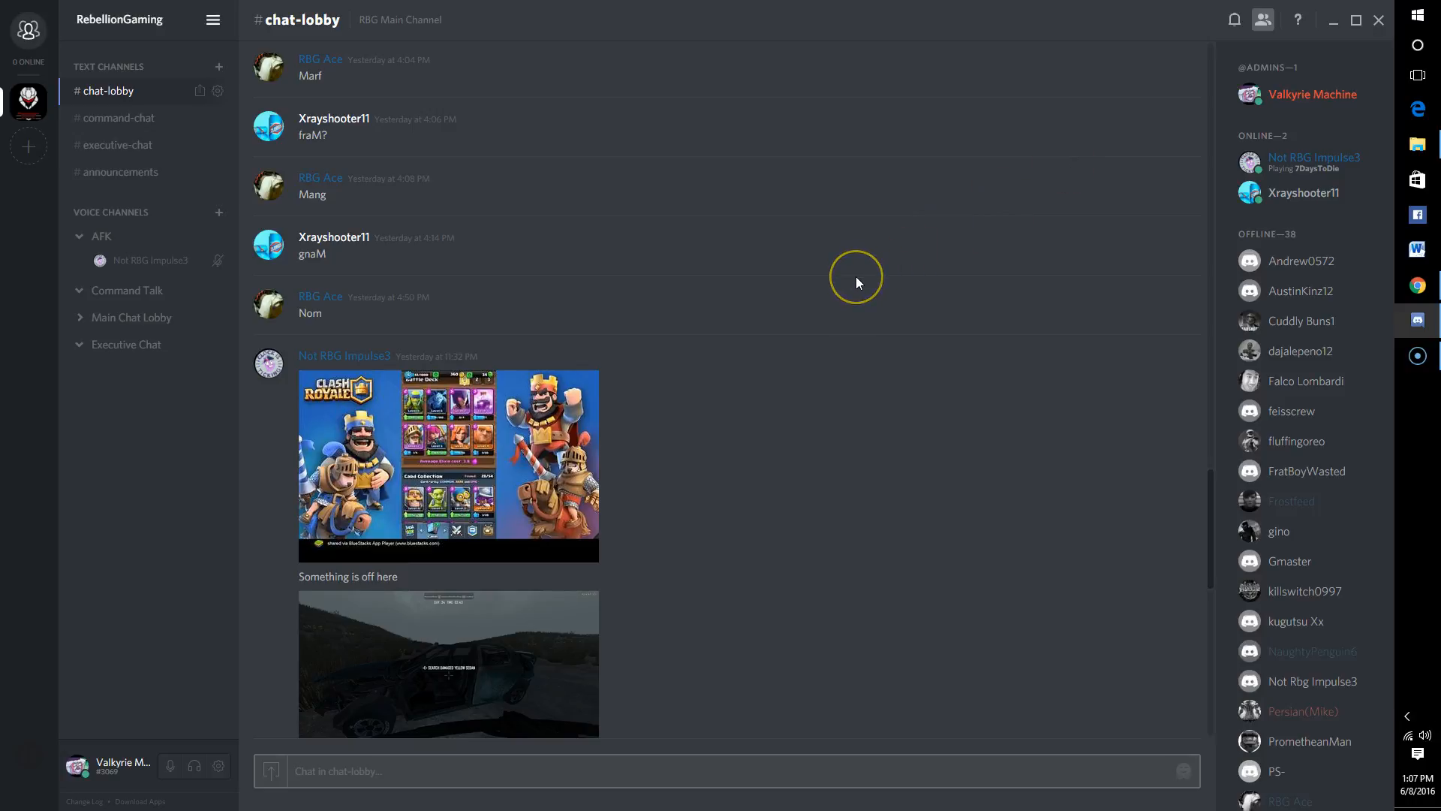
{"action": "mouse_move", "coordinate": [820, 297]}
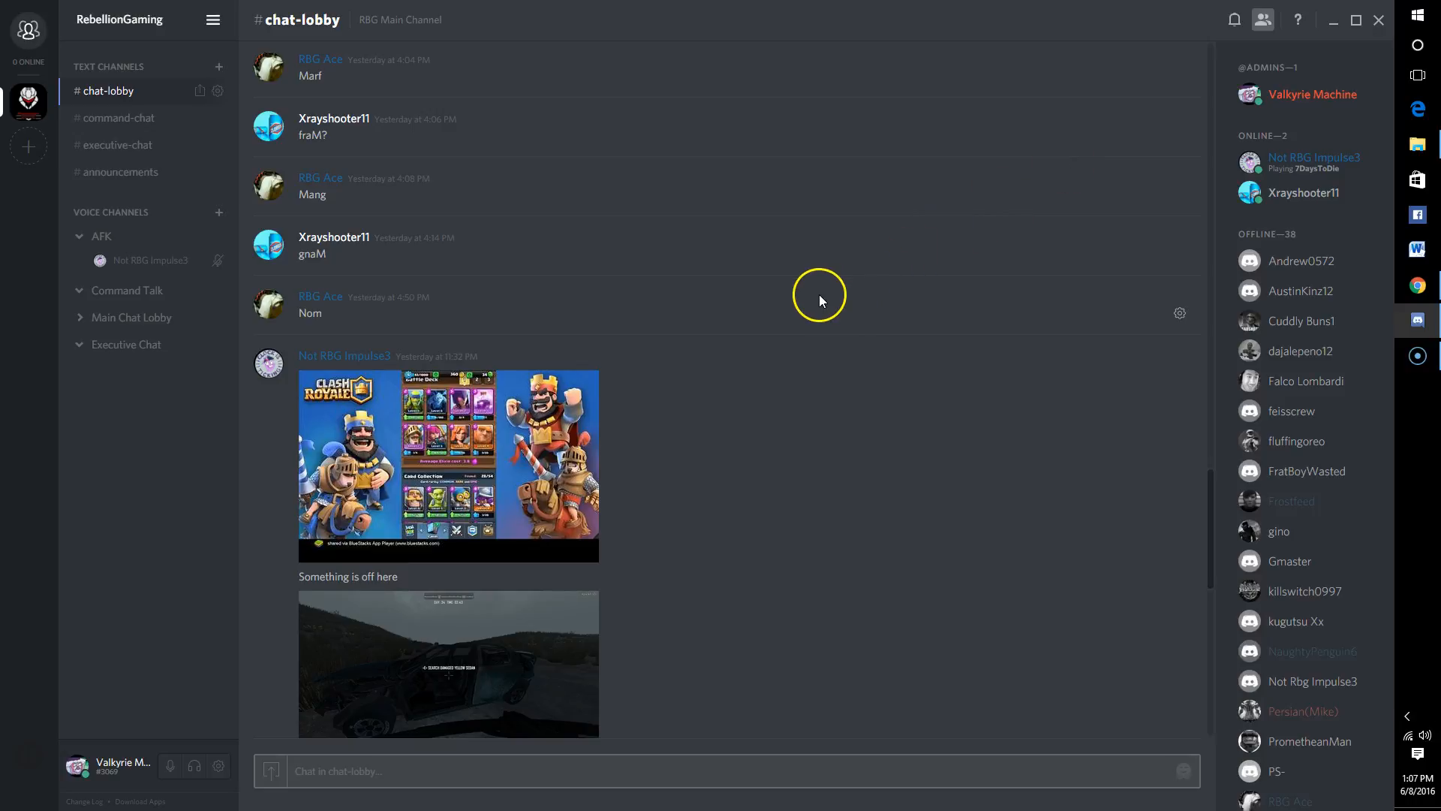
{"action": "mouse_move", "coordinate": [797, 318]}
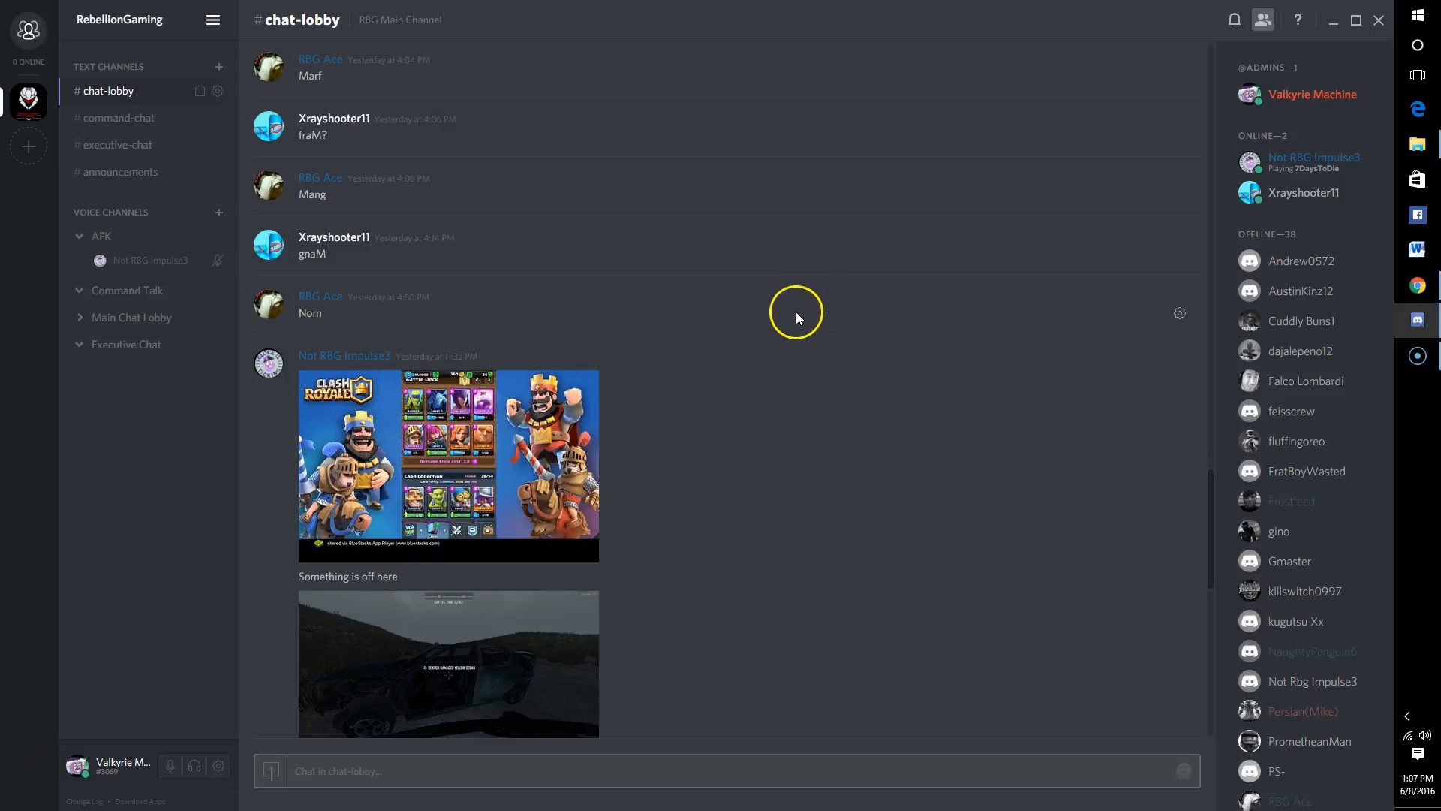
{"action": "mouse_move", "coordinate": [623, 305]}
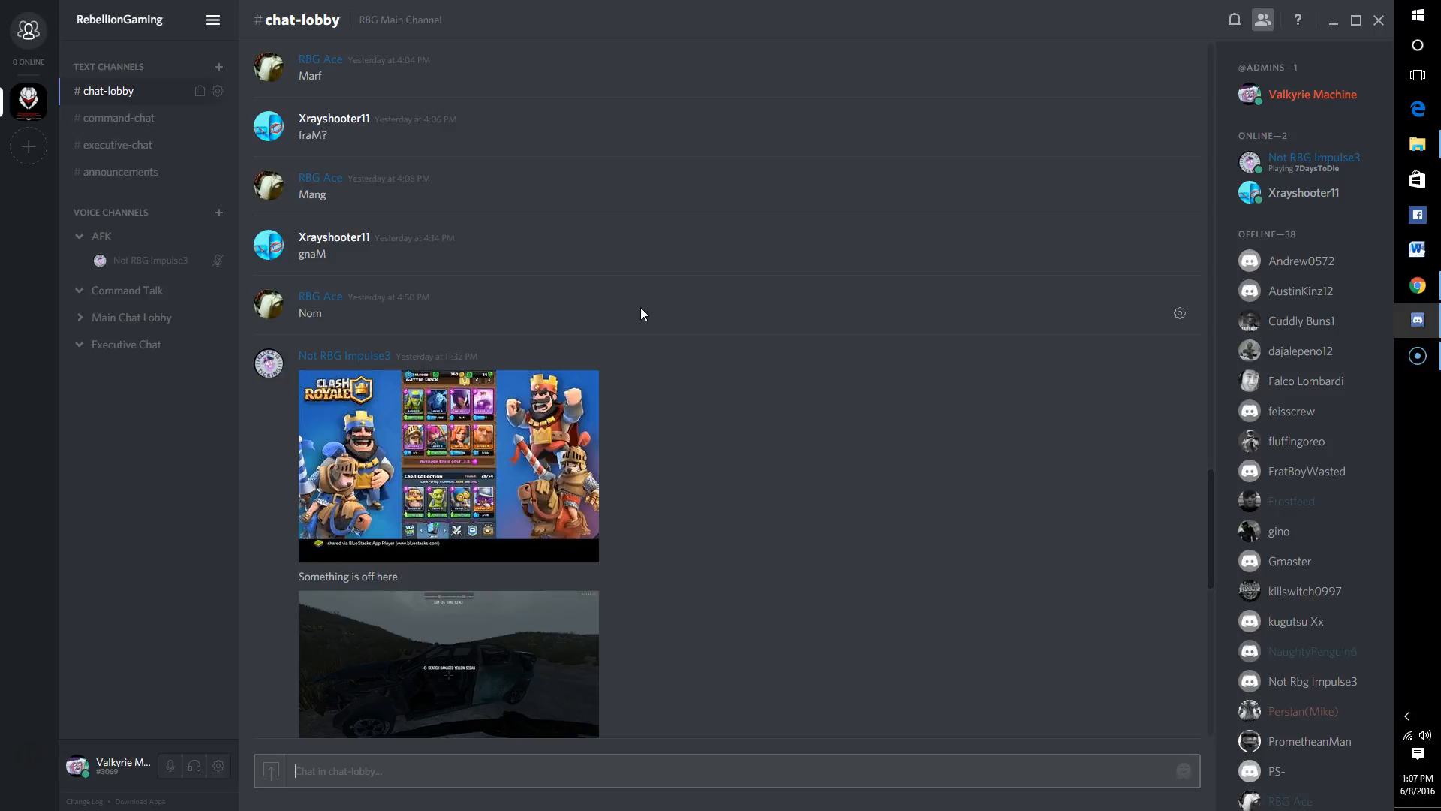
{"action": "mouse_move", "coordinate": [671, 403]}
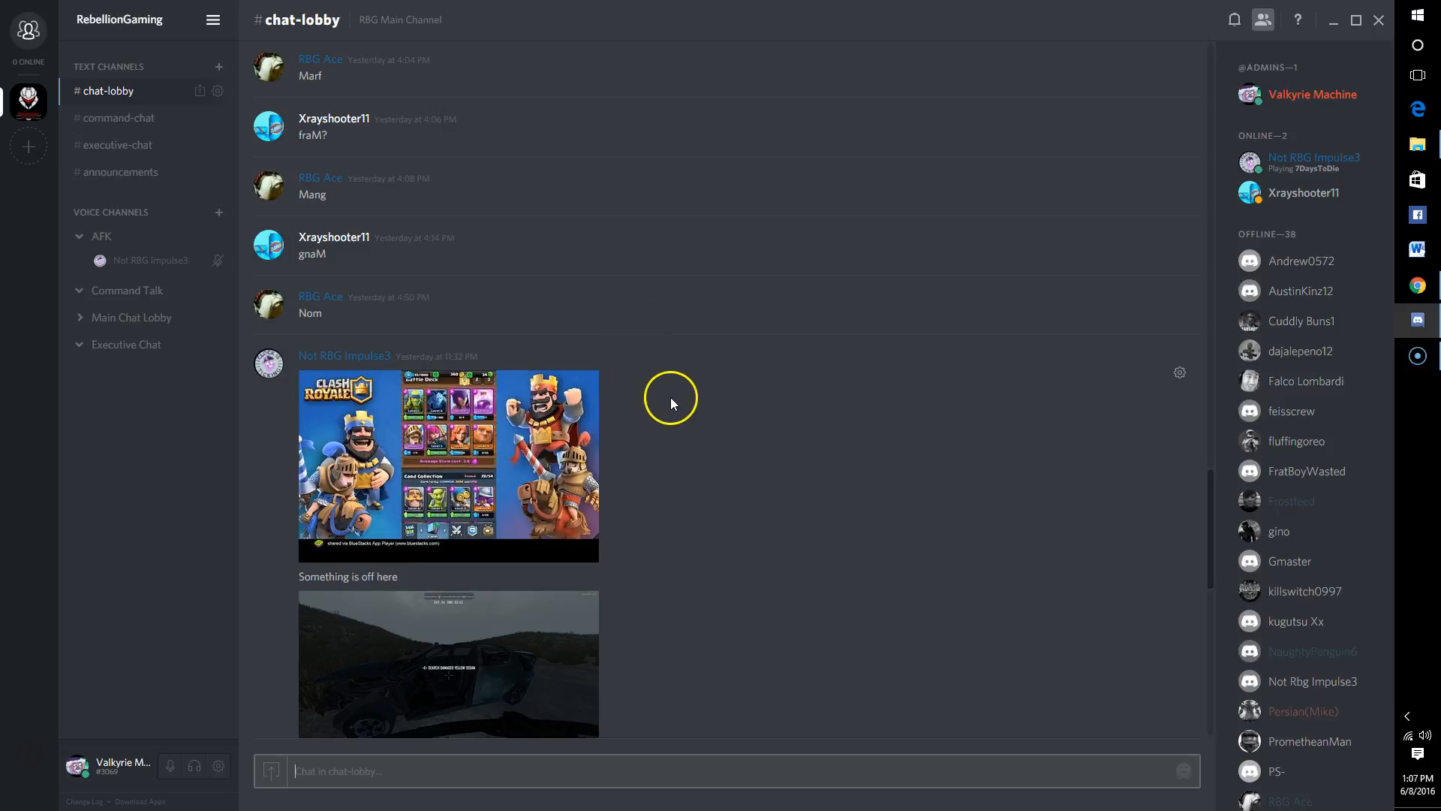
Return from the direct-message conversation to the RebellionGaming server's #chat-lobby channel
{"action": "scroll", "scroll_direction": "down", "scroll_amount": 3}
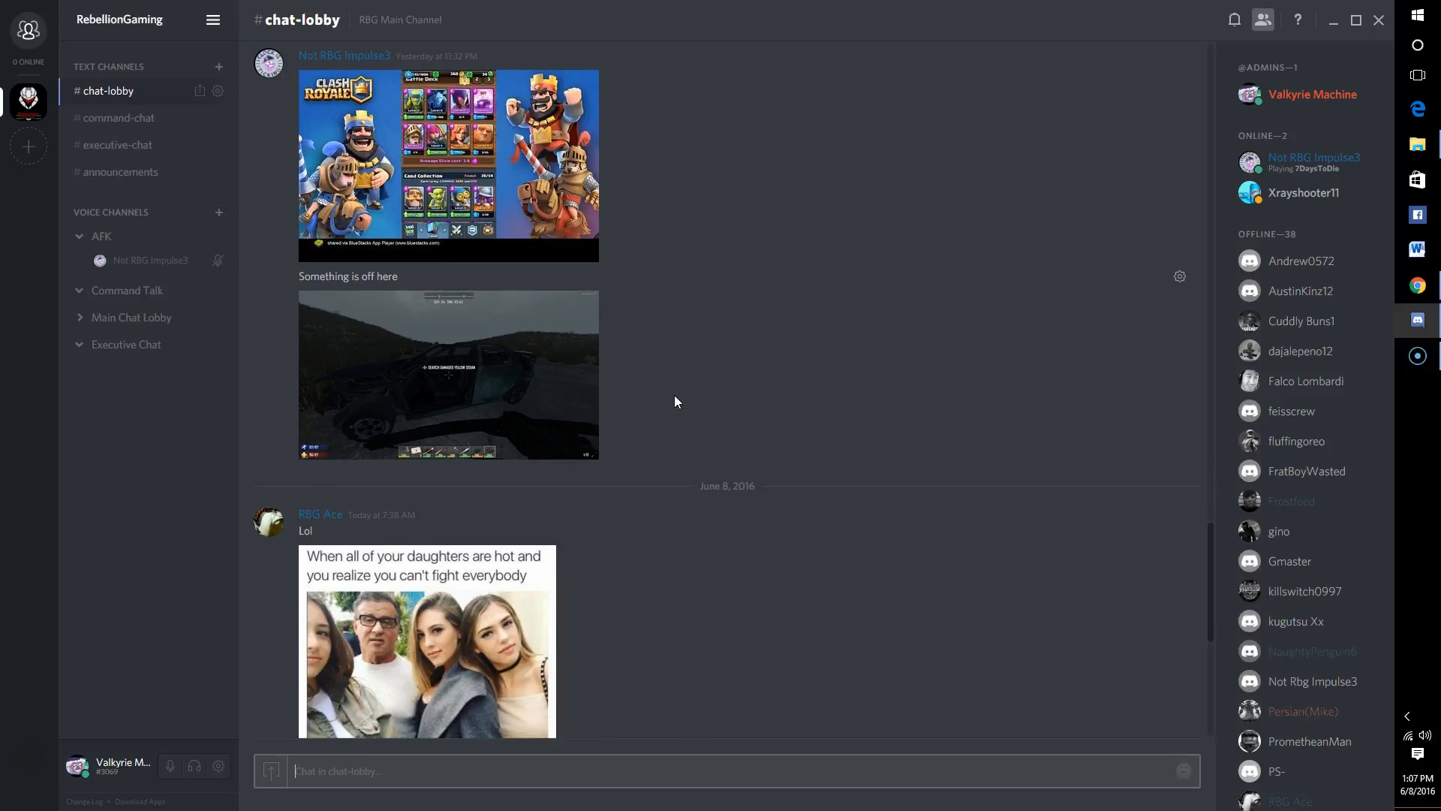
{"action": "scroll", "scroll_direction": "down", "scroll_amount": 3}
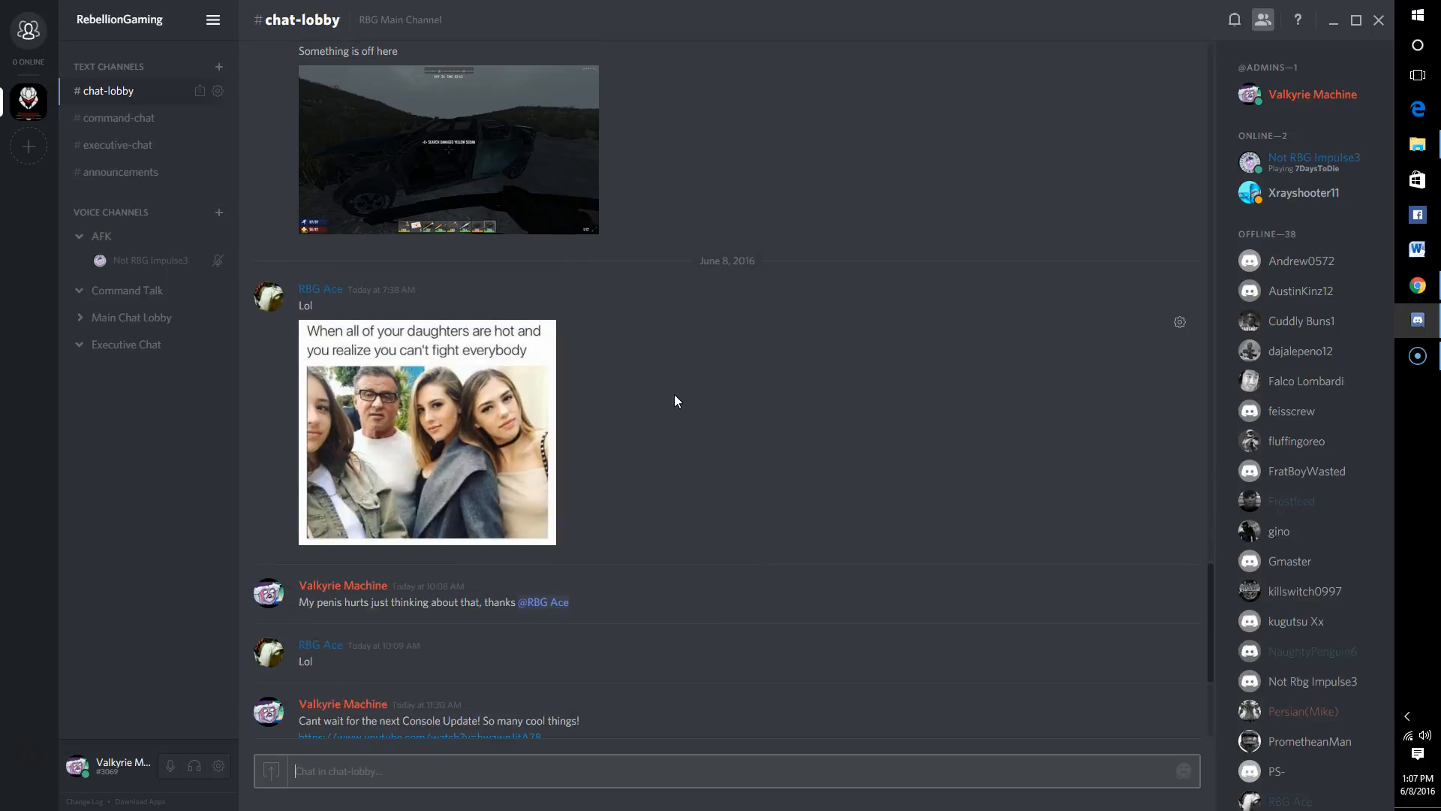
{"action": "scroll", "scroll_direction": "up", "scroll_amount": 3}
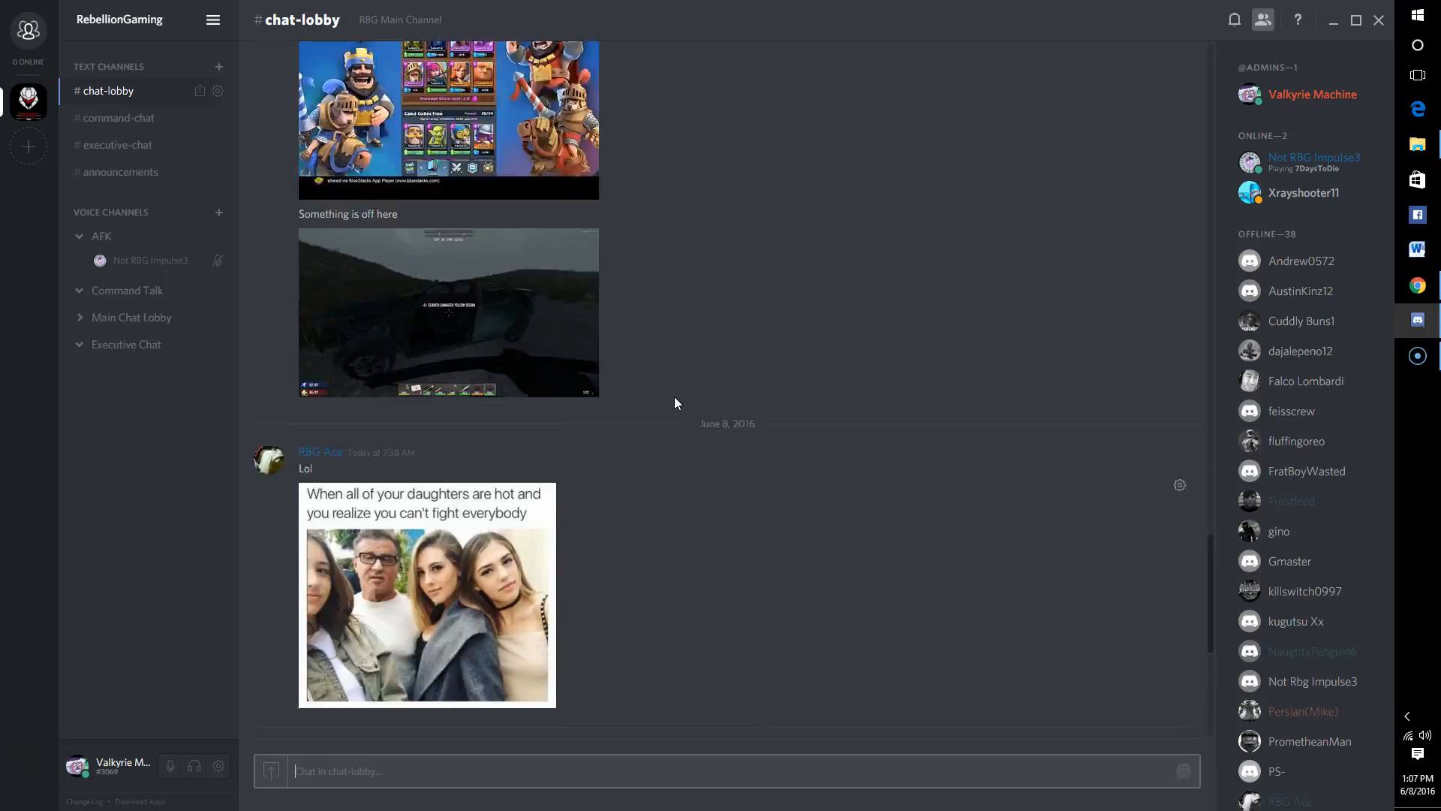
{"action": "scroll", "scroll_direction": "up", "scroll_amount": 3}
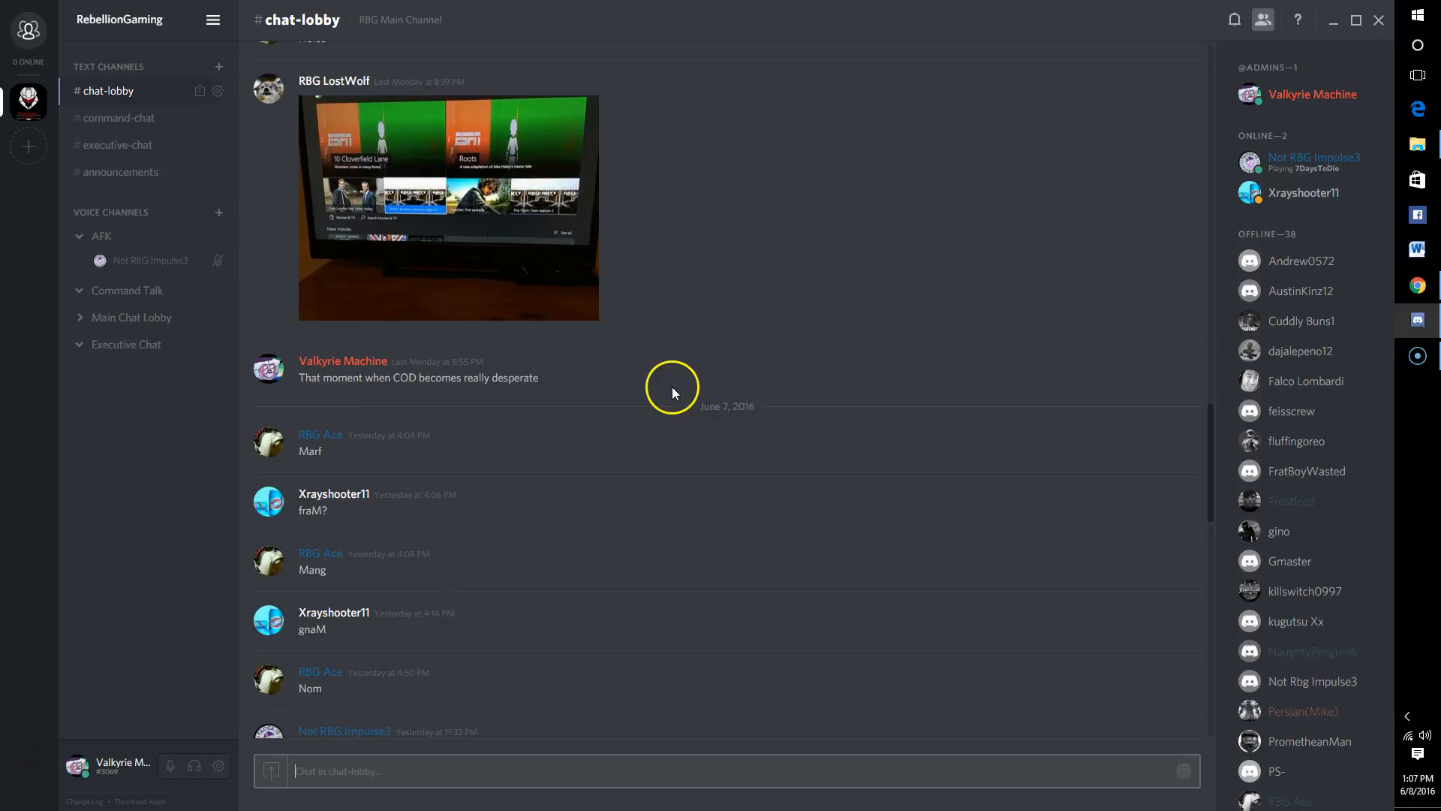
{"action": "mouse_move", "coordinate": [676, 338]}
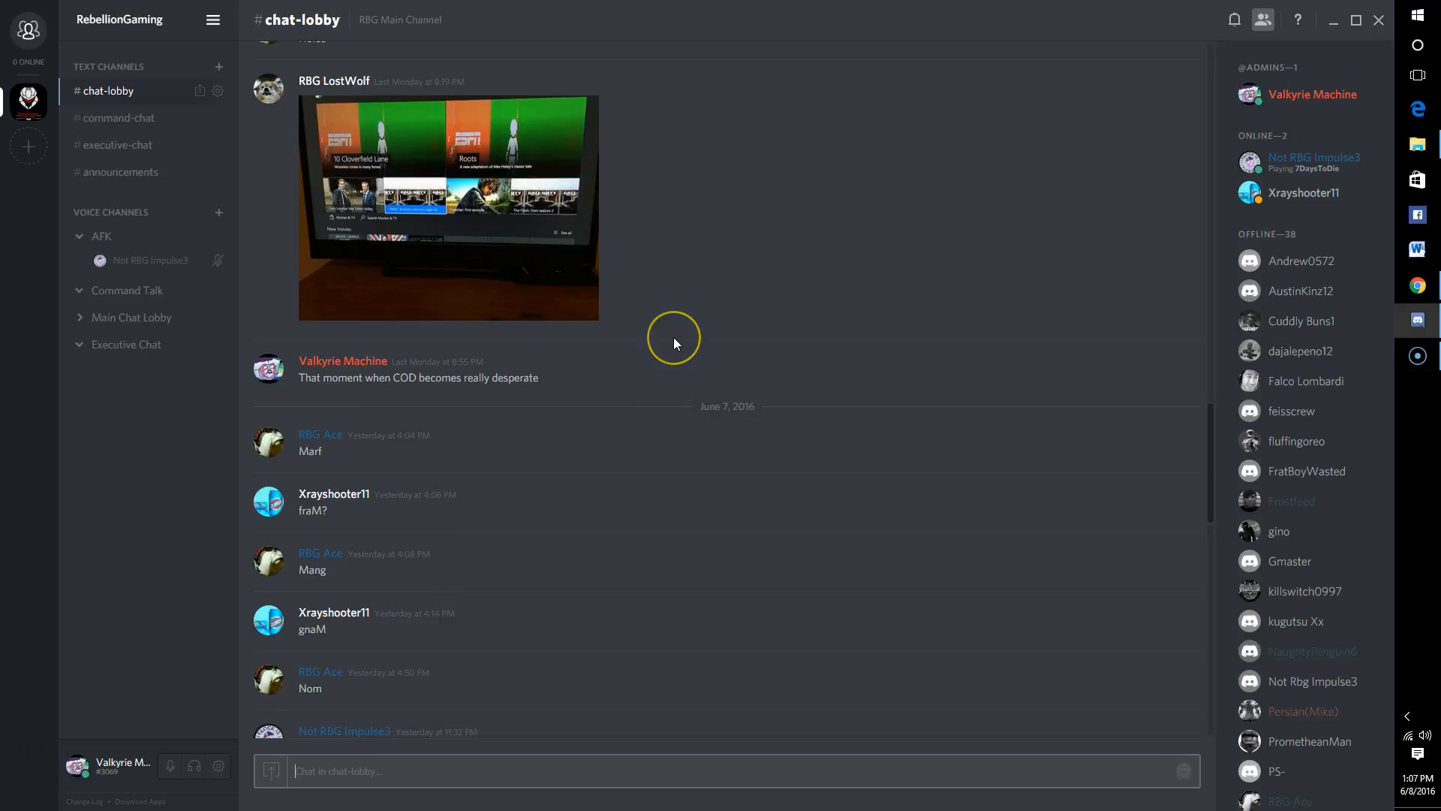
{"action": "mouse_move", "coordinate": [674, 338]}
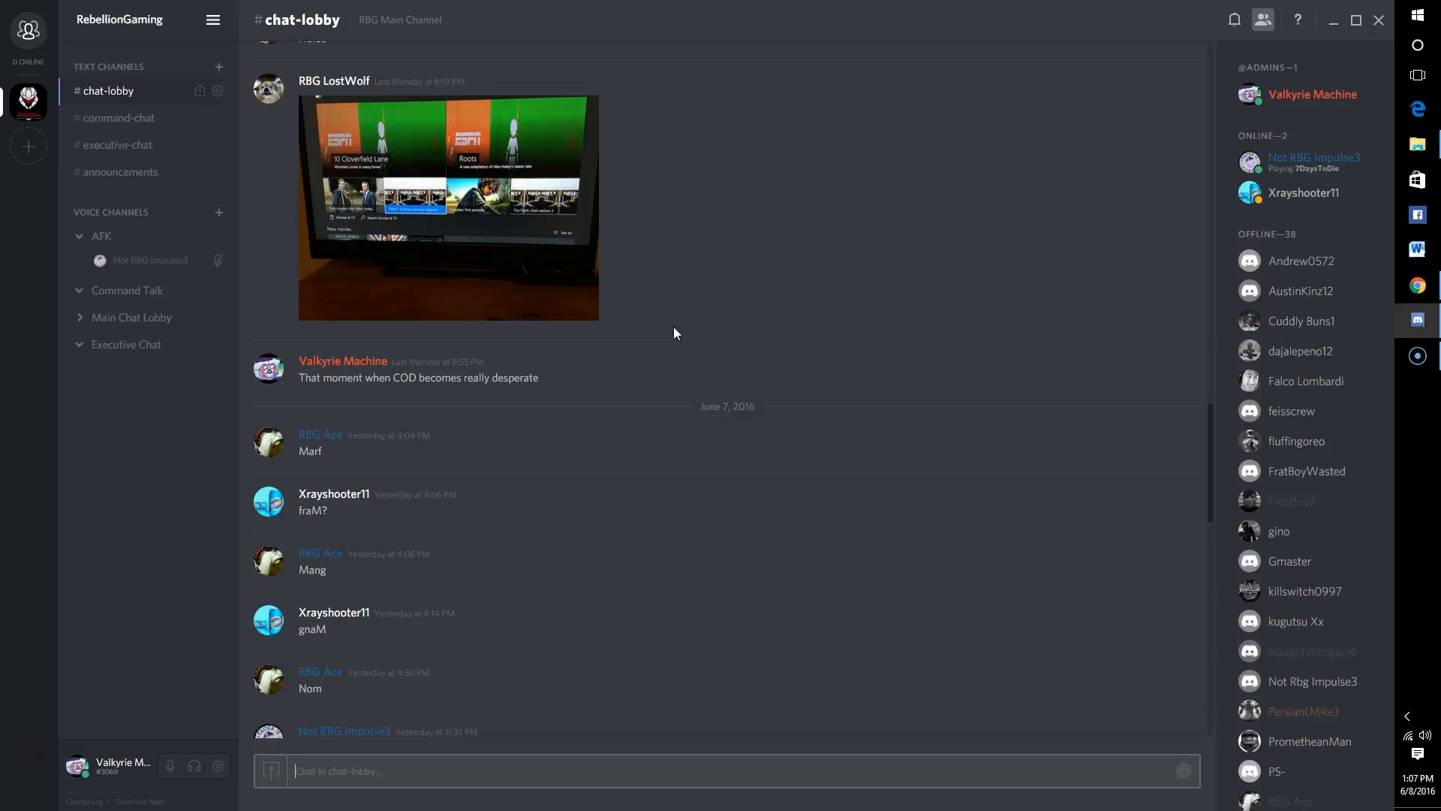
{"action": "mouse_move", "coordinate": [668, 333]}
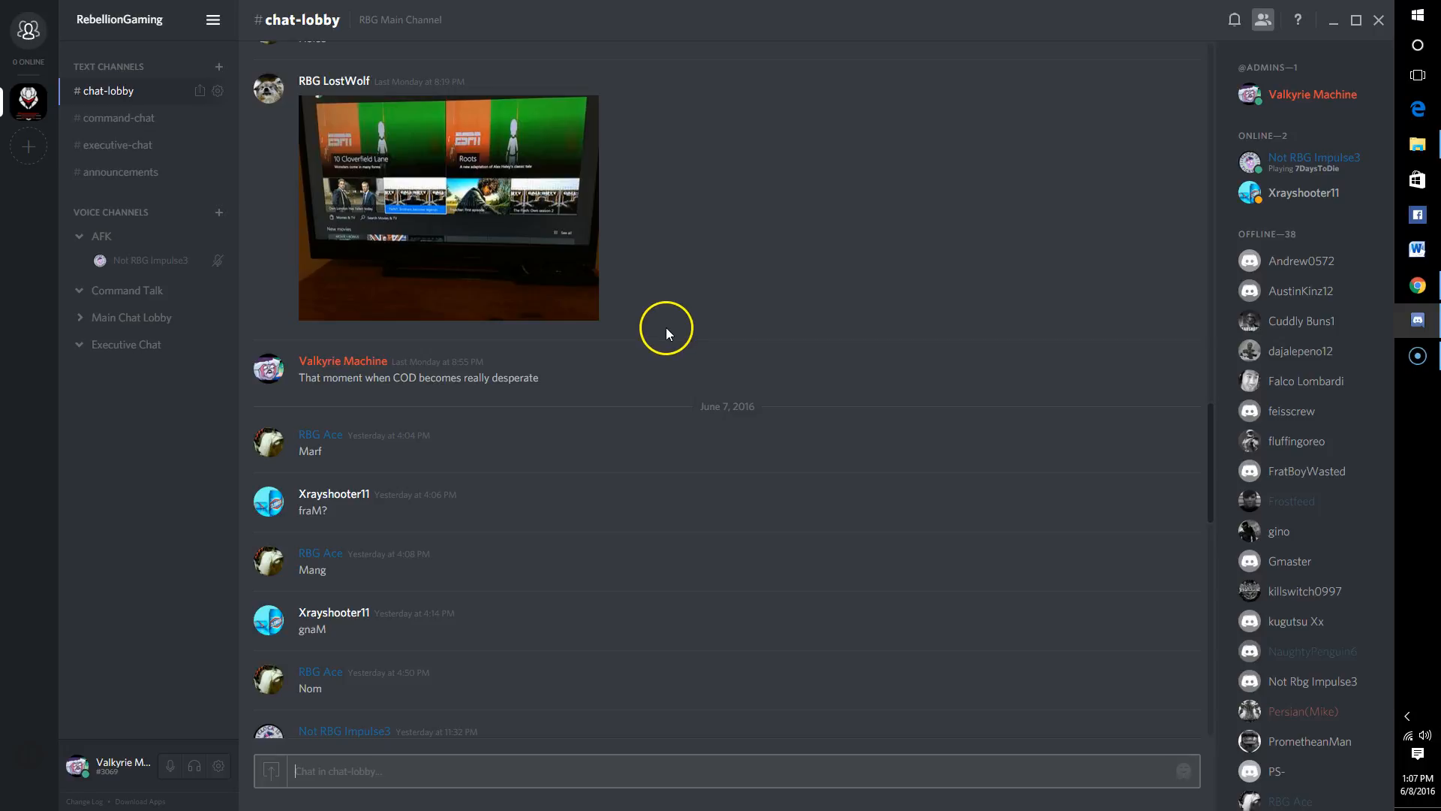
{"action": "mouse_move", "coordinate": [1305, 192]}
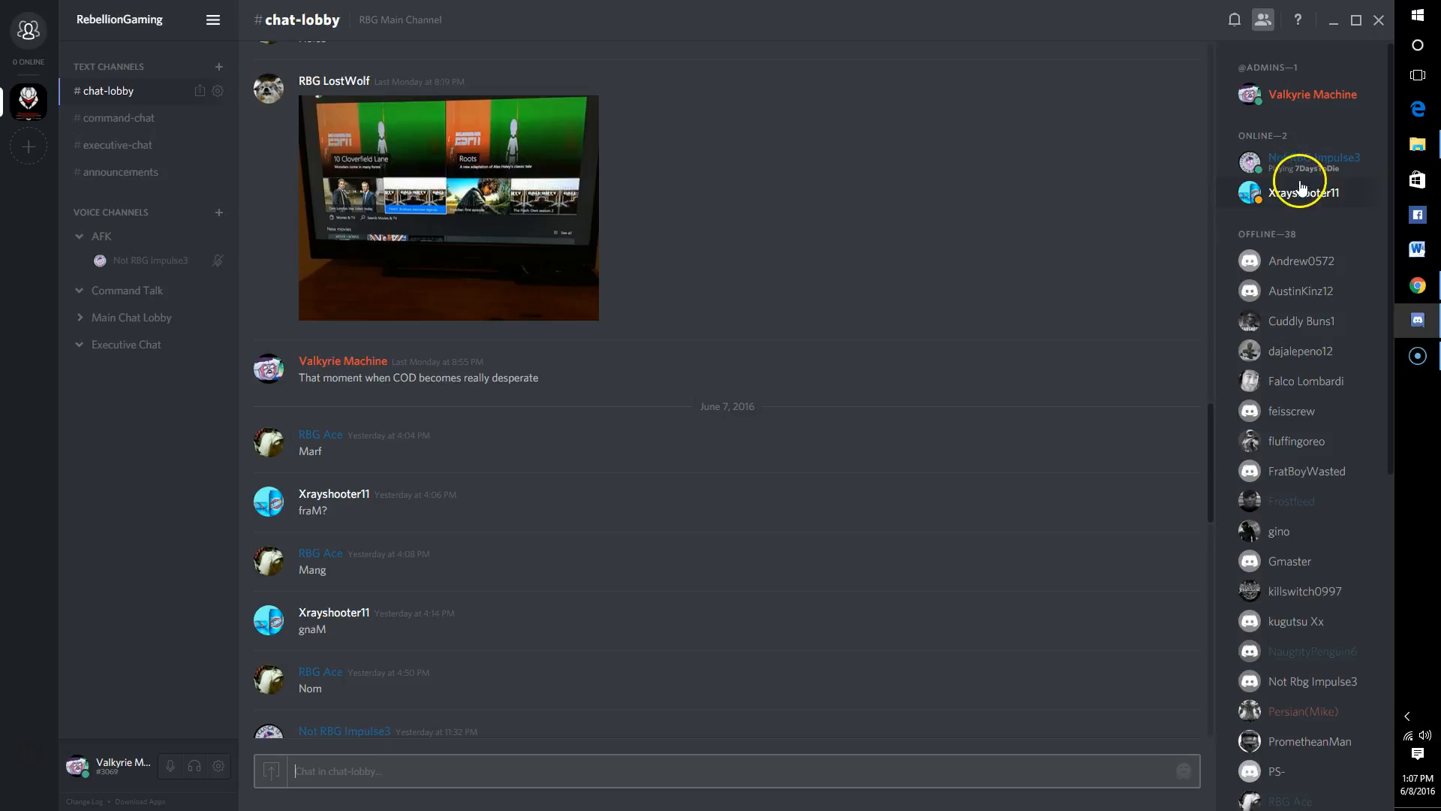
{"action": "mouse_move", "coordinate": [1312, 163]}
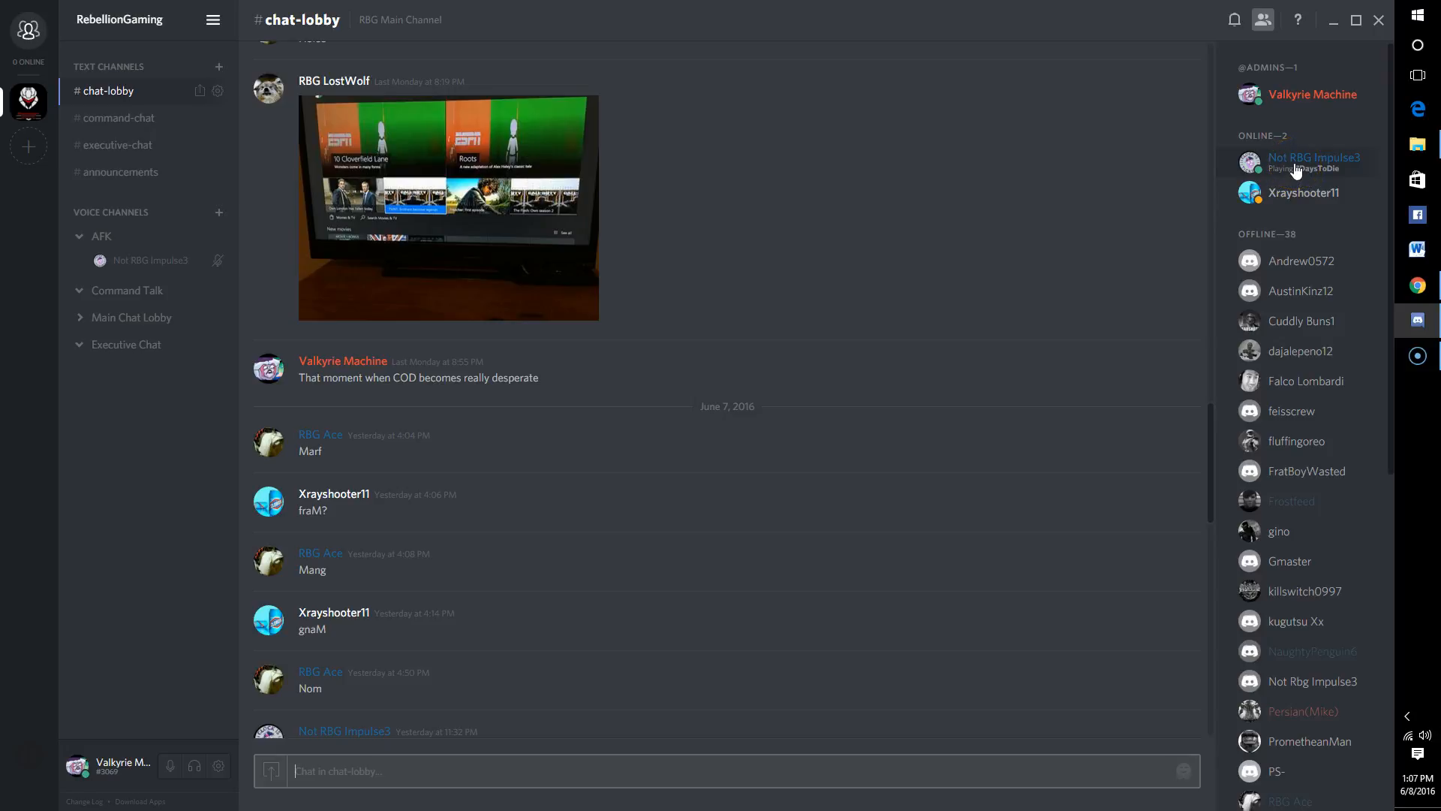
{"action": "mouse_move", "coordinate": [53, 234]}
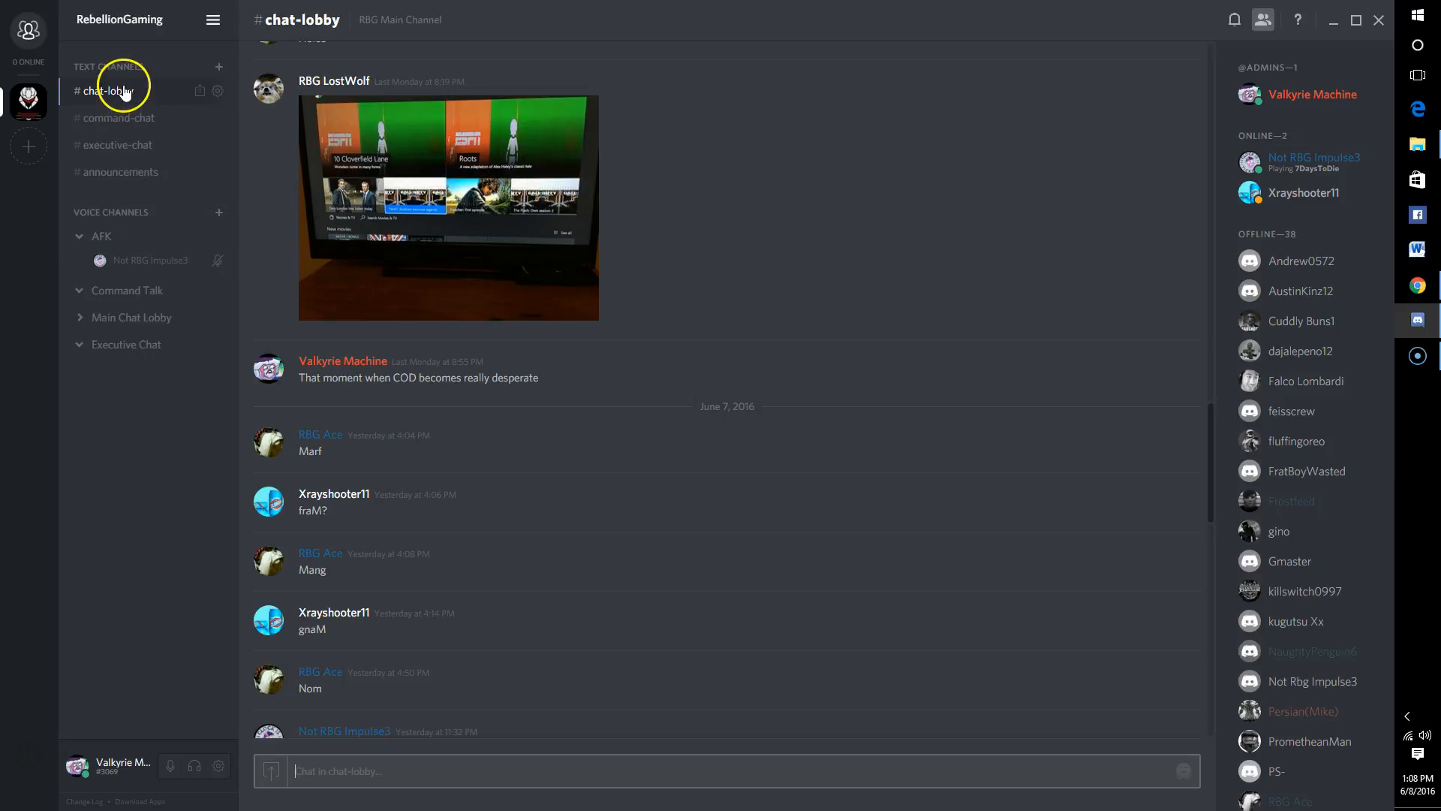
{"action": "mouse_move", "coordinate": [170, 66]}
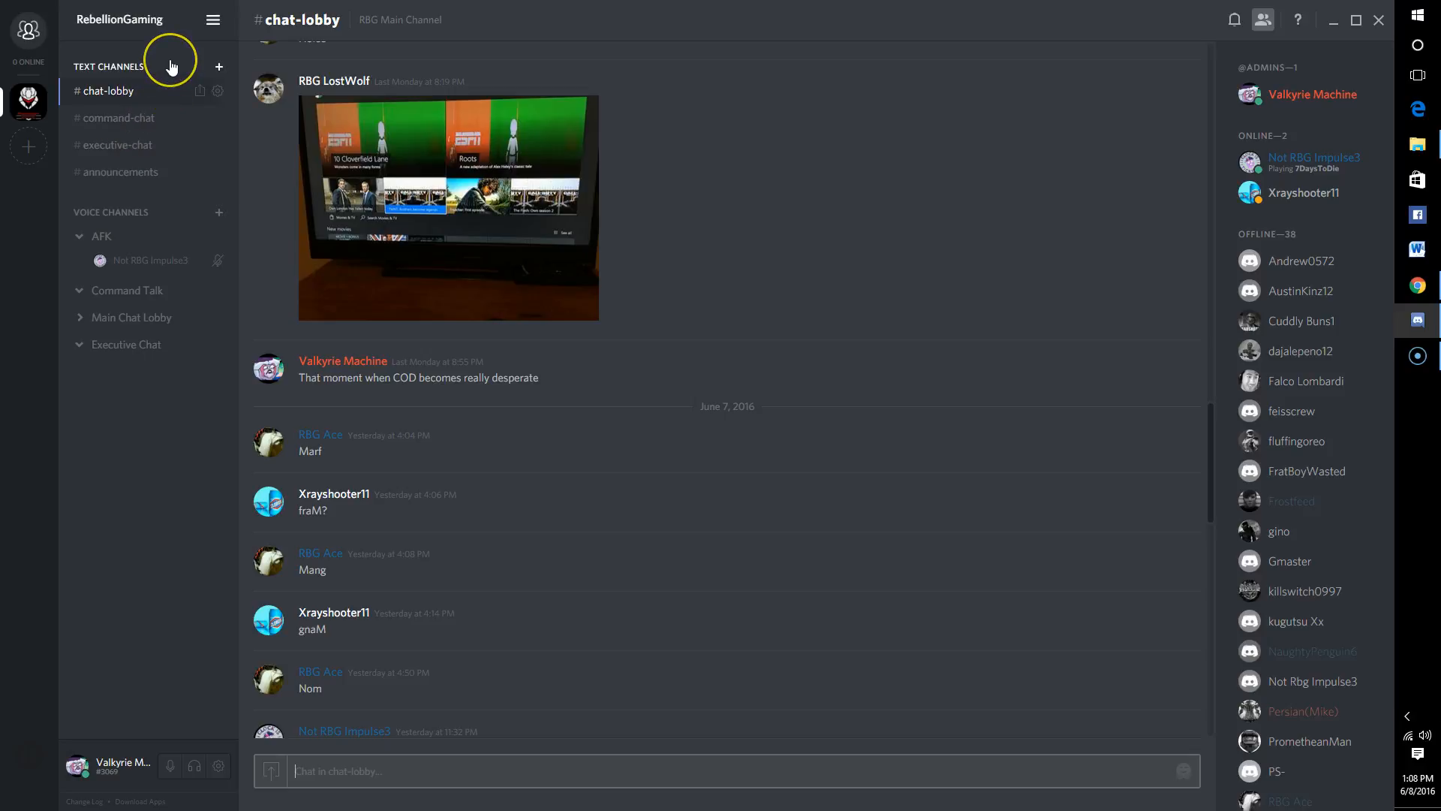
{"action": "mouse_move", "coordinate": [161, 93]}
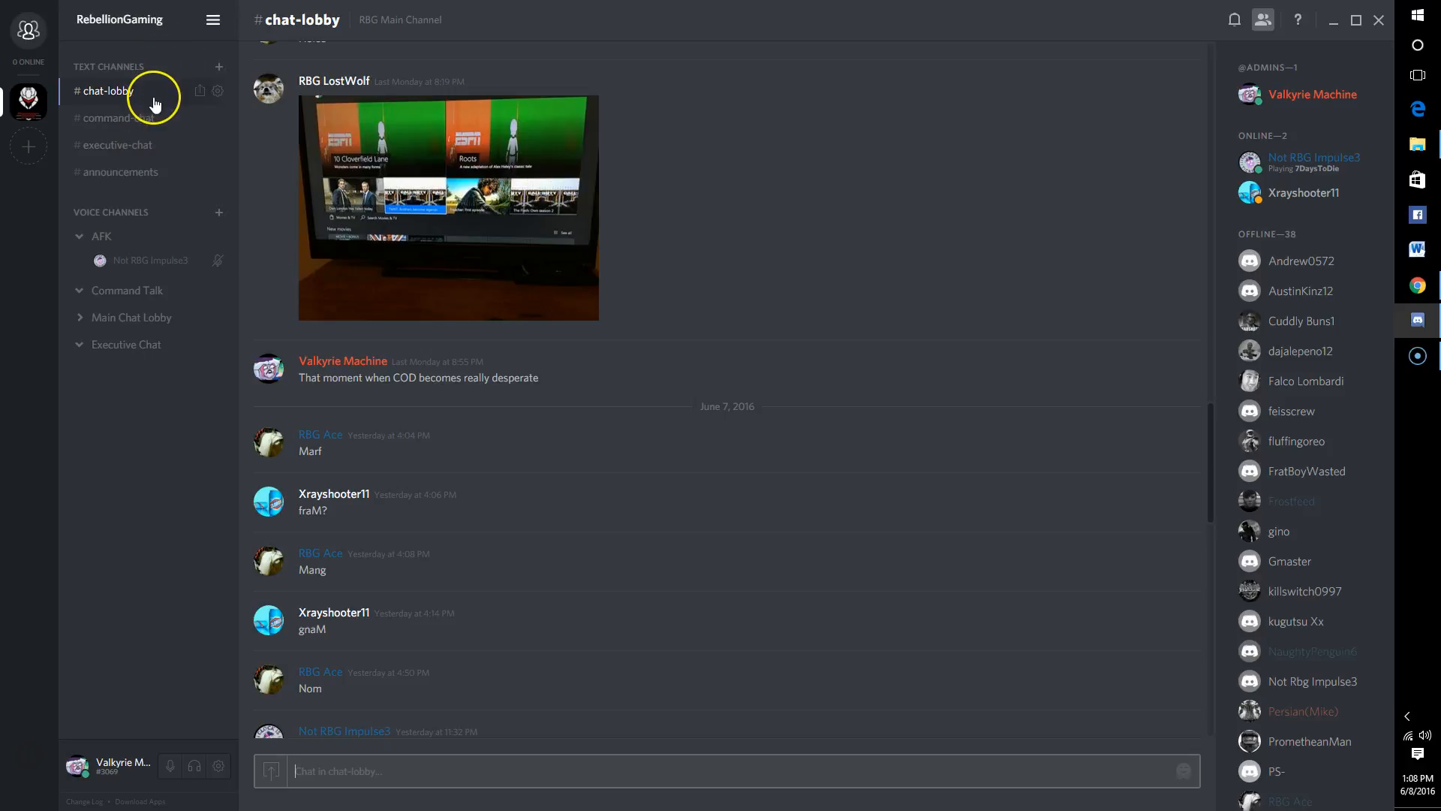
{"action": "mouse_move", "coordinate": [153, 109]}
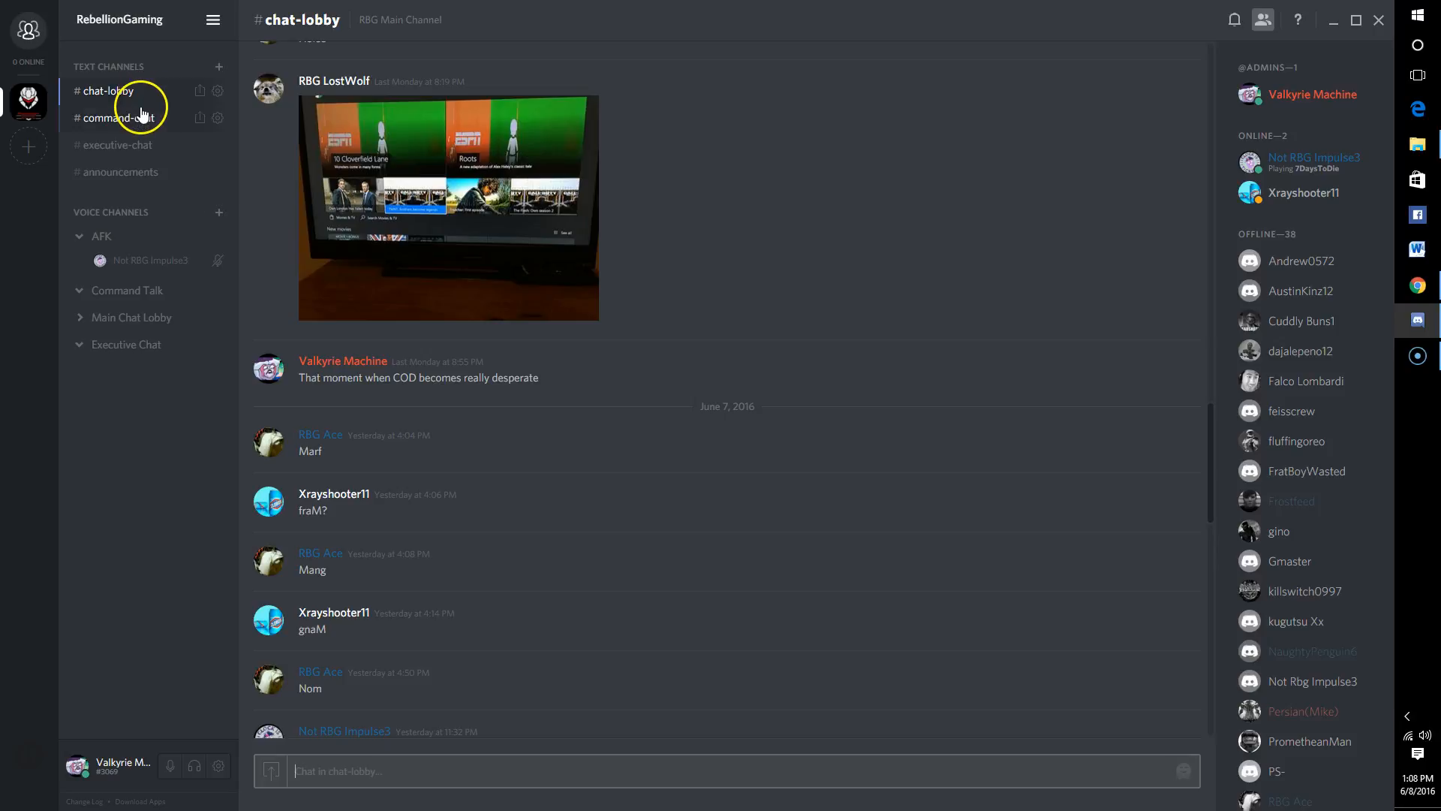
{"action": "mouse_move", "coordinate": [133, 122]}
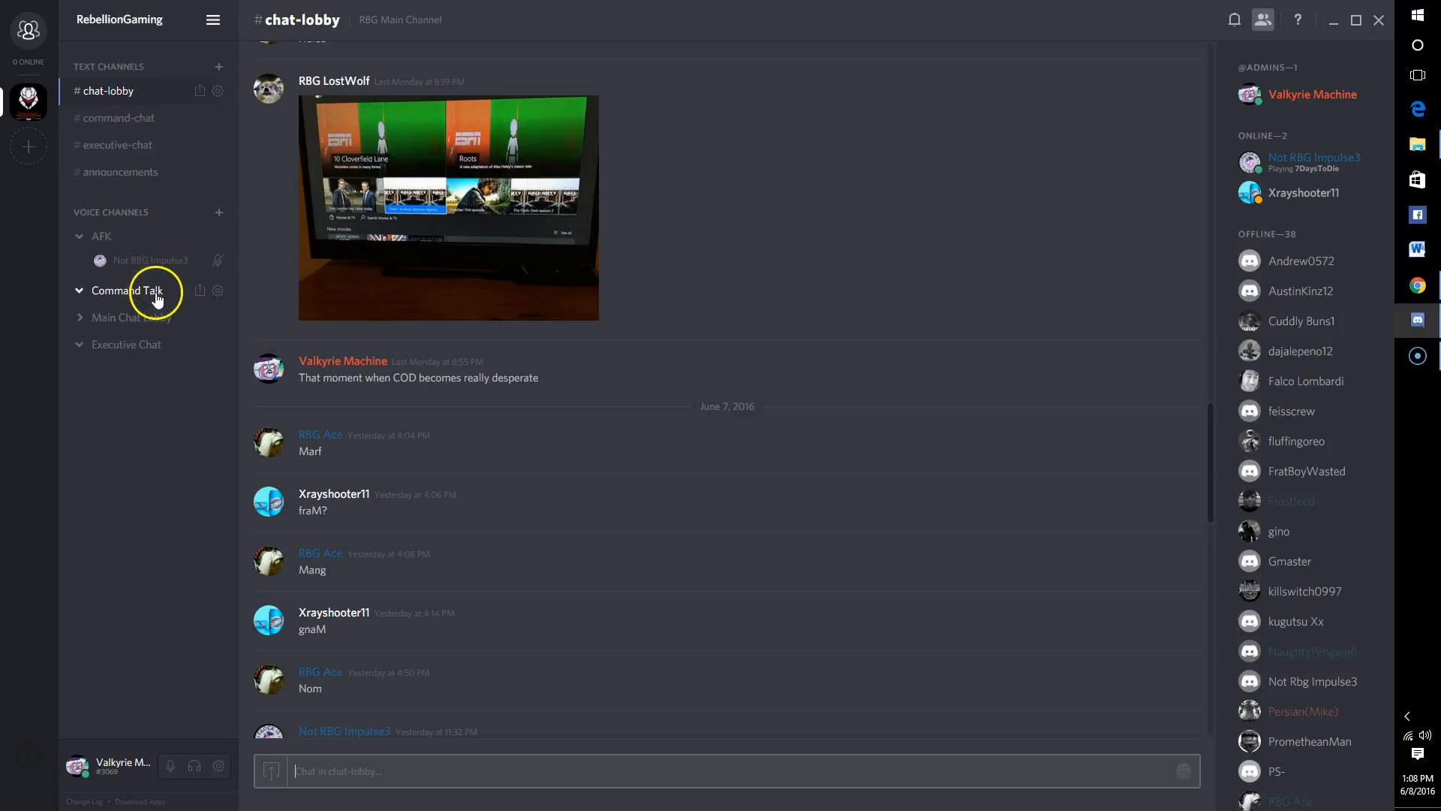
{"action": "mouse_move", "coordinate": [154, 391]}
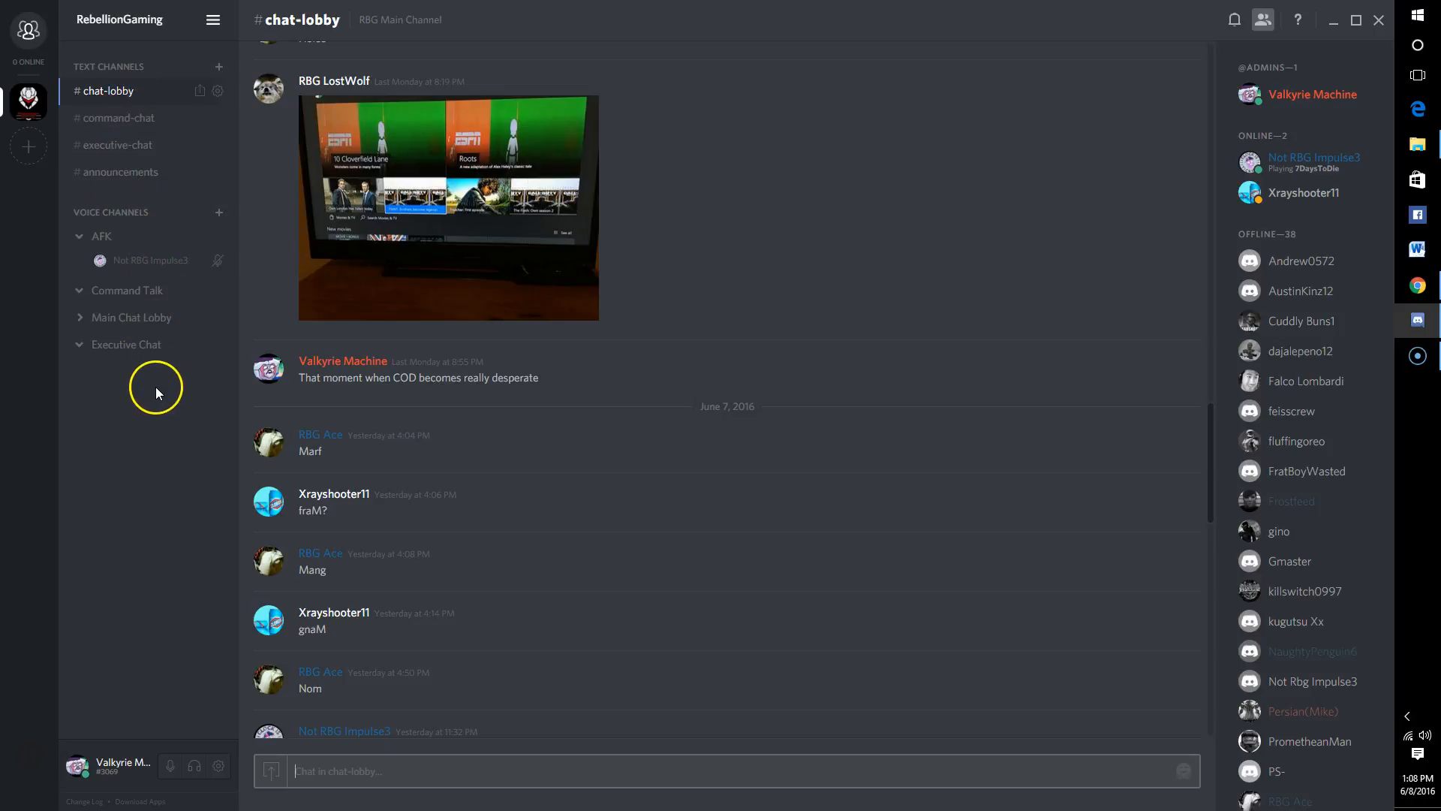
{"action": "mouse_move", "coordinate": [156, 384]}
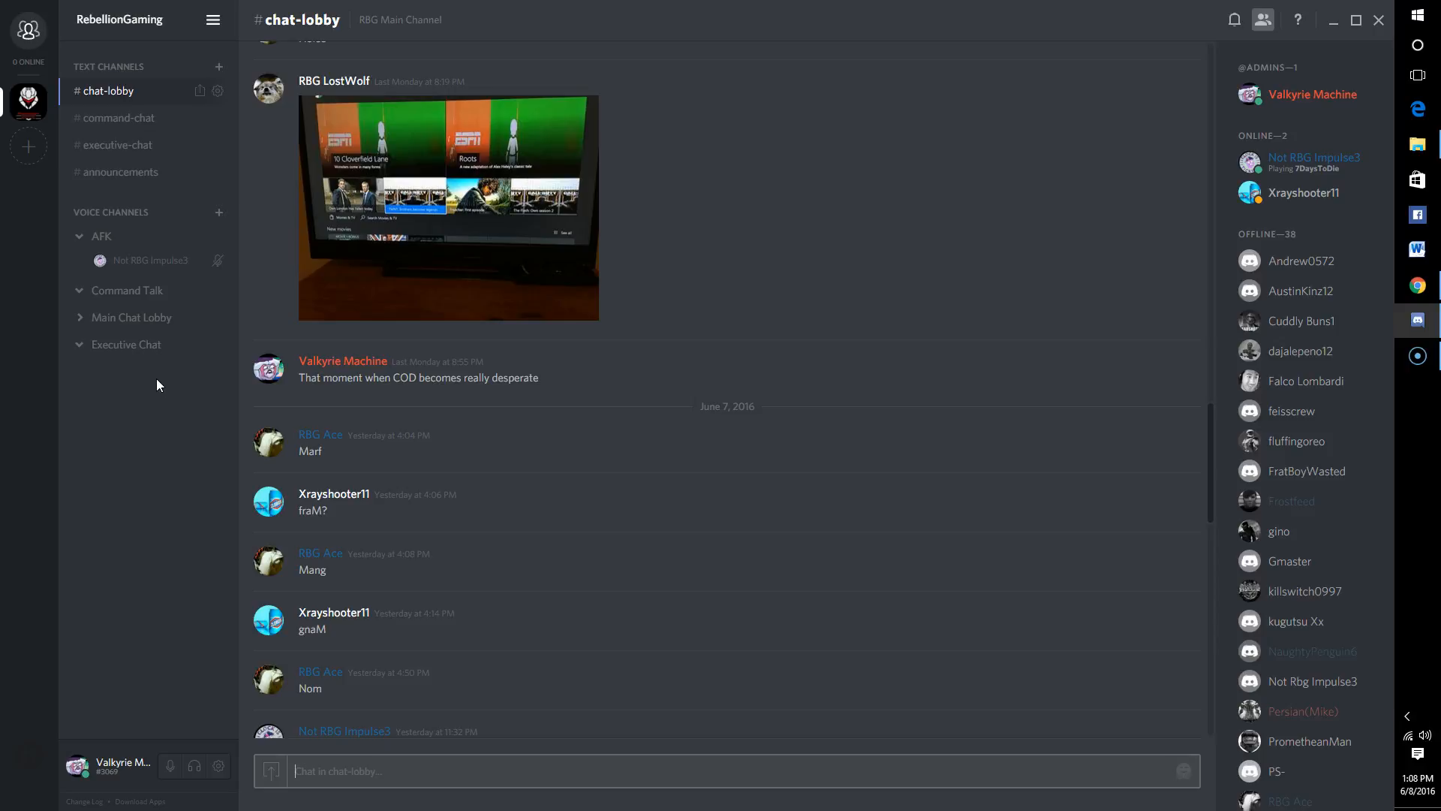
{"action": "mouse_move", "coordinate": [58, 84]}
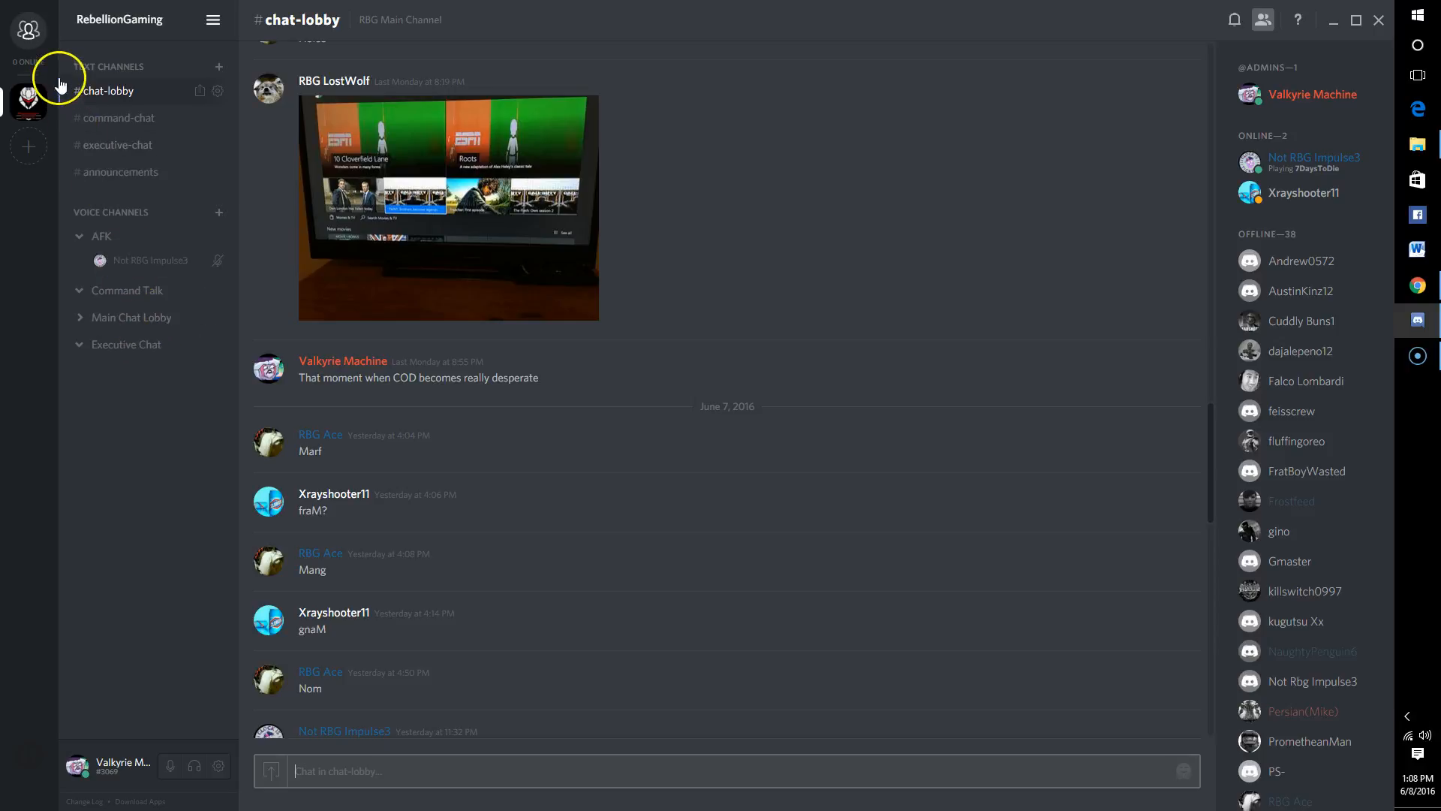
{"action": "mouse_move", "coordinate": [56, 194]}
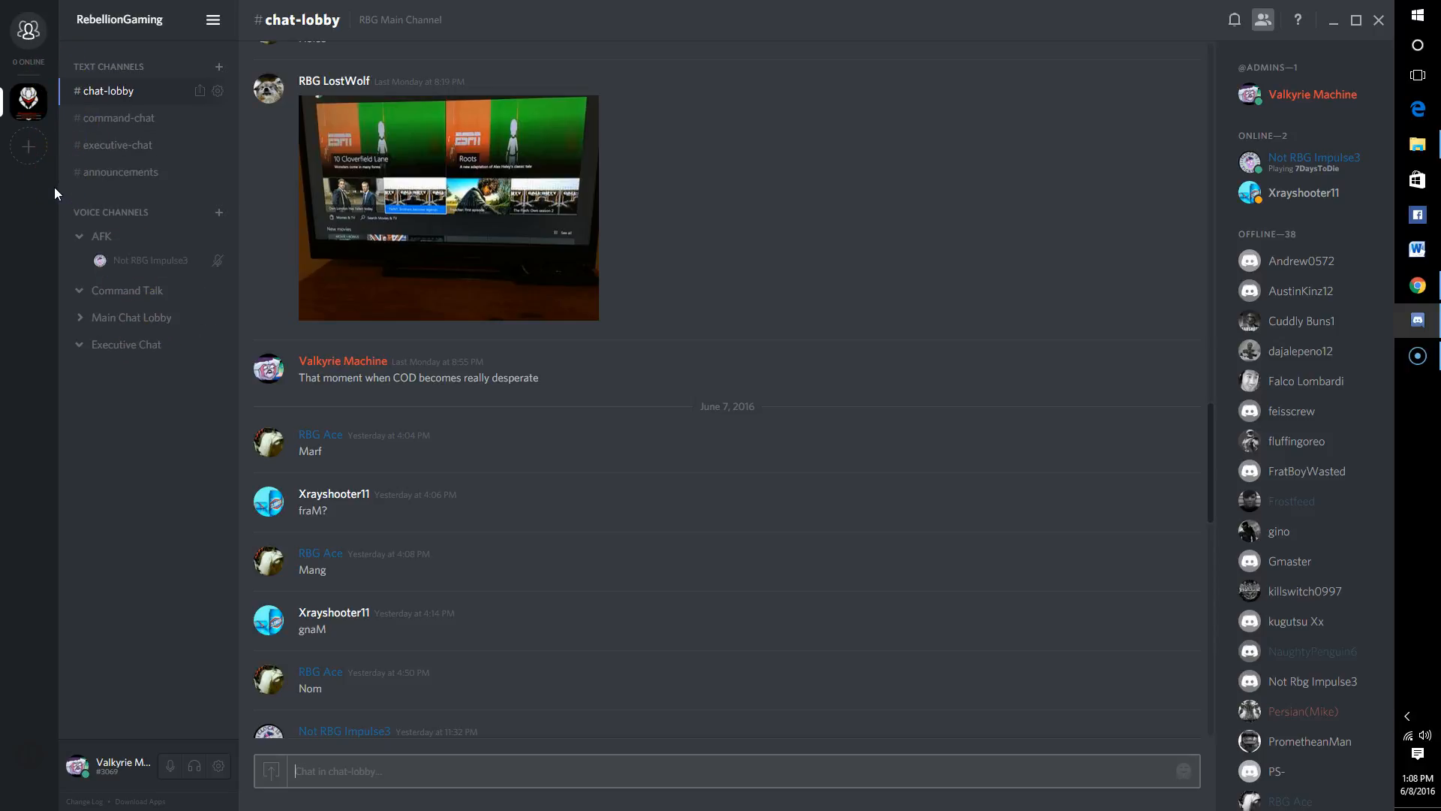
{"action": "mouse_move", "coordinate": [50, 212]}
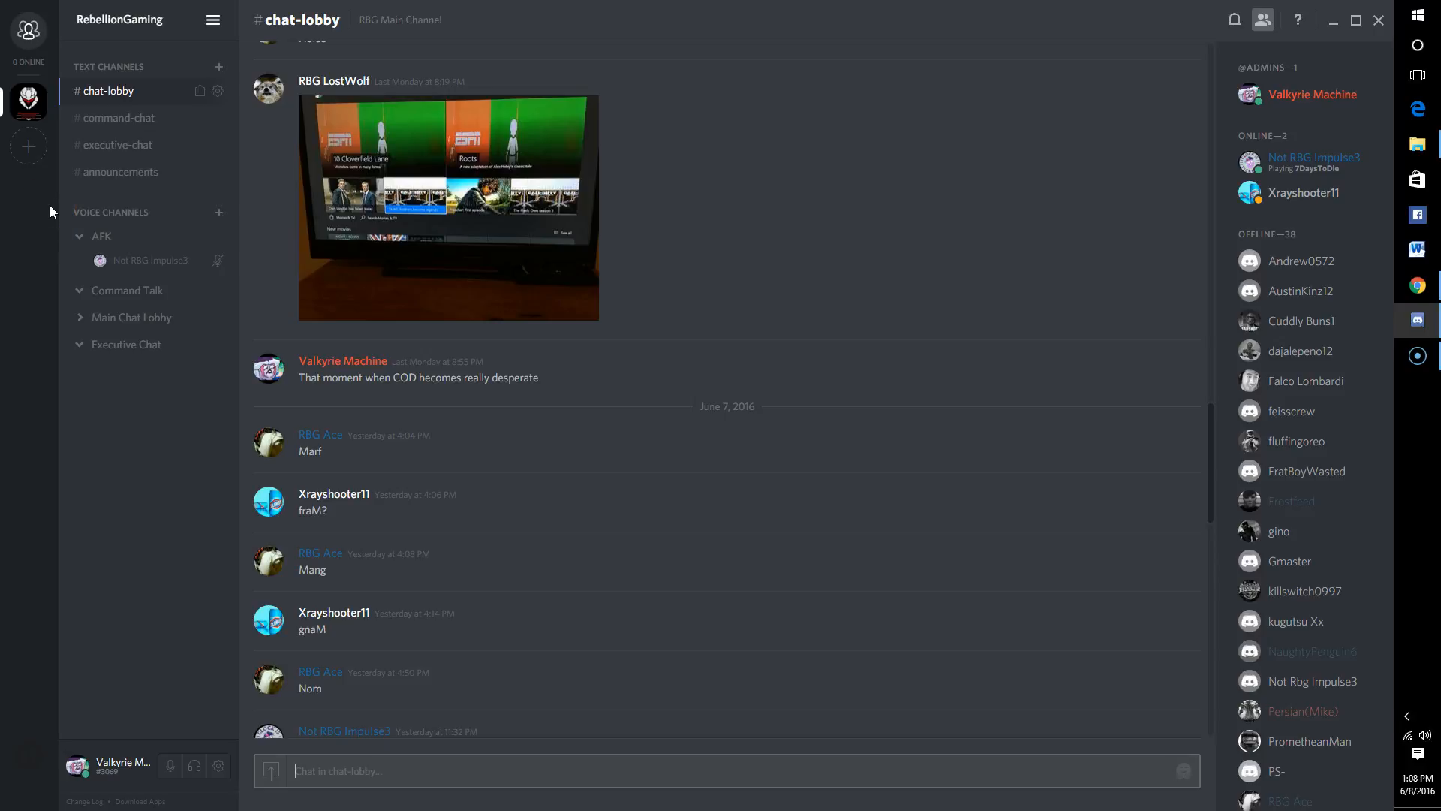
{"action": "mouse_move", "coordinate": [50, 248]}
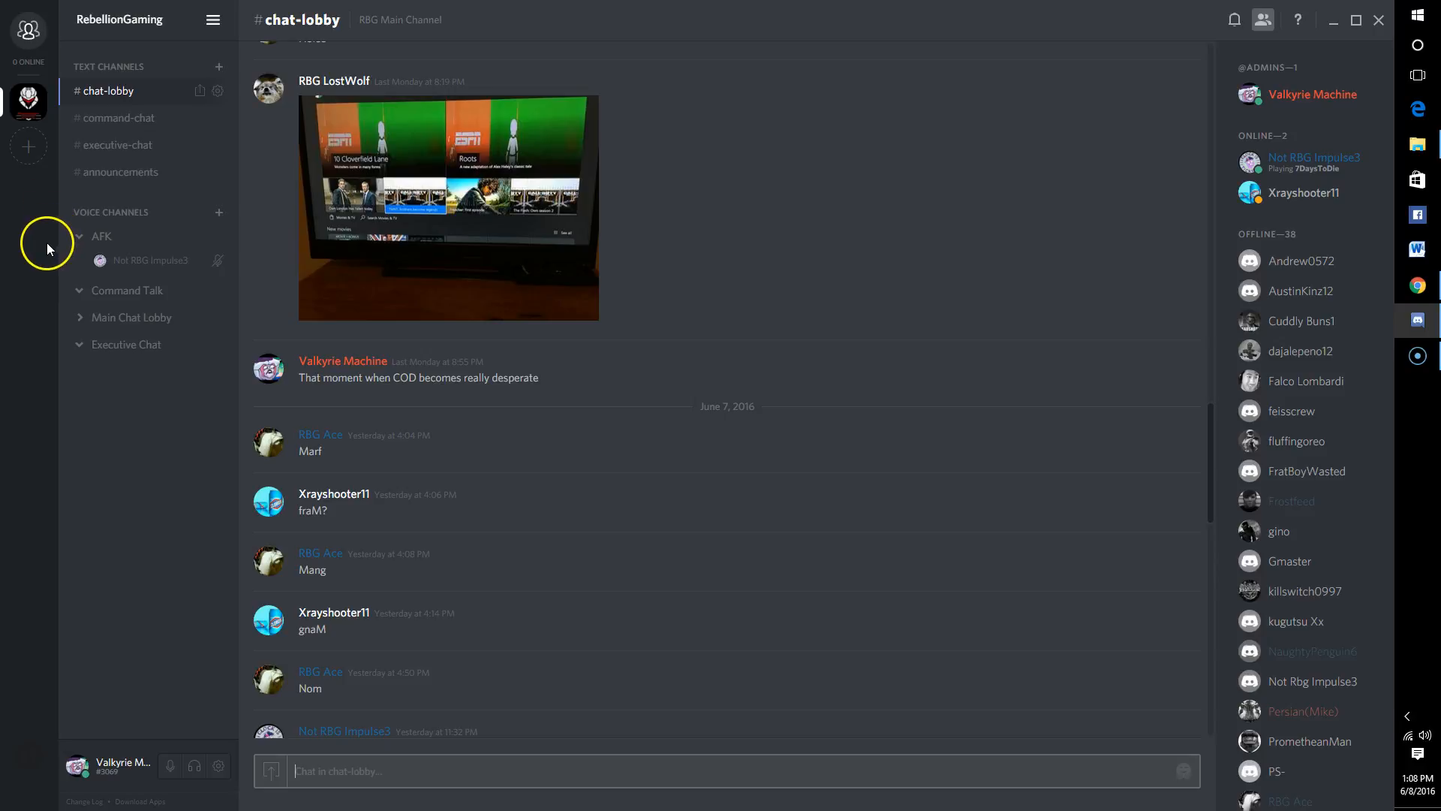
{"action": "mouse_move", "coordinate": [44, 229]}
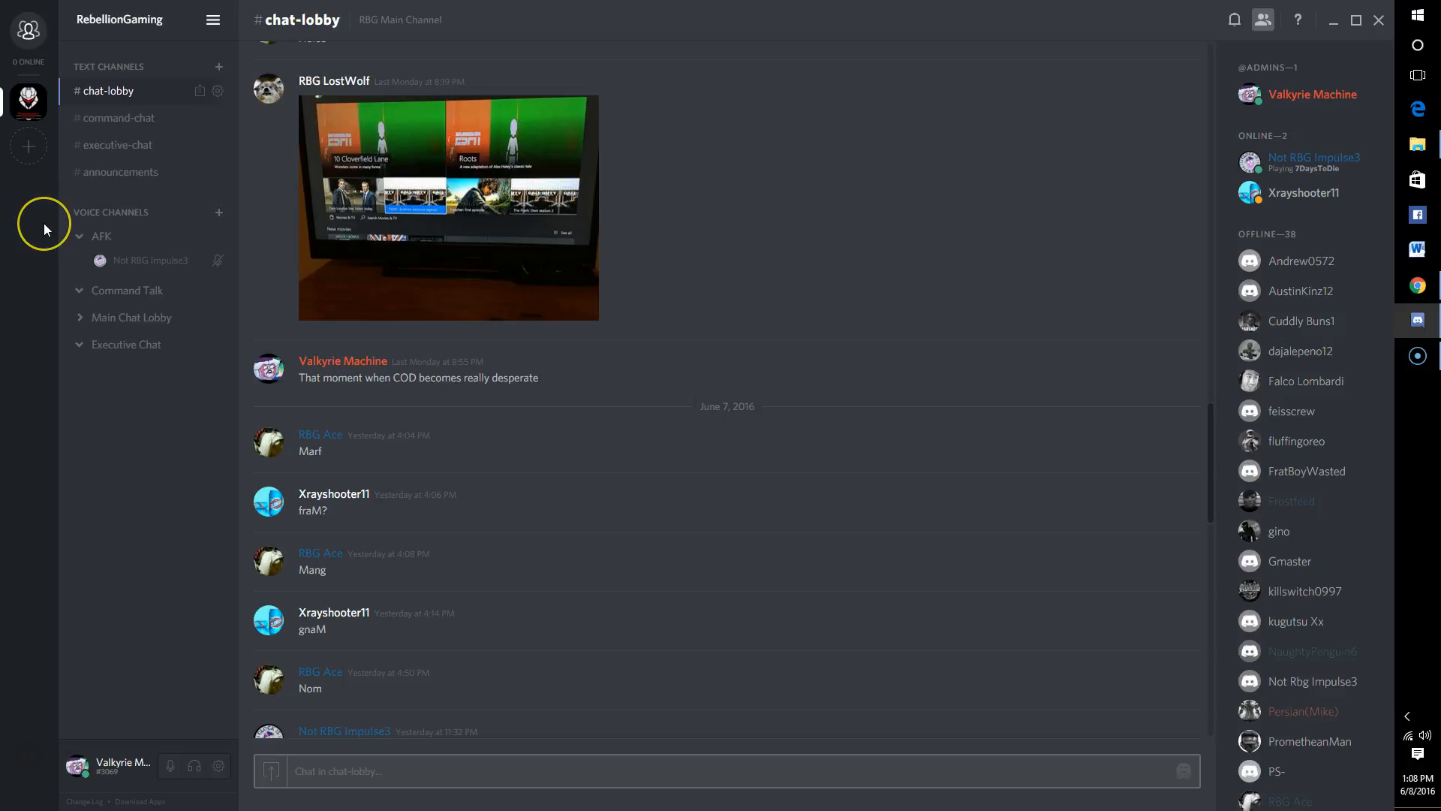
{"action": "mouse_move", "coordinate": [43, 226]}
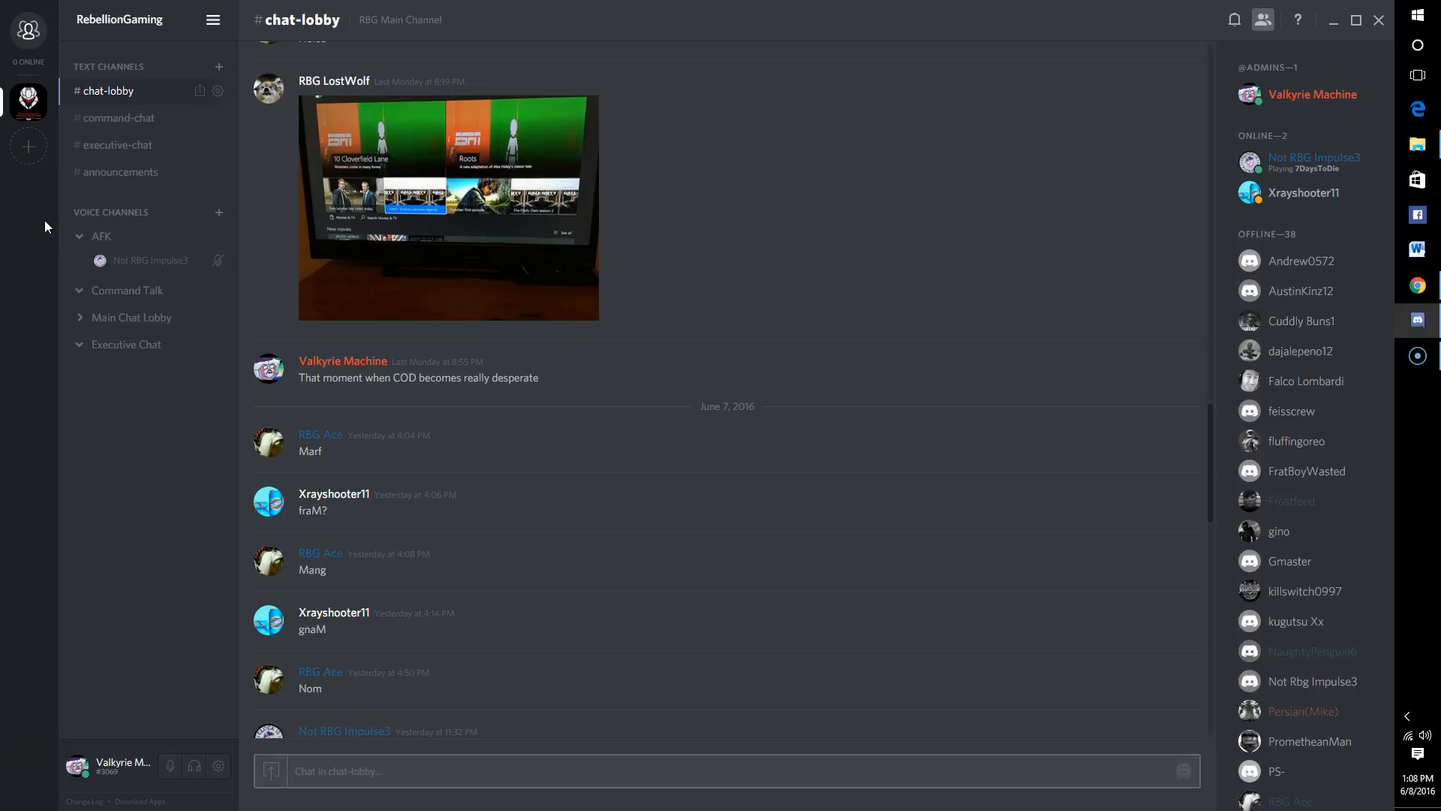
{"action": "mouse_move", "coordinate": [27, 30]}
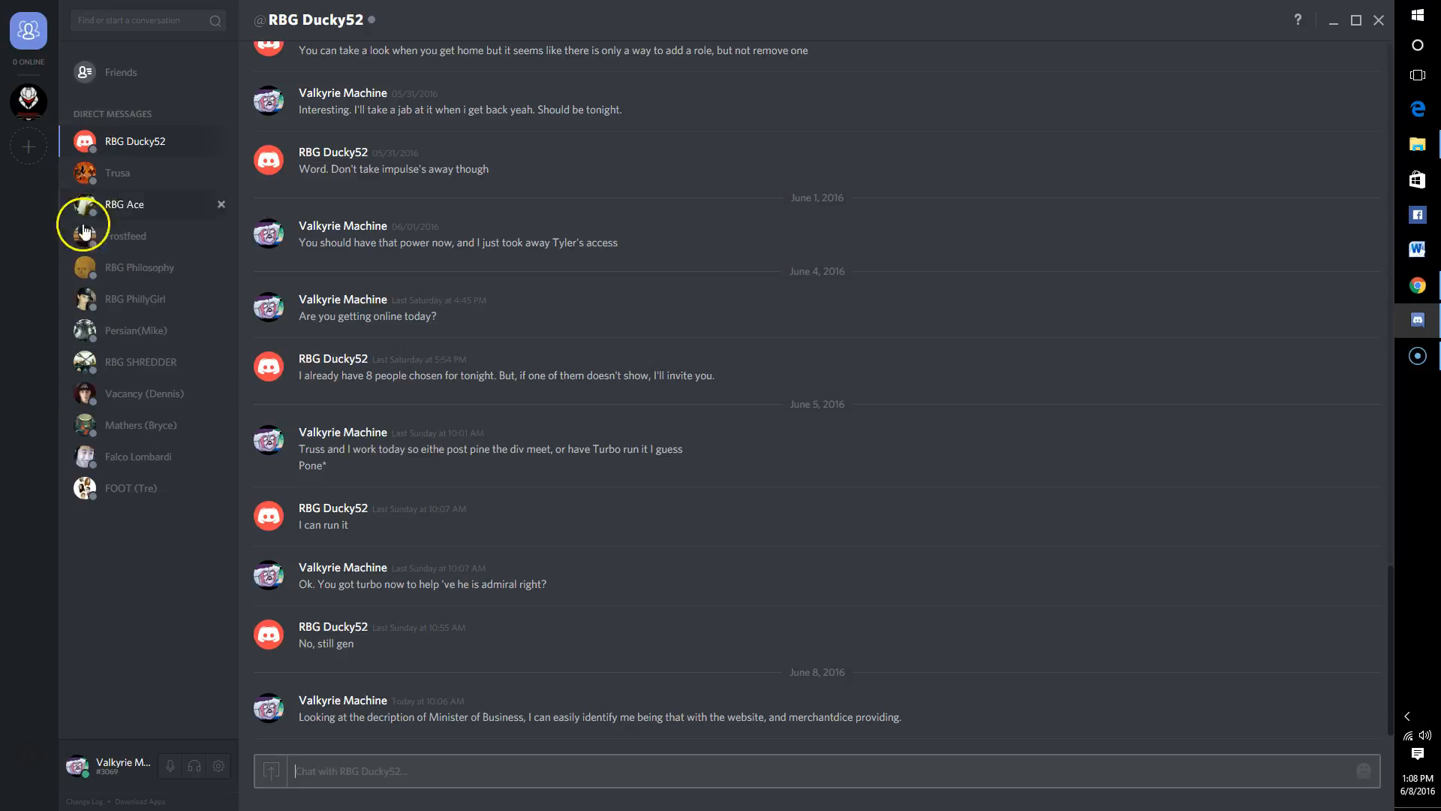
{"action": "mouse_move", "coordinate": [63, 217]}
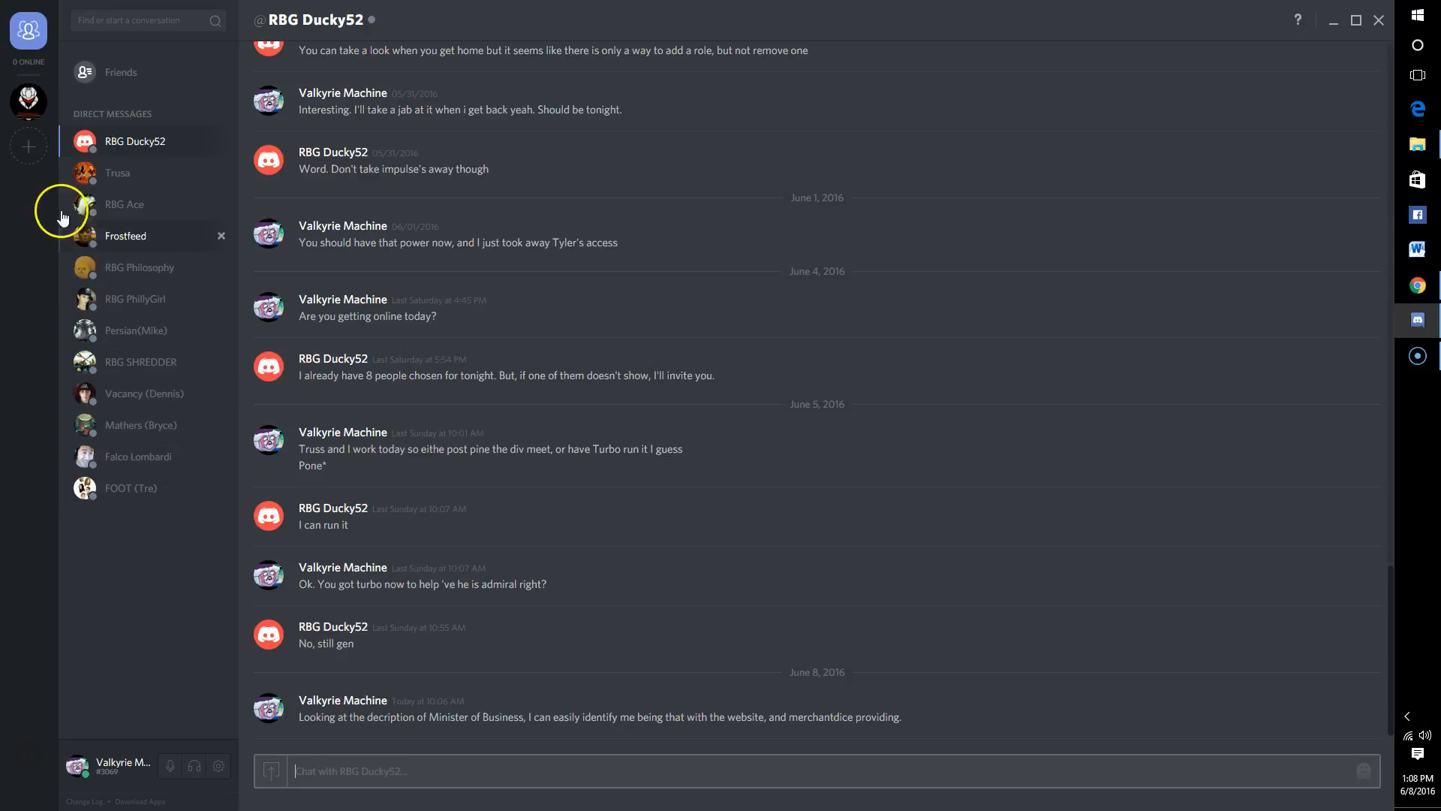
{"action": "mouse_move", "coordinate": [120, 415]}
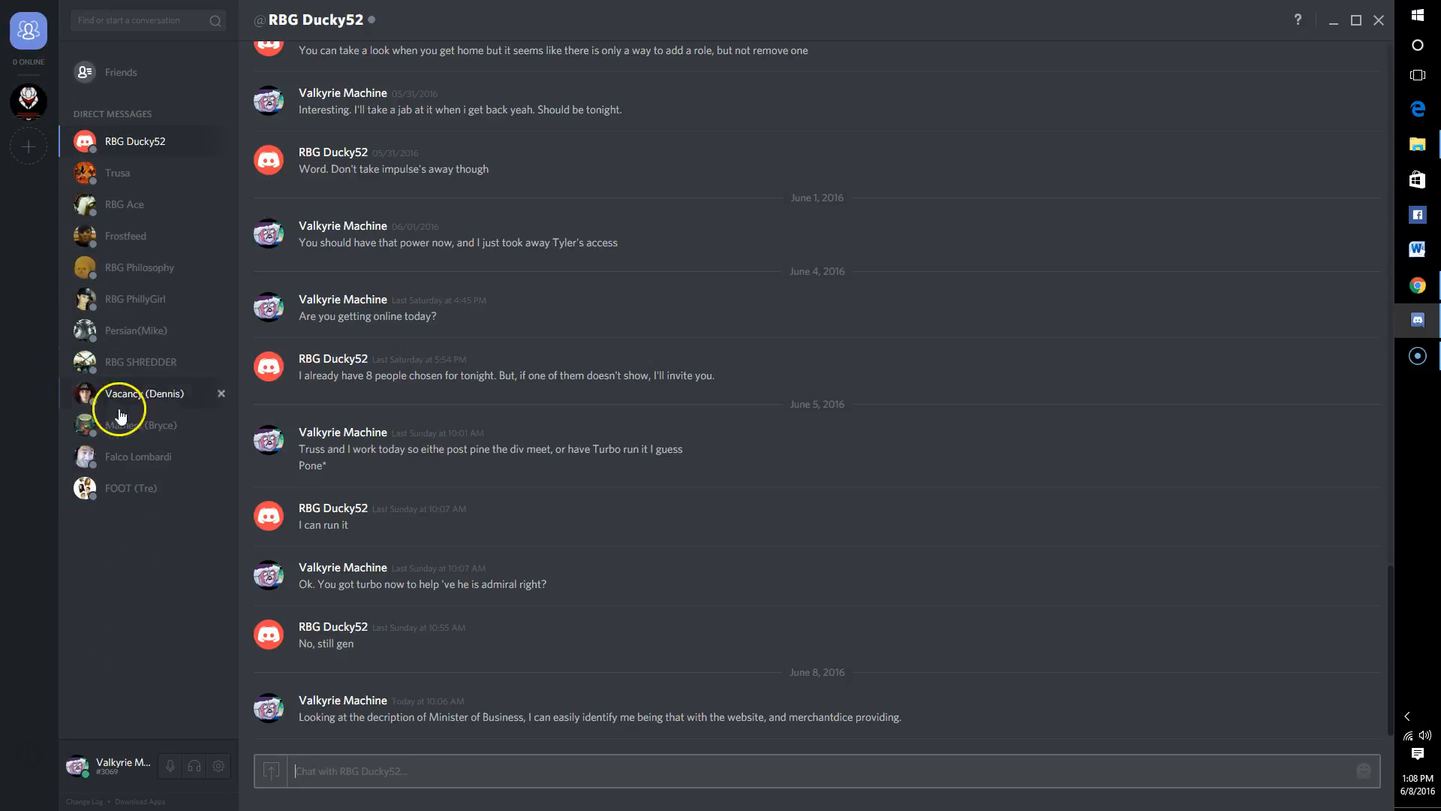
{"action": "left_click", "coordinate": [27, 101]}
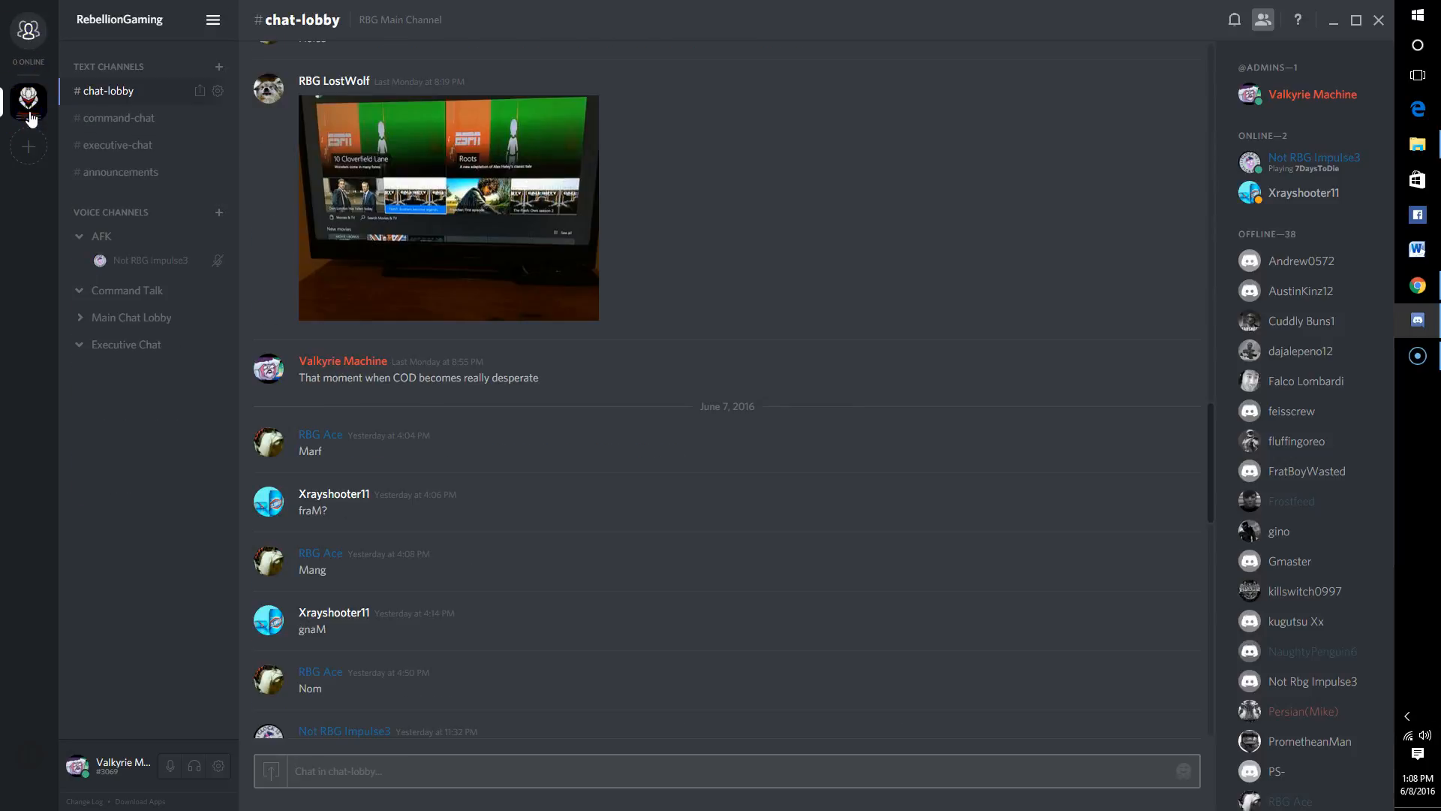
{"action": "mouse_move", "coordinate": [134, 125]}
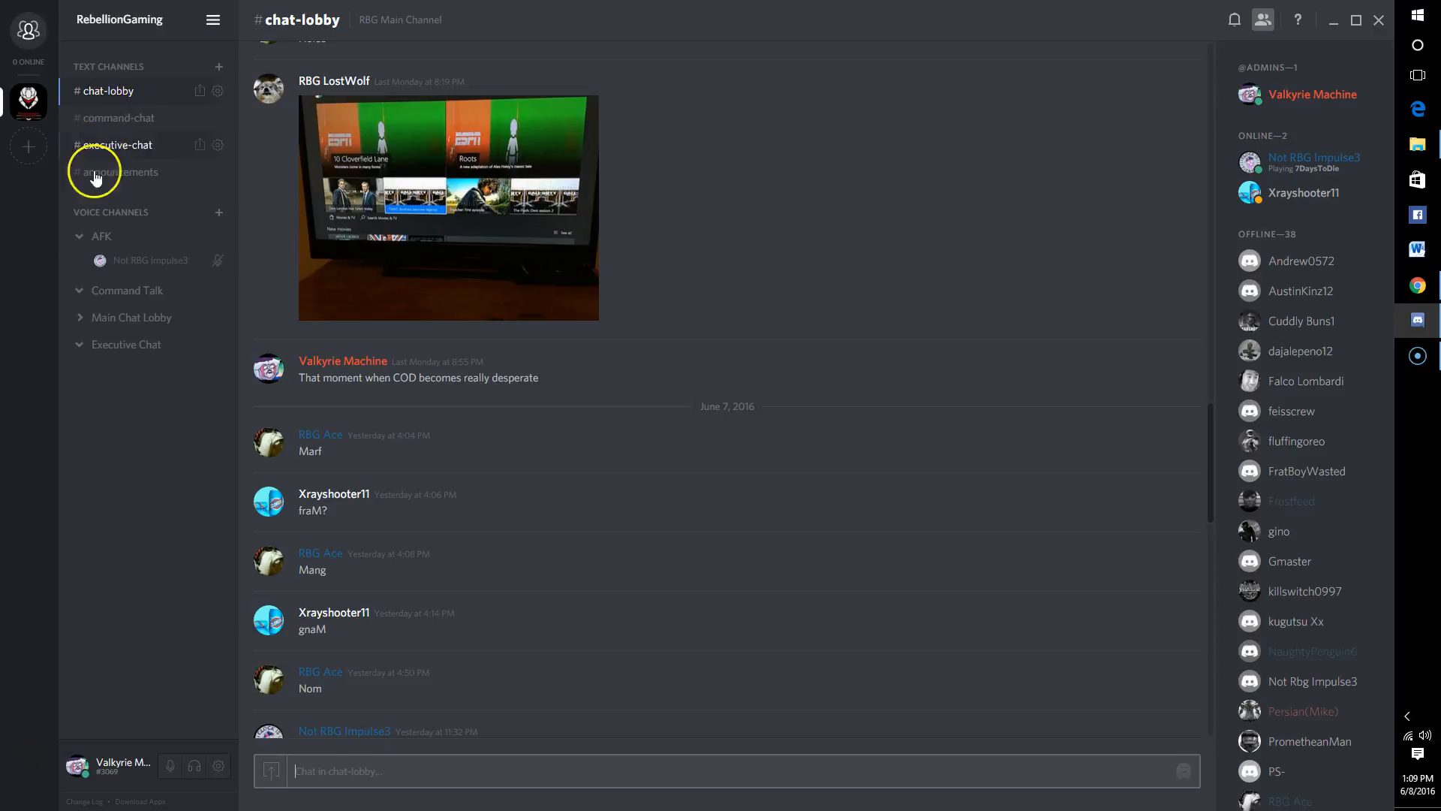
{"action": "mouse_move", "coordinate": [120, 171]}
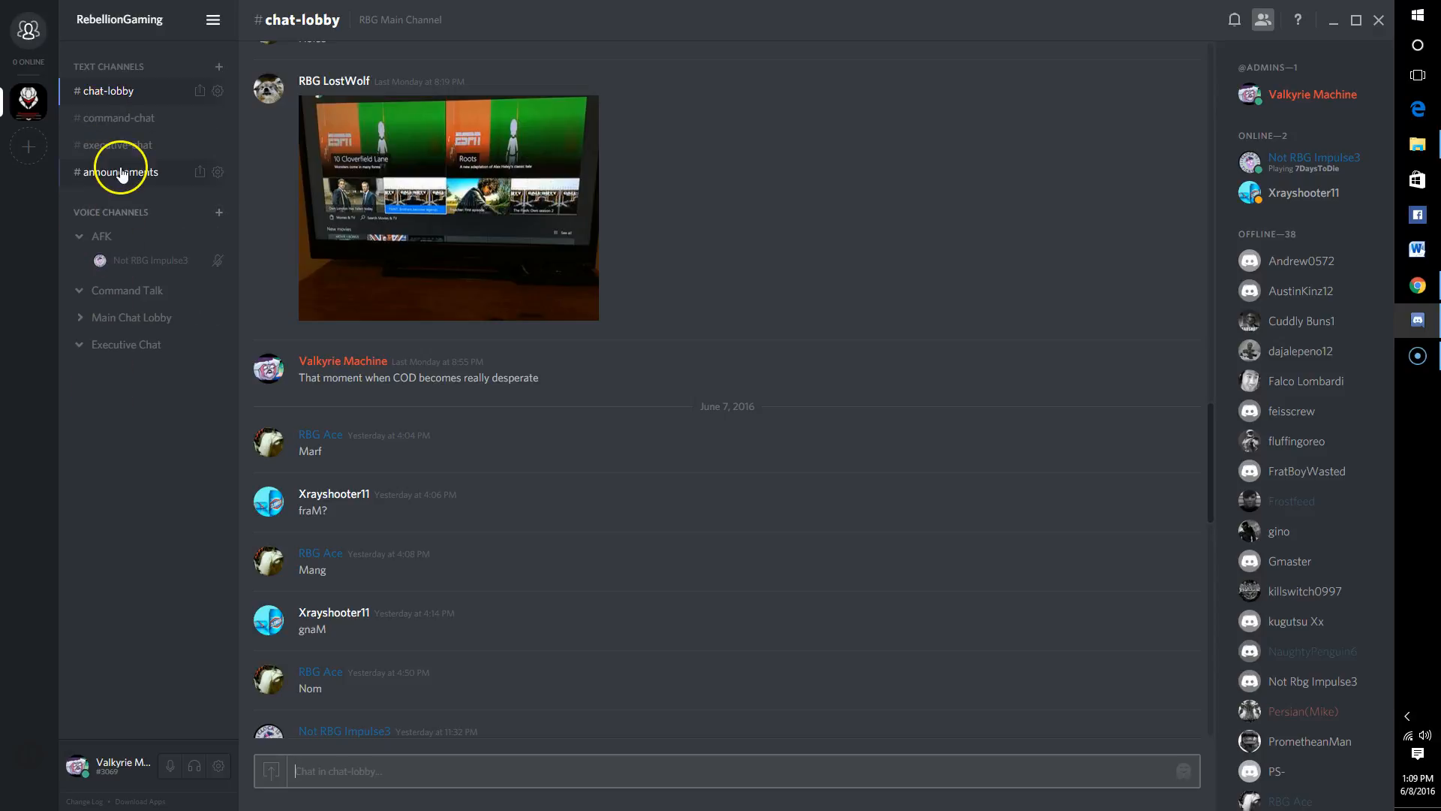
{"action": "mouse_move", "coordinate": [102, 367]}
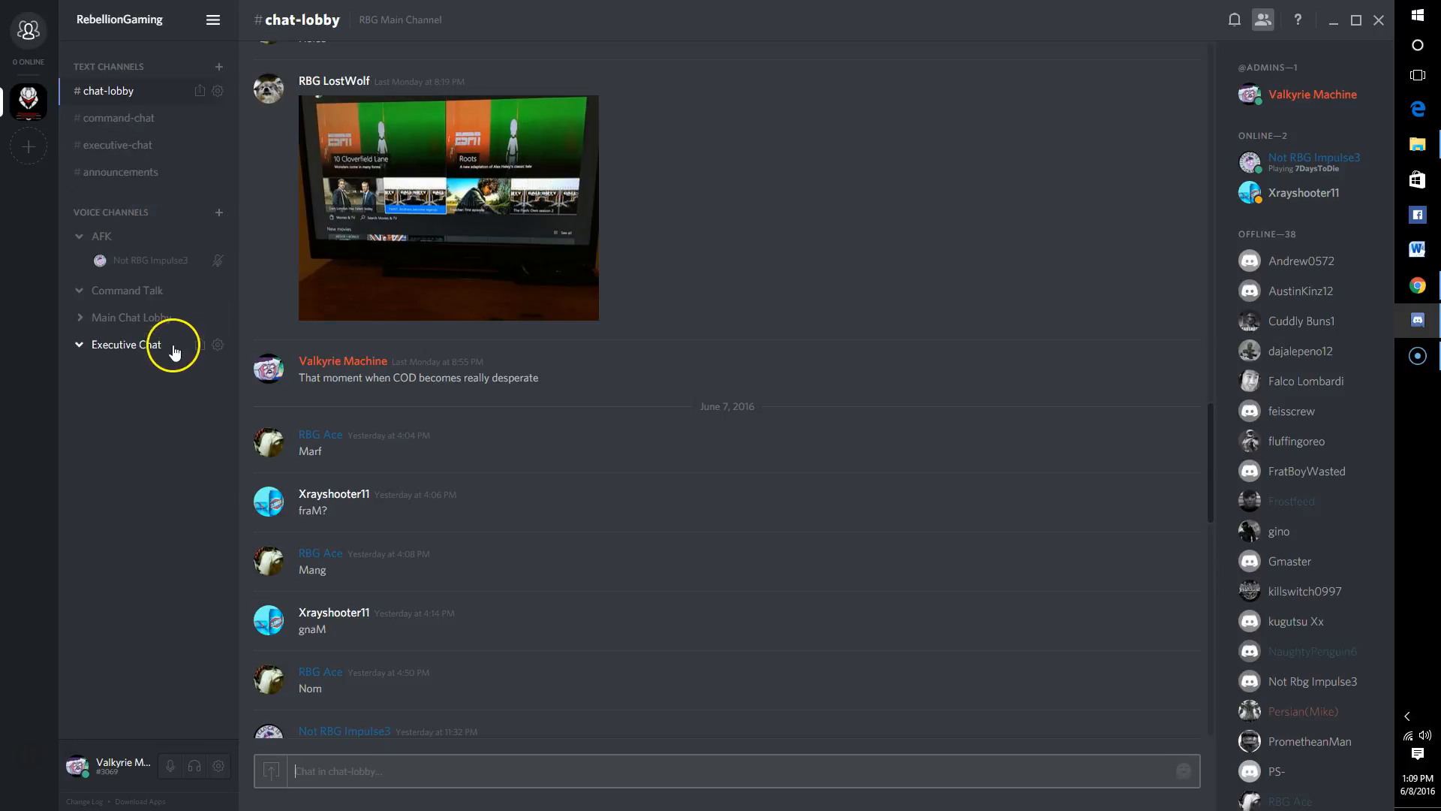
{"action": "mouse_move", "coordinate": [167, 374]}
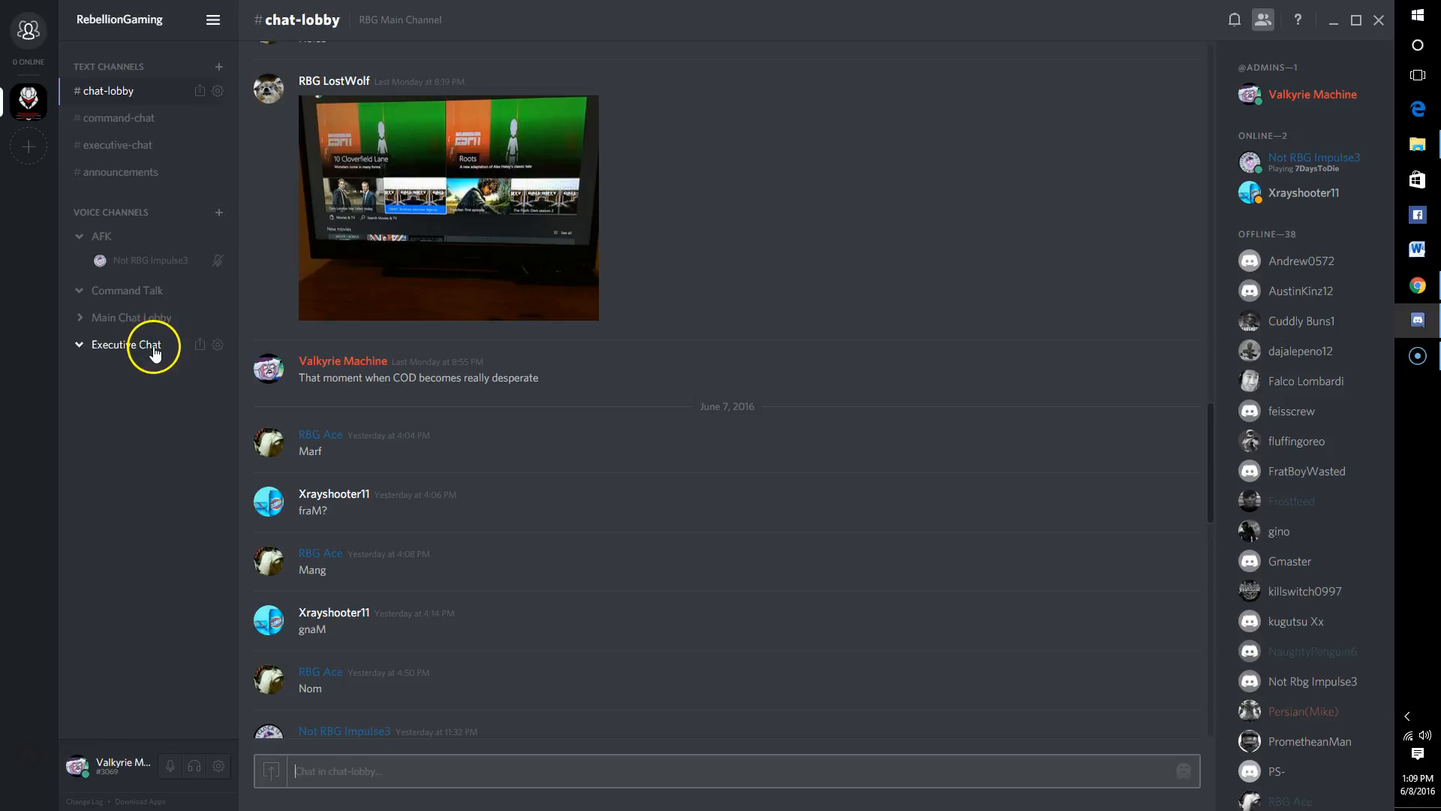
{"action": "mouse_move", "coordinate": [153, 363]}
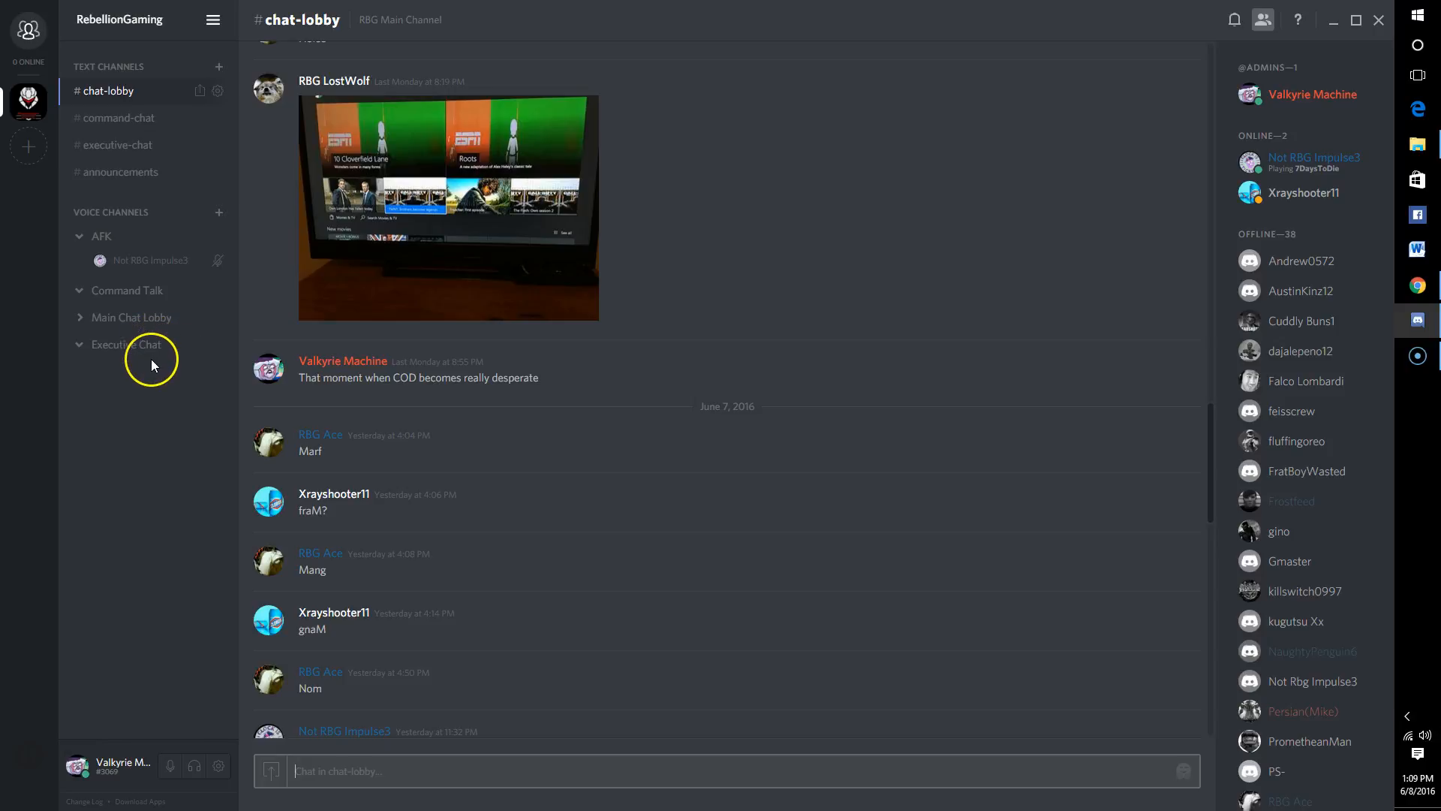
{"action": "mouse_move", "coordinate": [433, 589]}
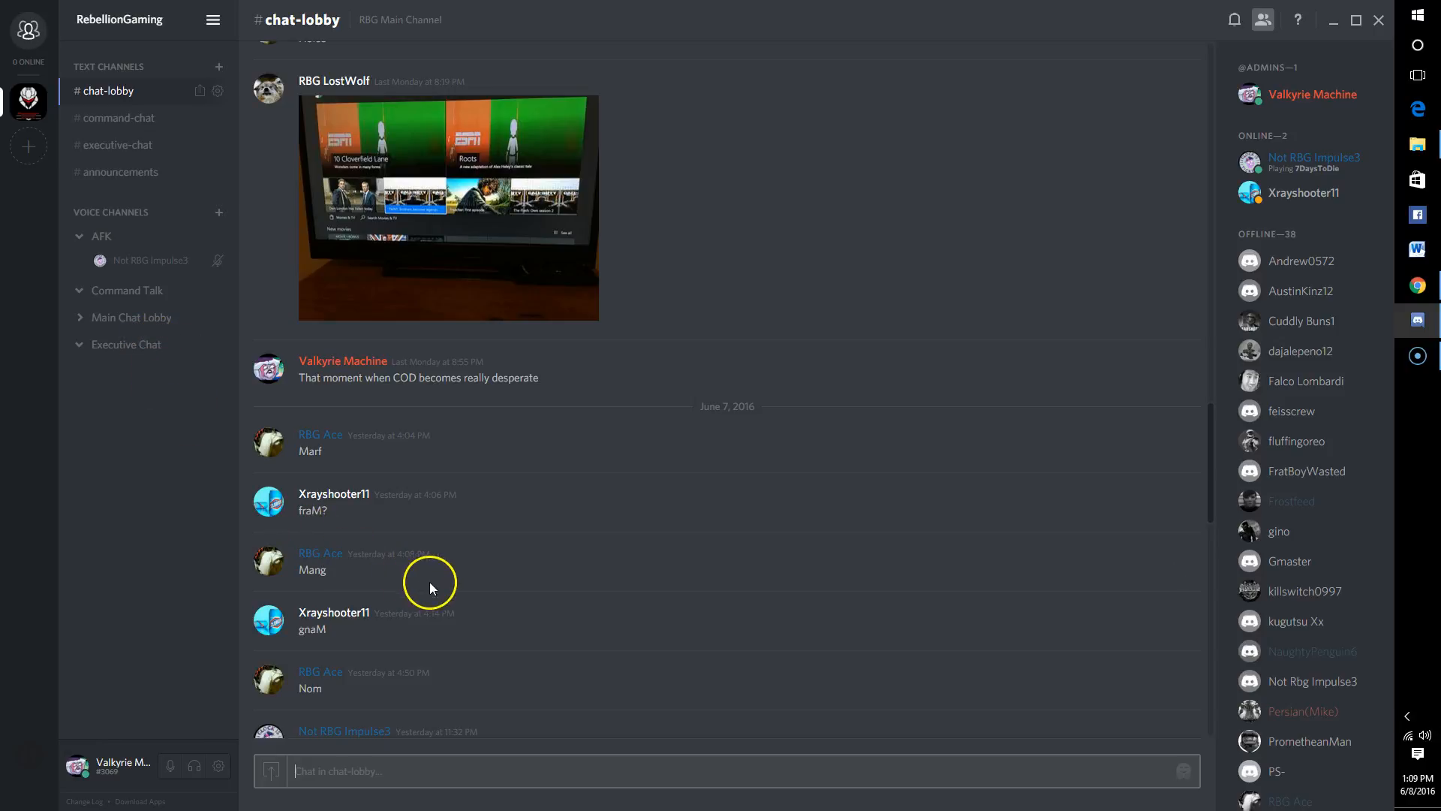
Finish scrolling #chat-lobby and bring up the discordapp.com/features tab in Chrome
{"action": "scroll", "scroll_direction": "down", "scroll_amount": 3}
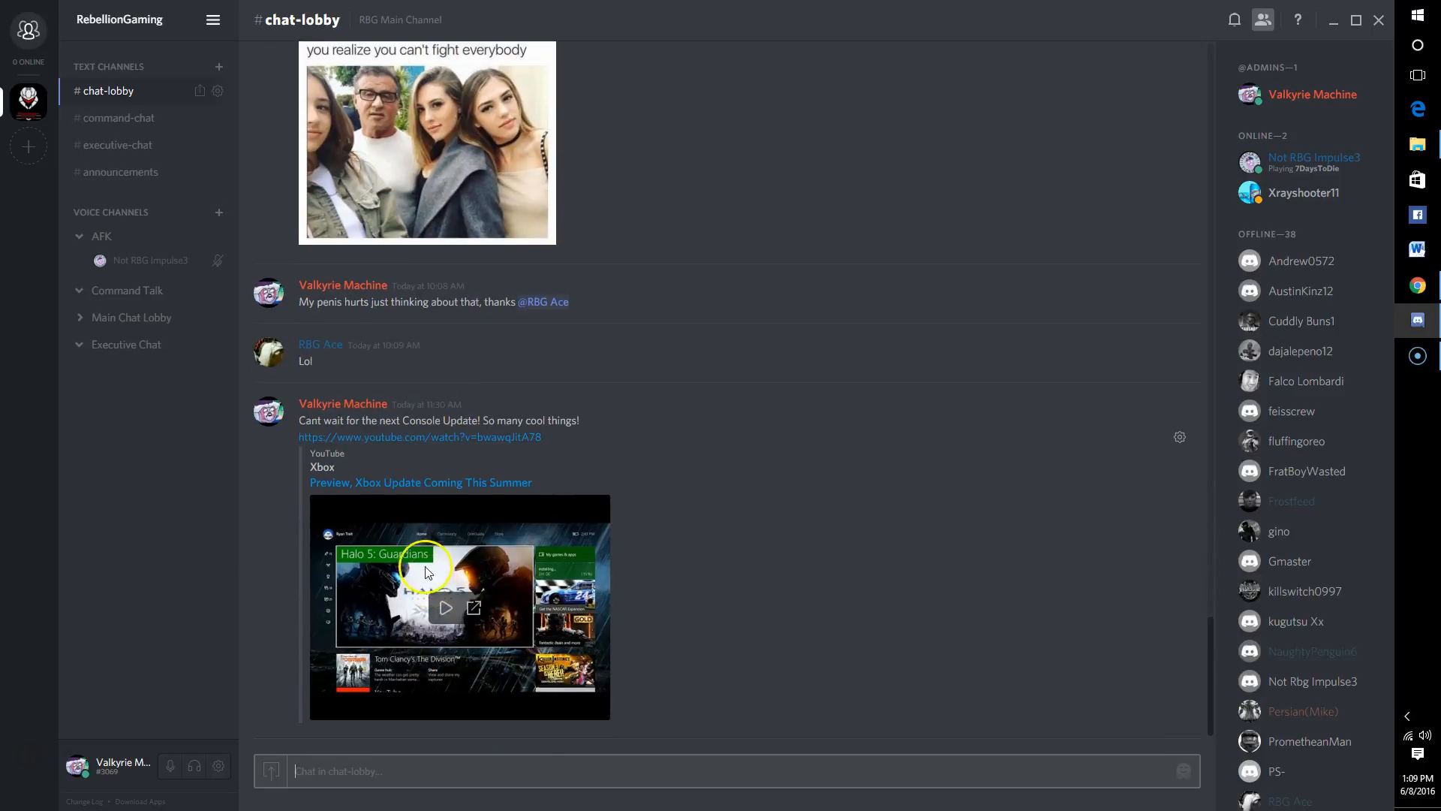
{"action": "mouse_move", "coordinate": [174, 550]}
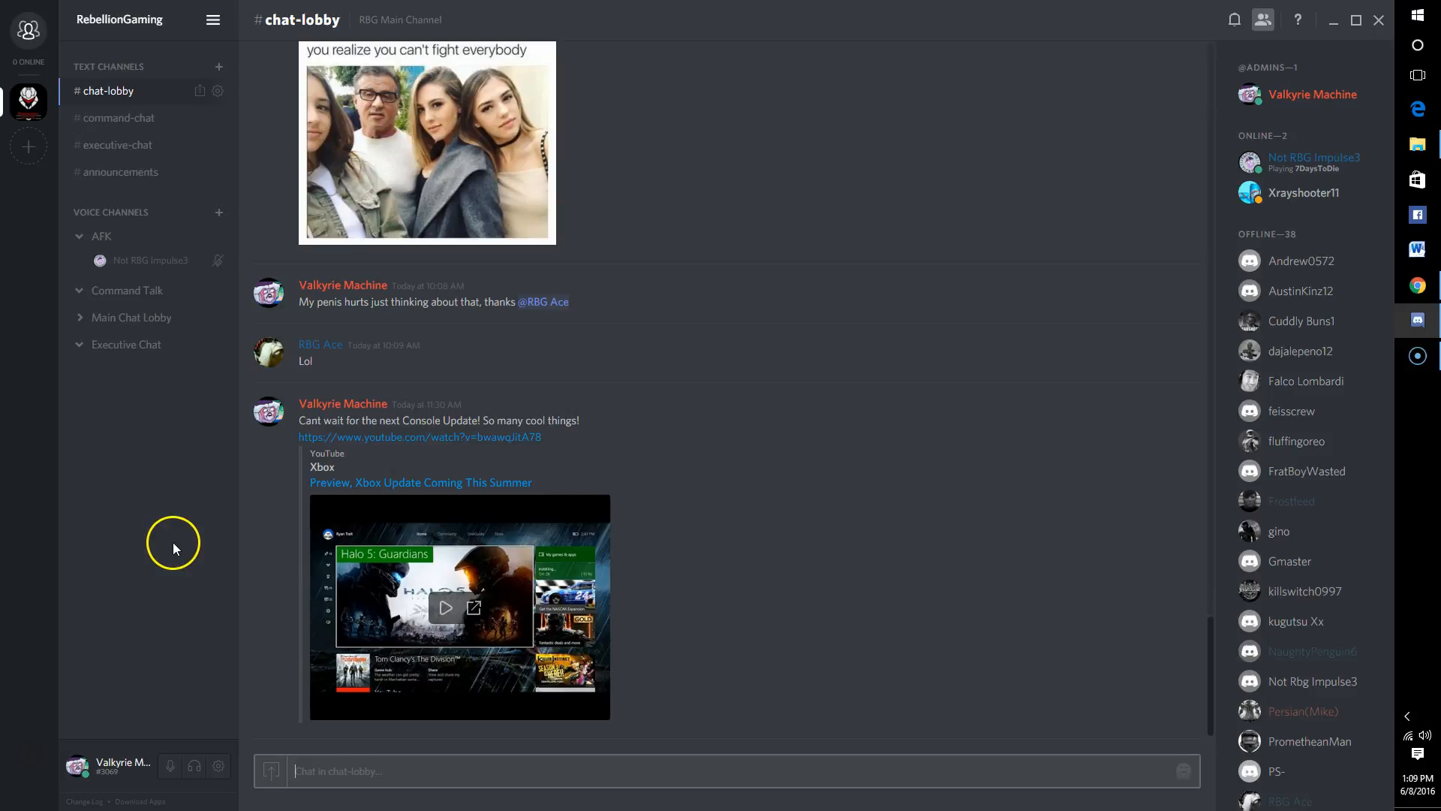
{"action": "mouse_move", "coordinate": [183, 544]}
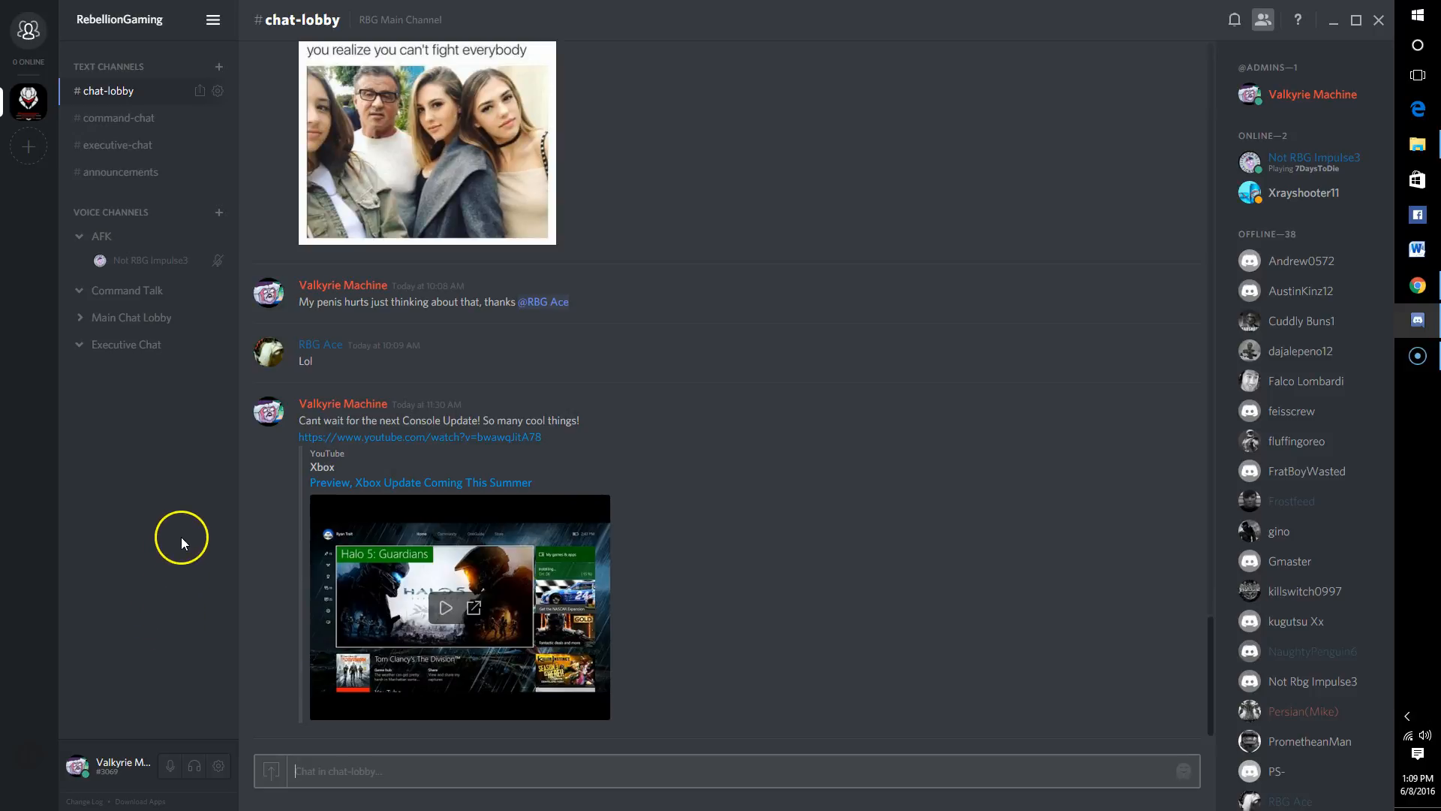
{"action": "mouse_move", "coordinate": [180, 557]}
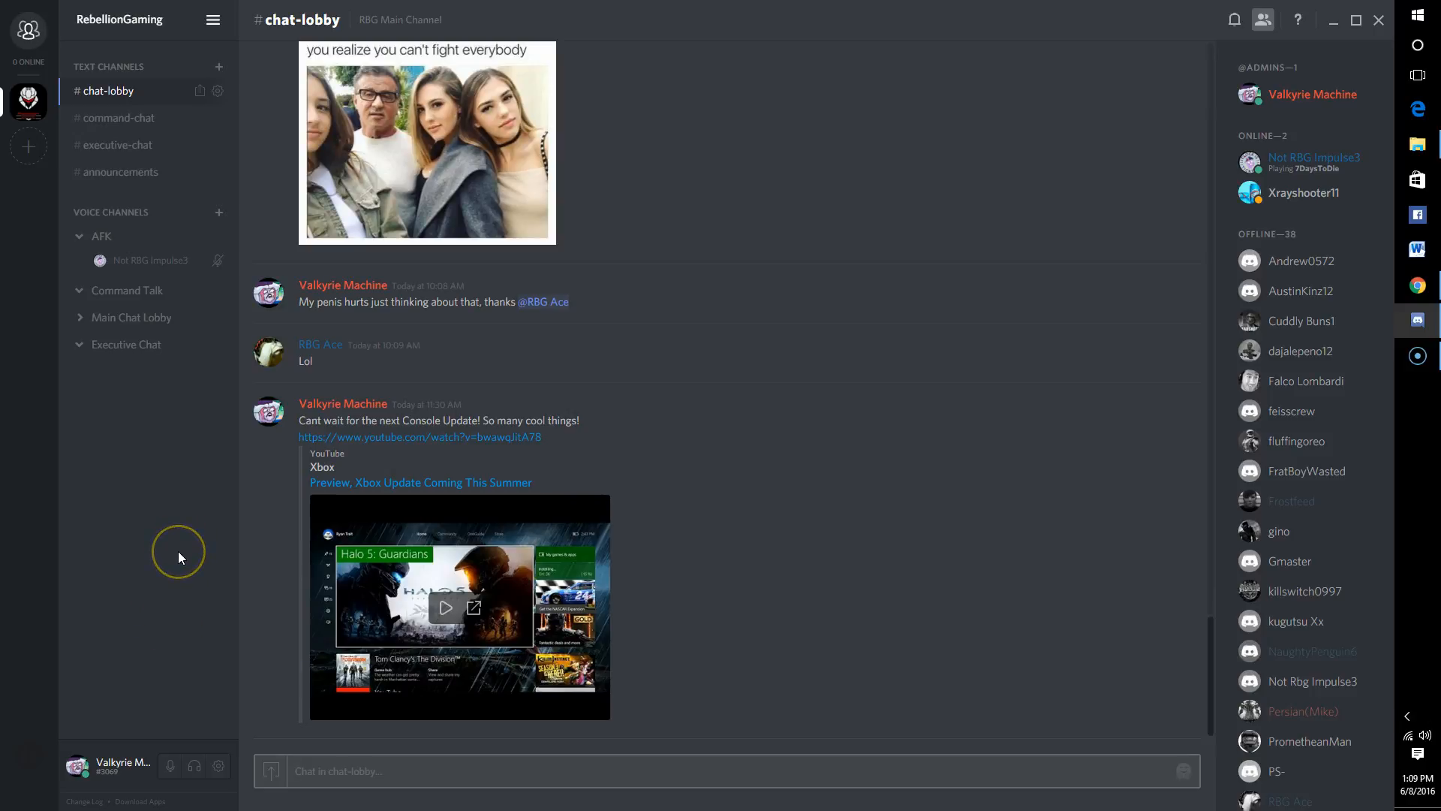
{"action": "mouse_move", "coordinate": [172, 549]}
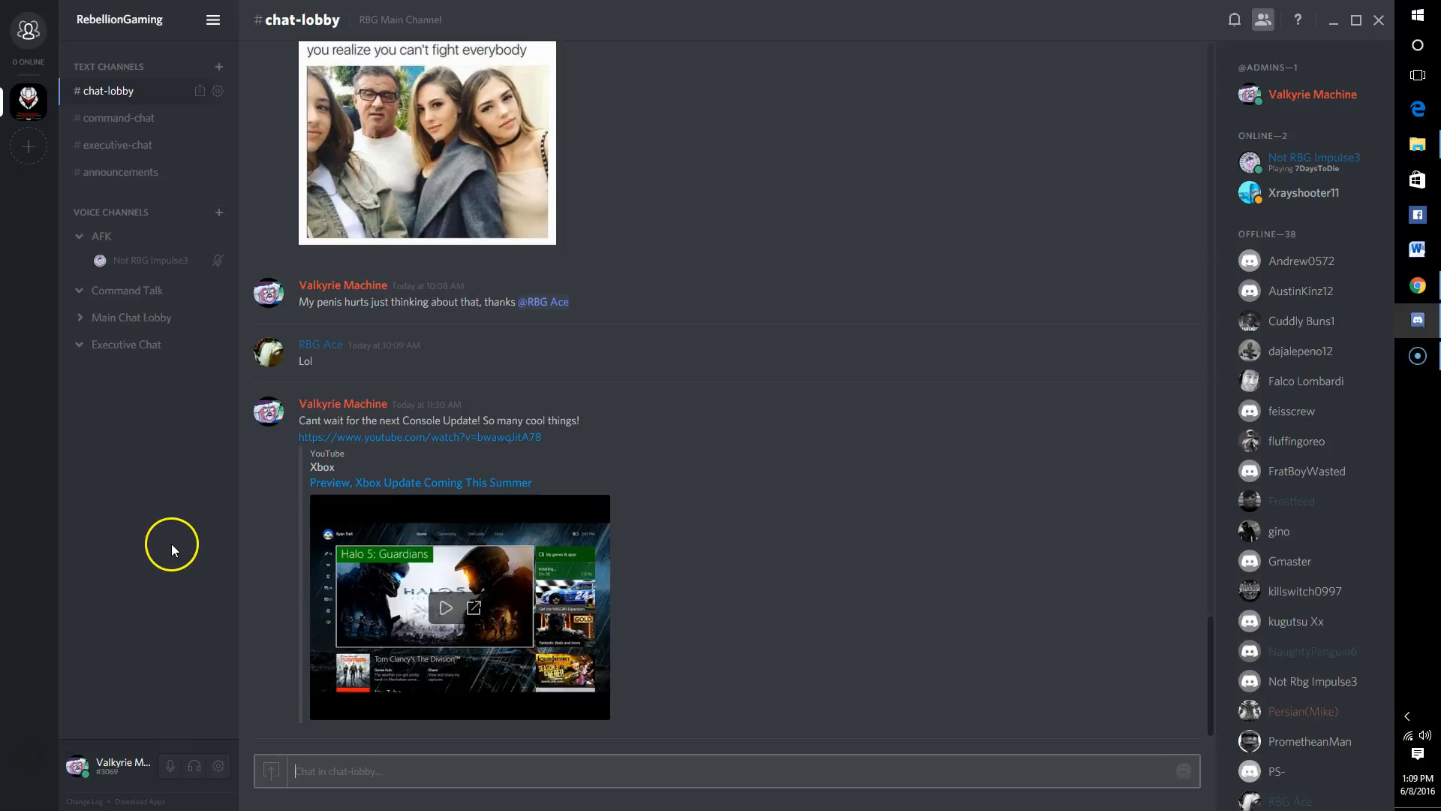
{"action": "mouse_move", "coordinate": [150, 539]}
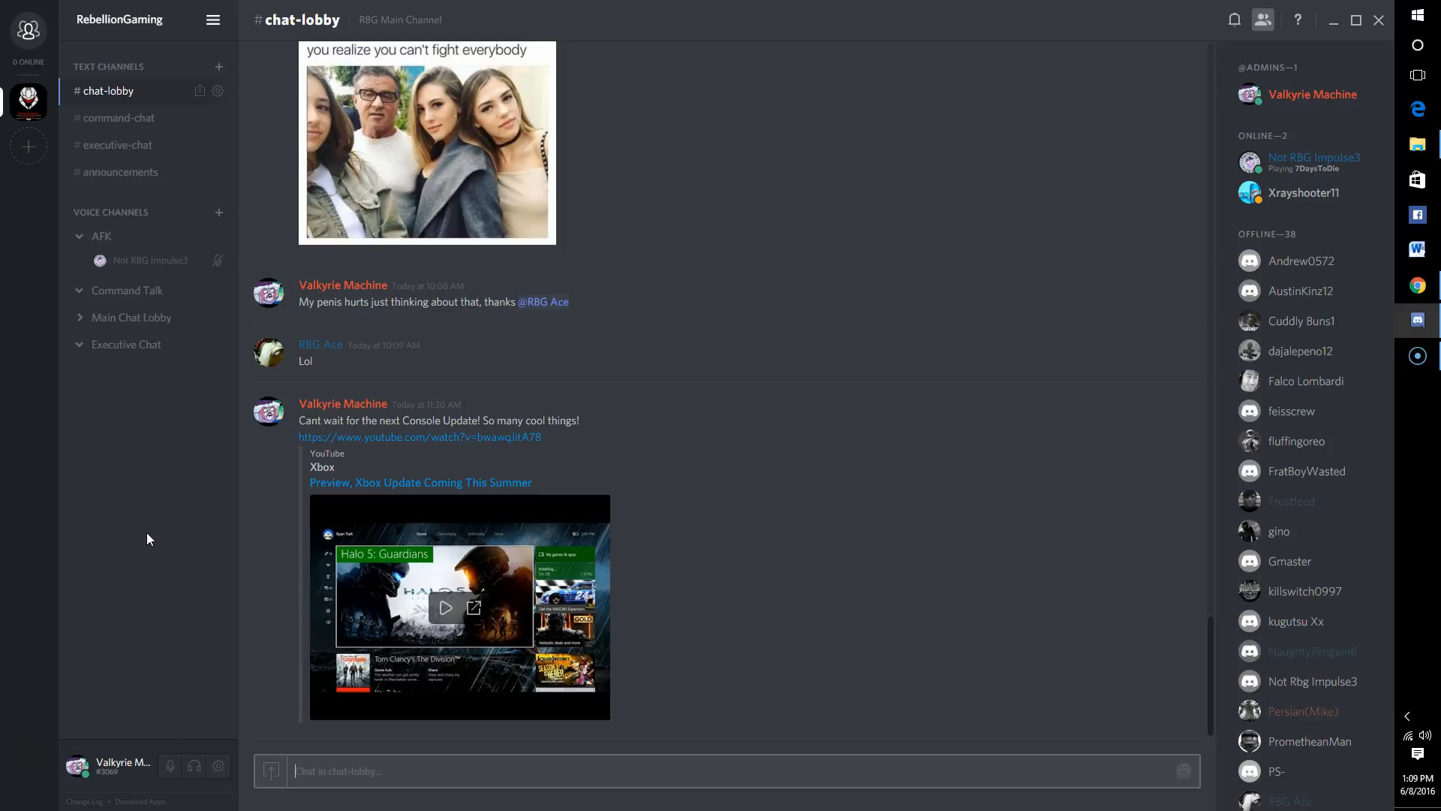
{"action": "mouse_move", "coordinate": [184, 403]}
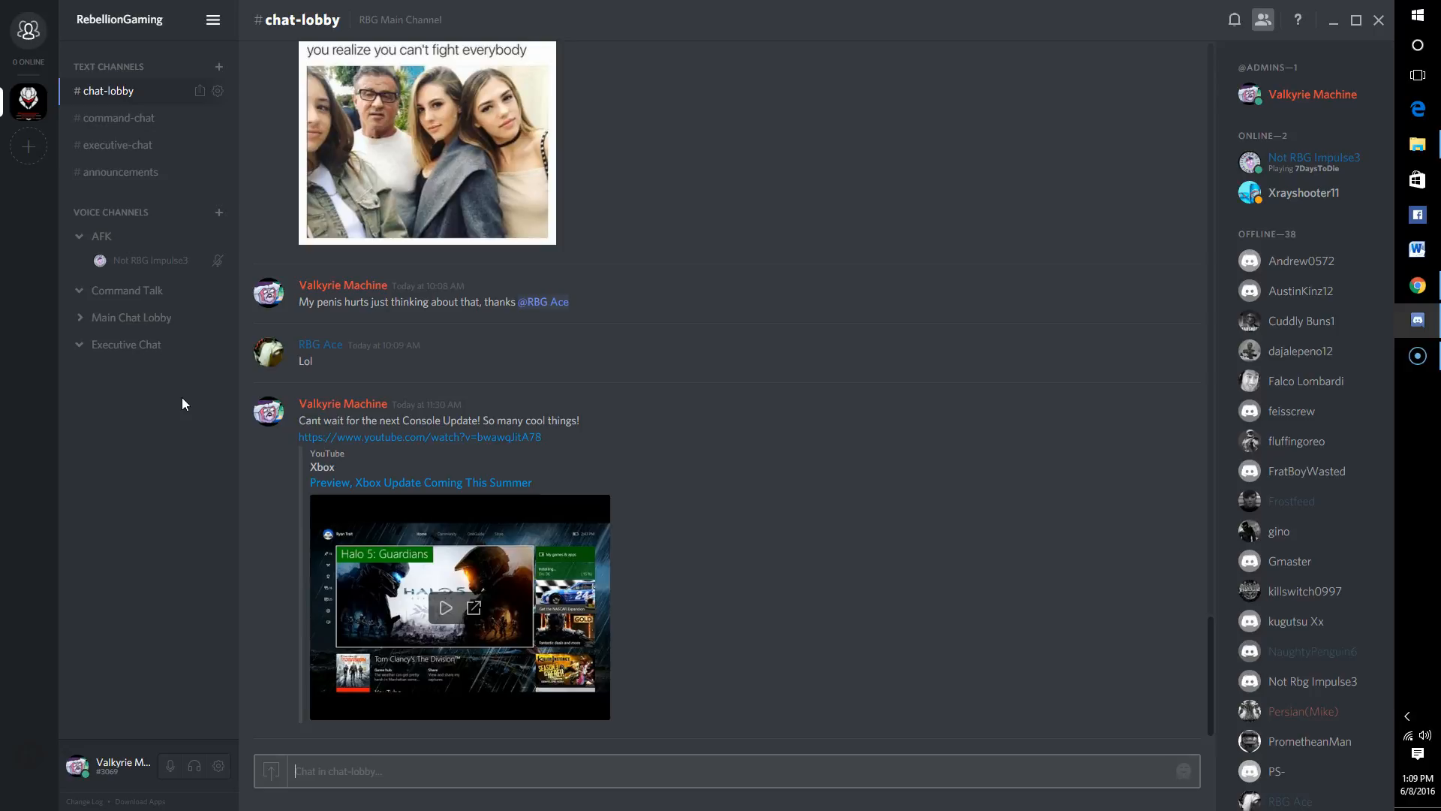
{"action": "mouse_move", "coordinate": [822, 206]}
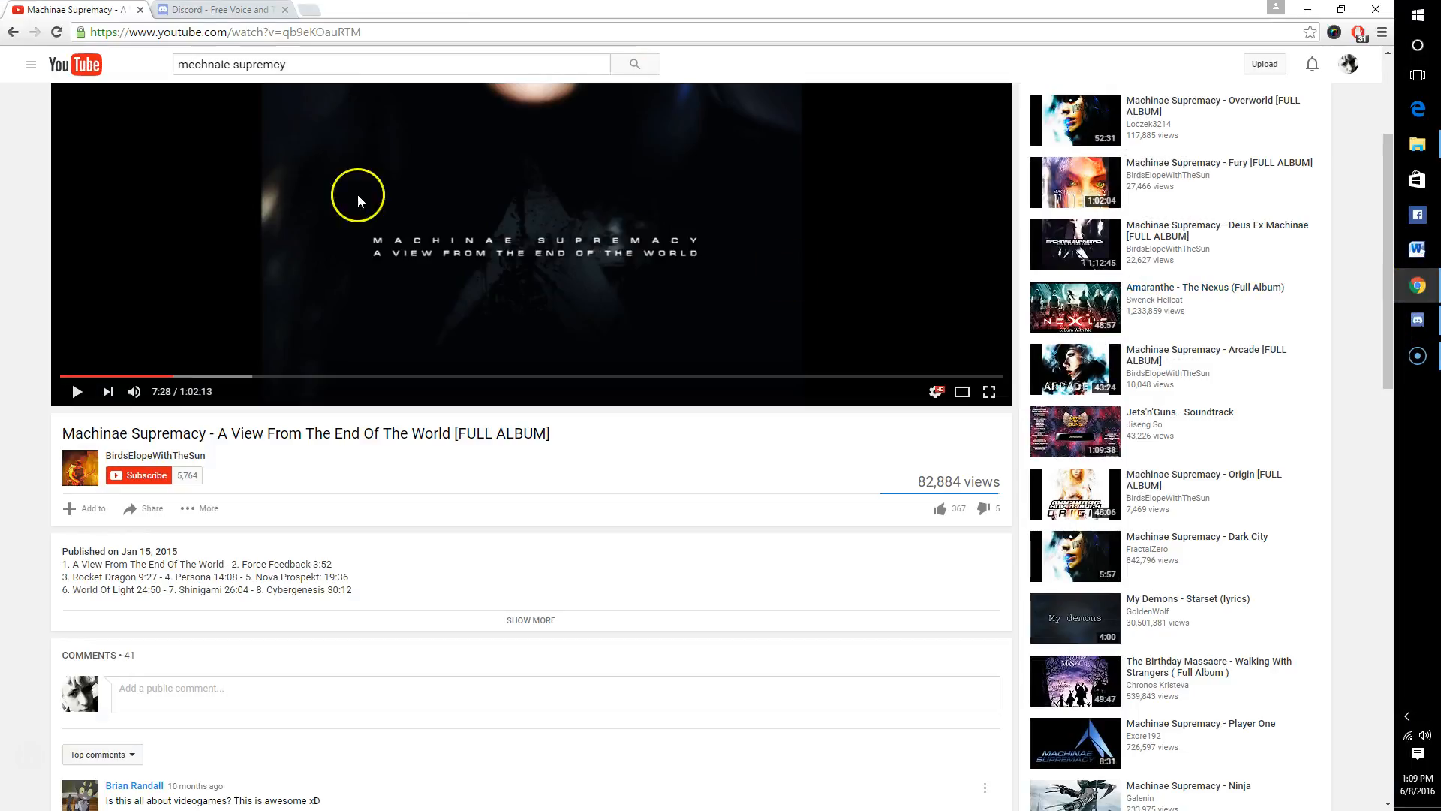
{"action": "left_click", "coordinate": [221, 9]}
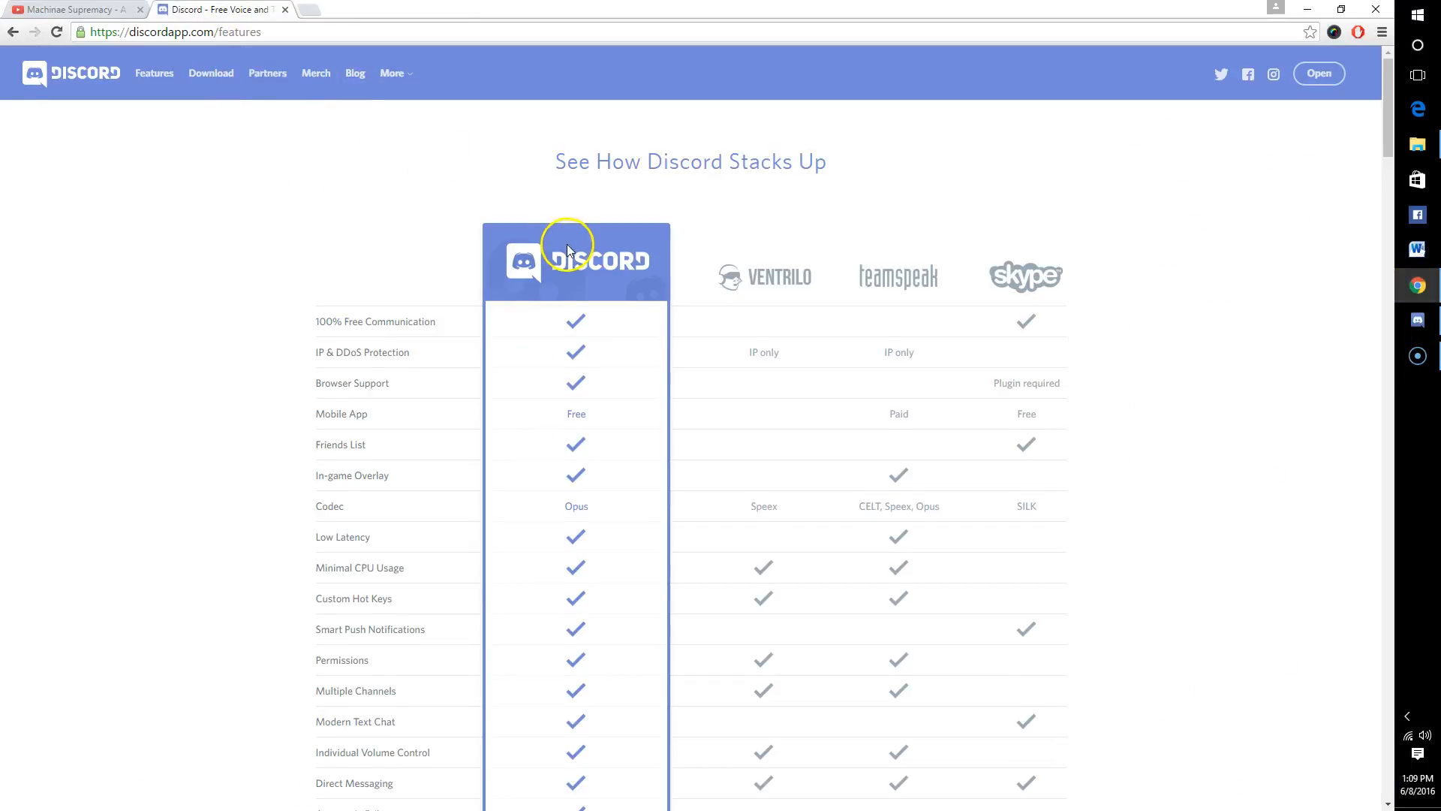
Scroll the features page down to the "See How Discord Stacks Up" table comparing Ventrilo, TeamSpeak and Skype
{"action": "scroll", "scroll_direction": "down", "scroll_amount": 3}
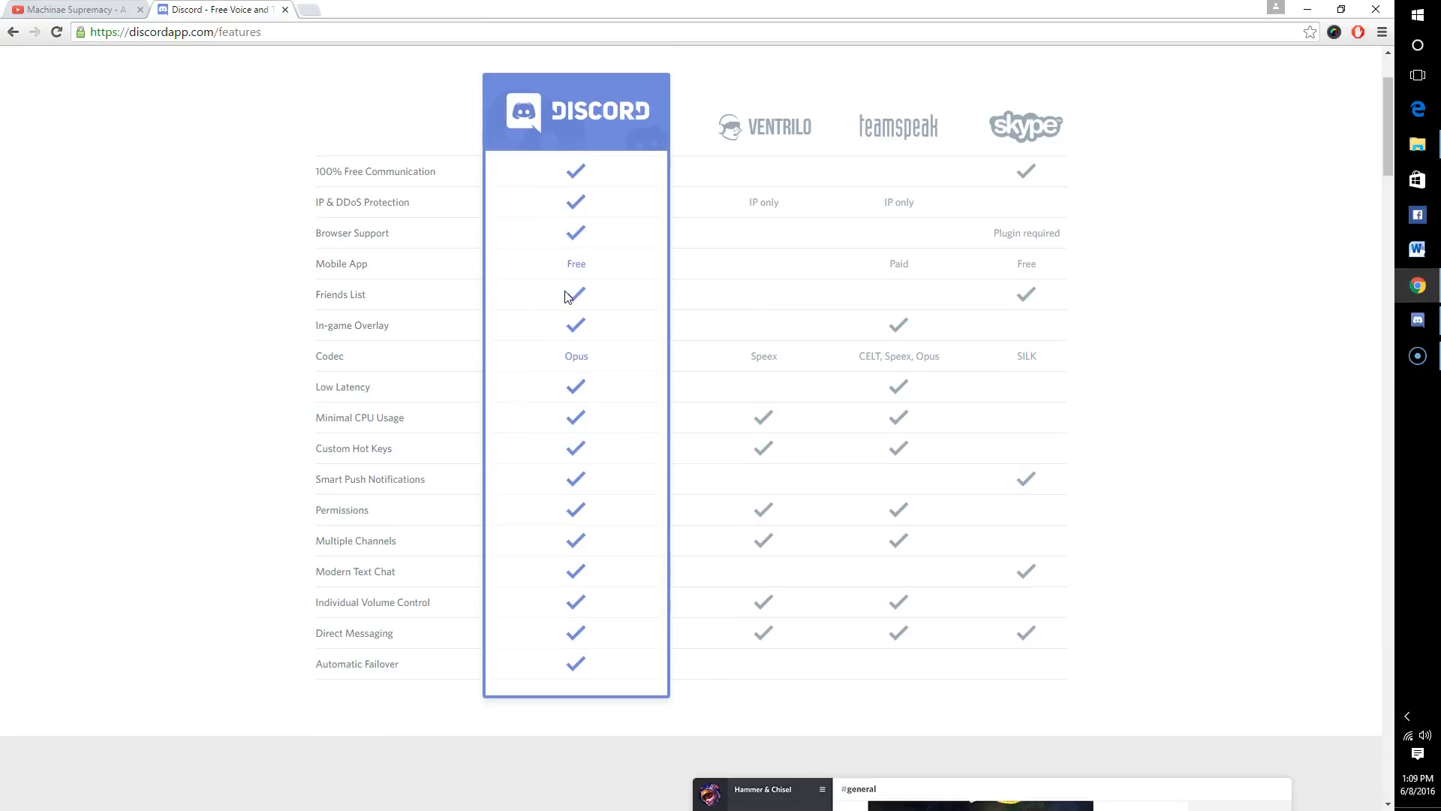
{"action": "mouse_move", "coordinate": [807, 143]}
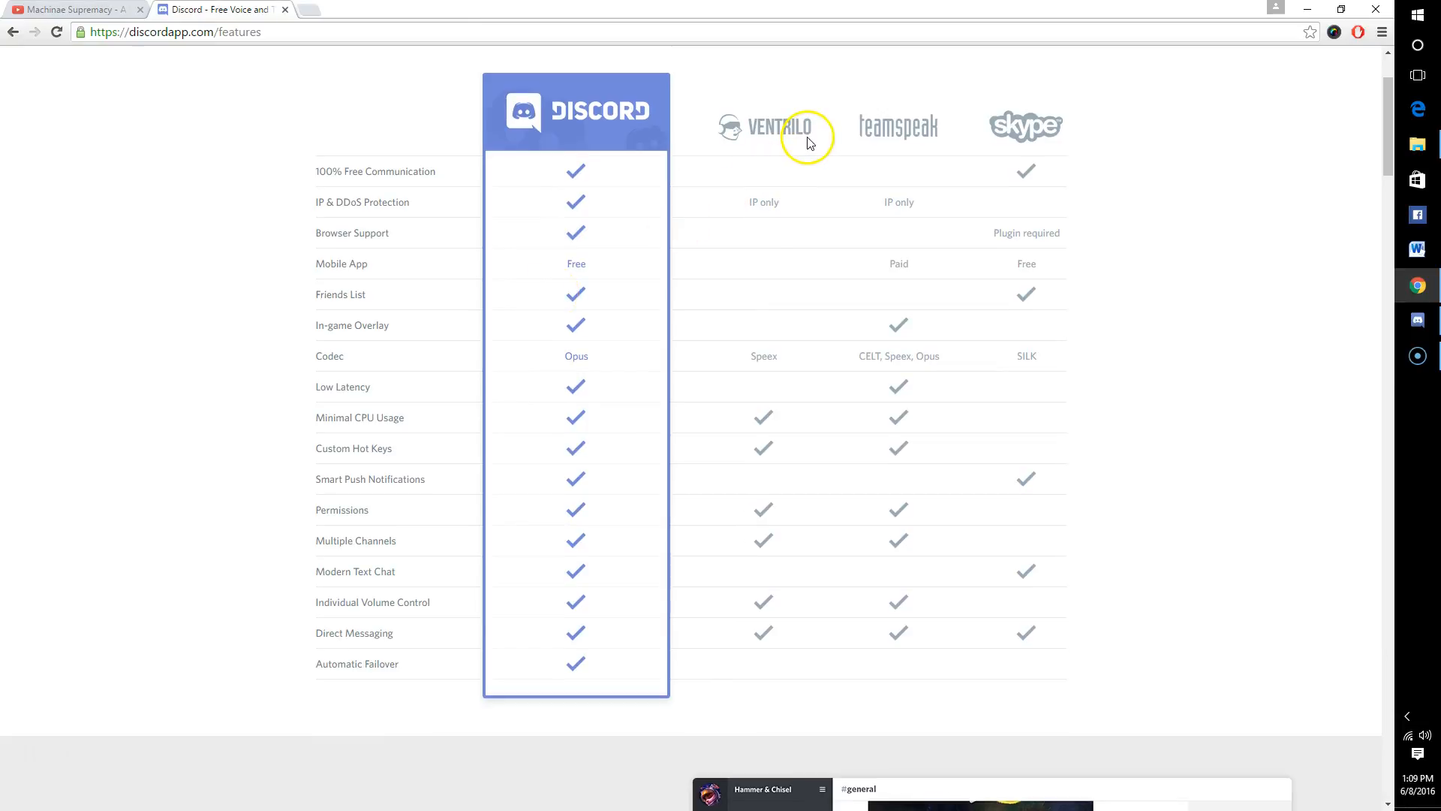
{"action": "mouse_move", "coordinate": [1010, 150]}
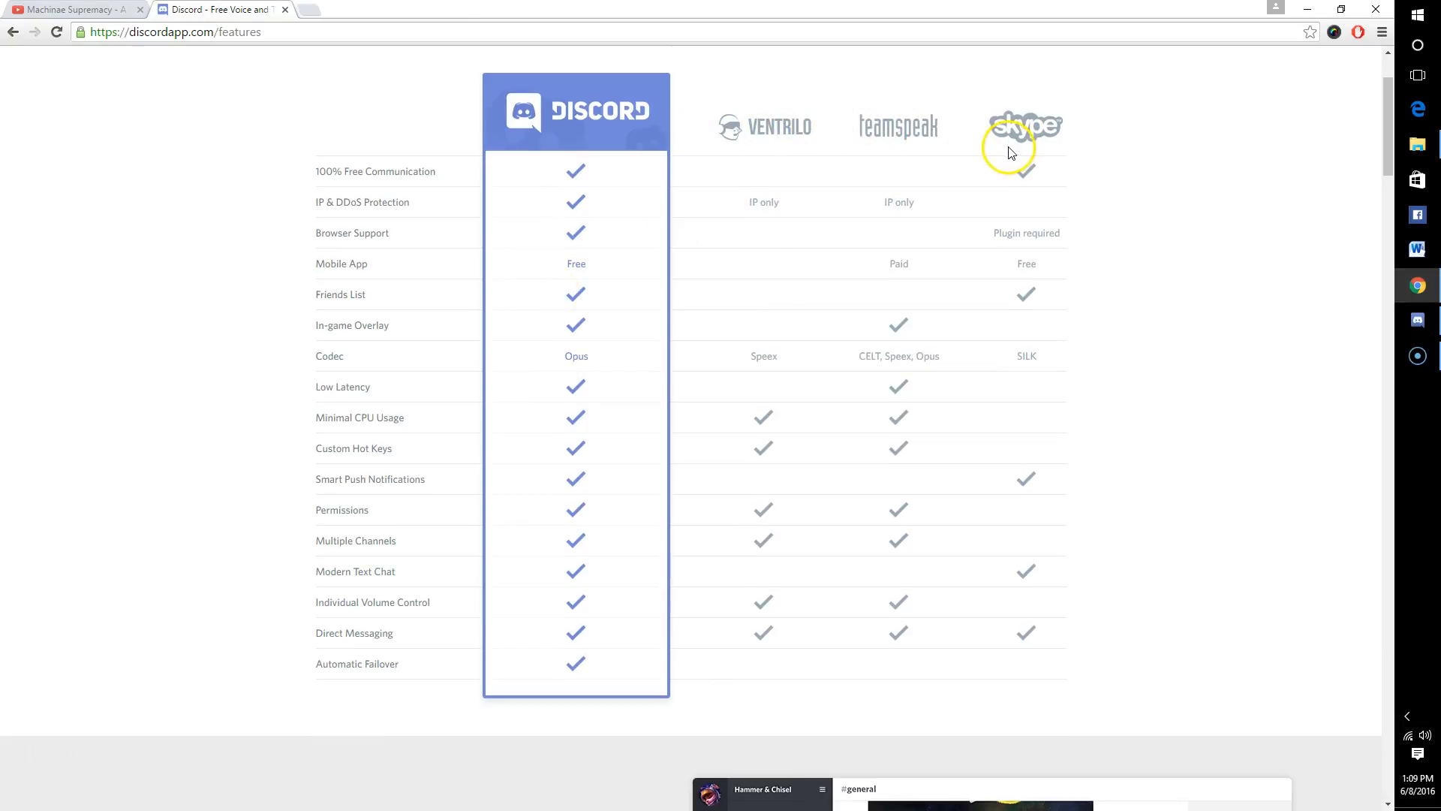
{"action": "mouse_move", "coordinate": [923, 524]}
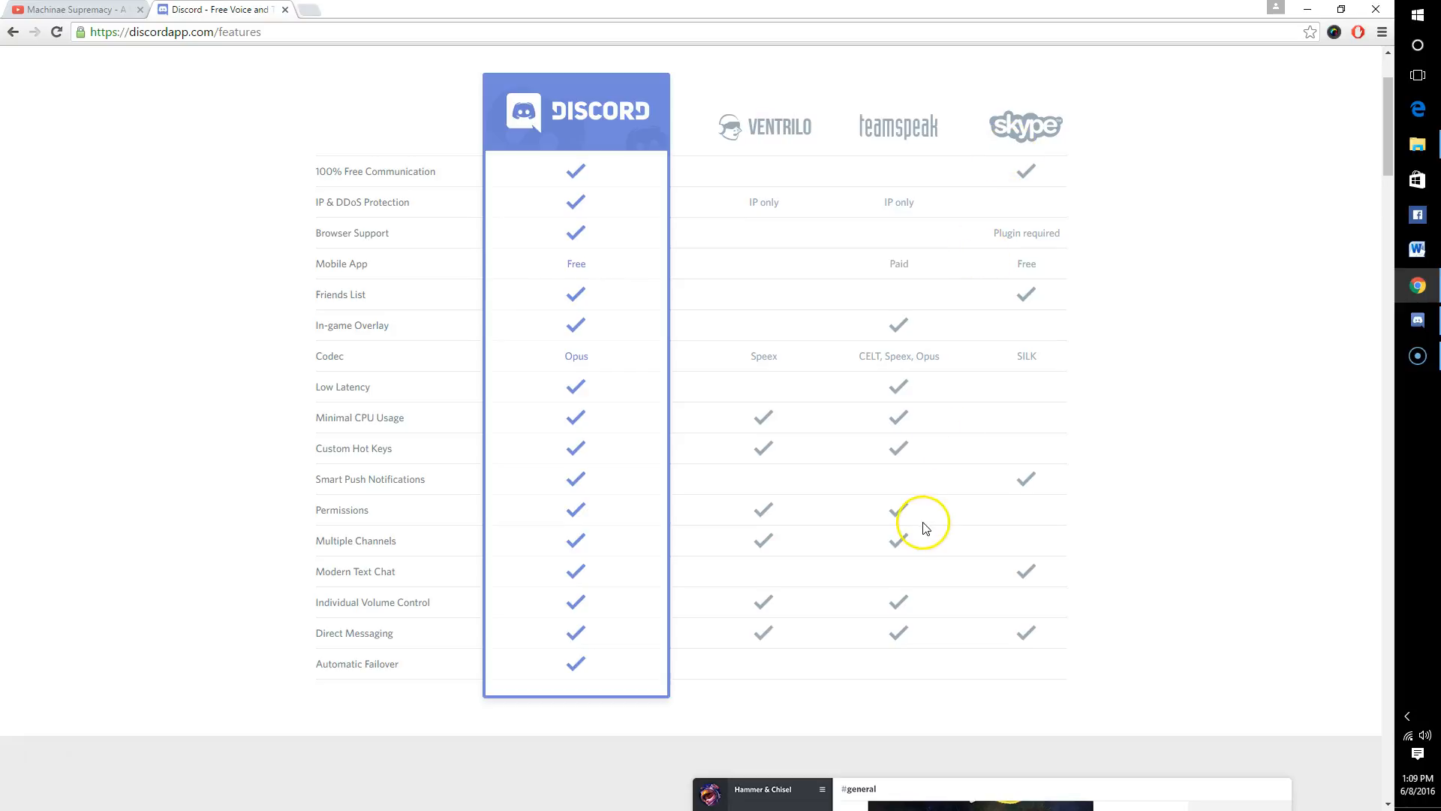
{"action": "mouse_move", "coordinate": [802, 137]}
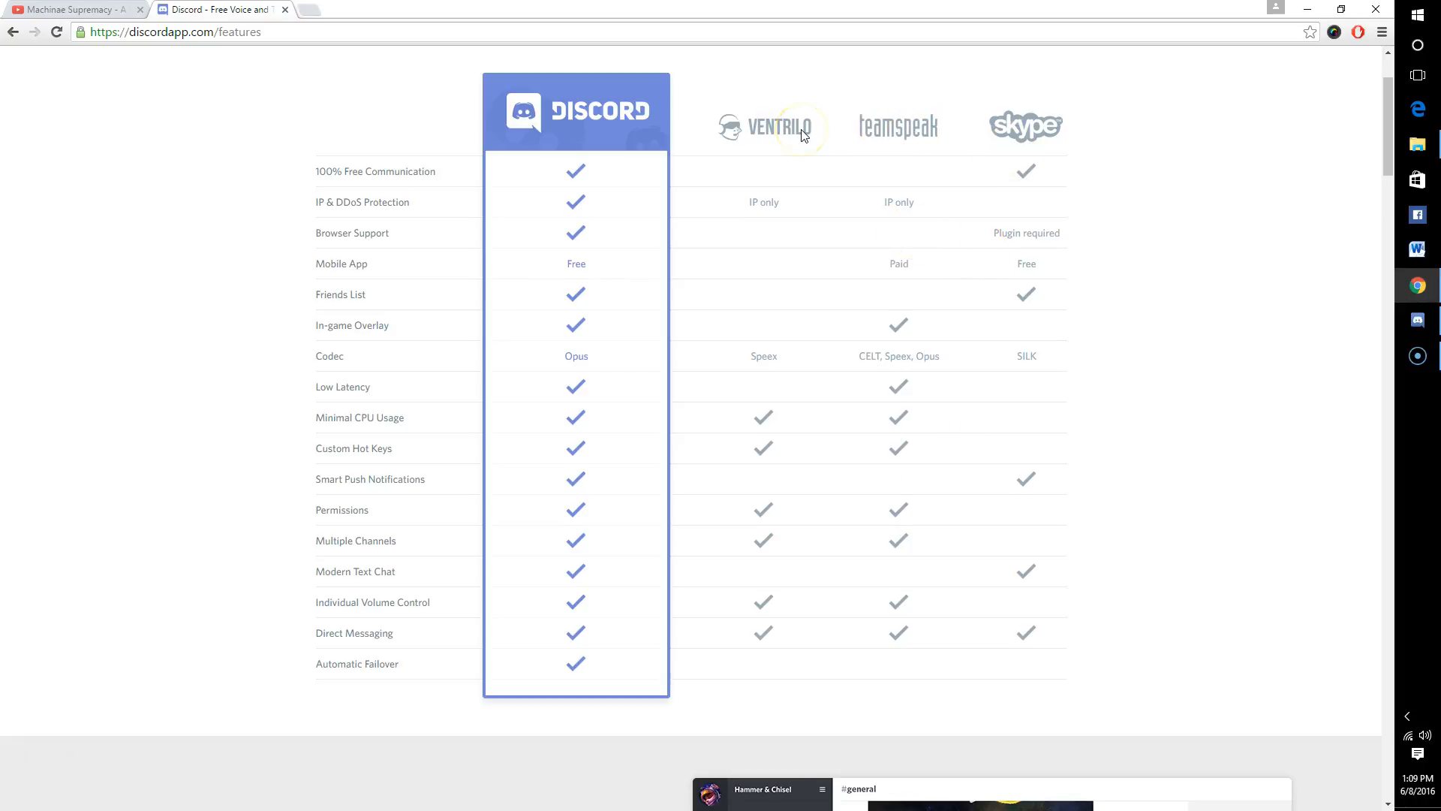
{"action": "mouse_move", "coordinate": [1017, 158]}
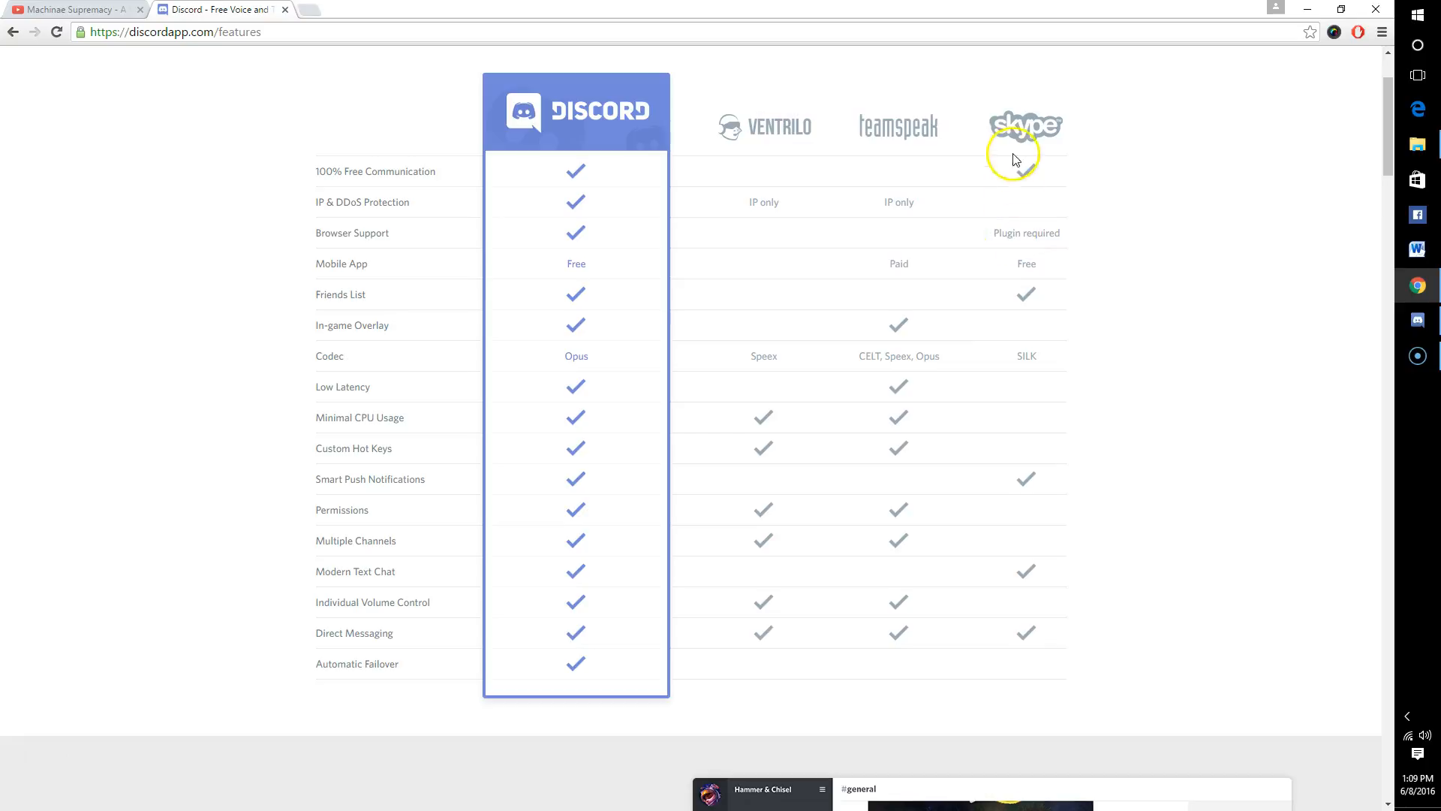
{"action": "mouse_move", "coordinate": [996, 150]}
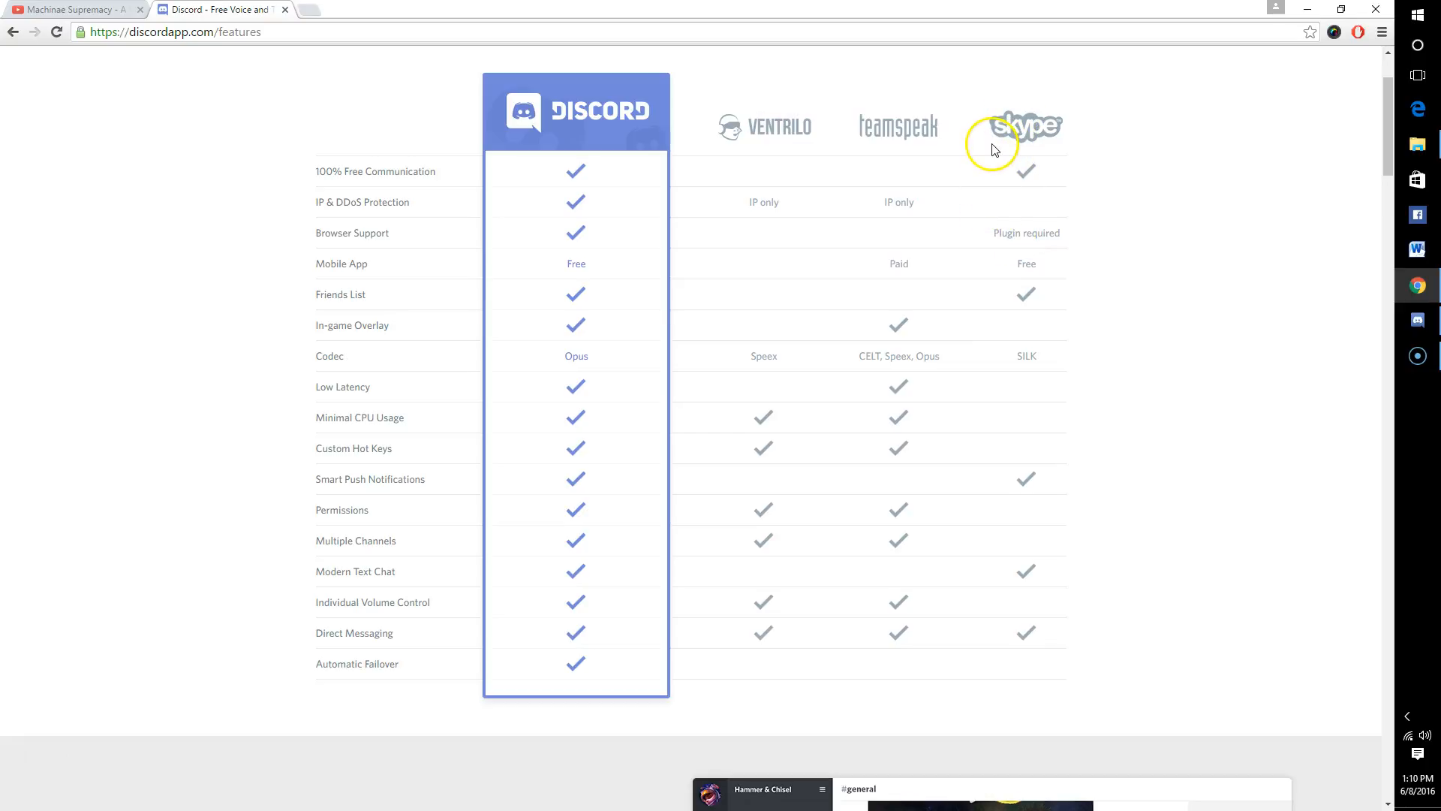
{"action": "mouse_move", "coordinate": [809, 282]}
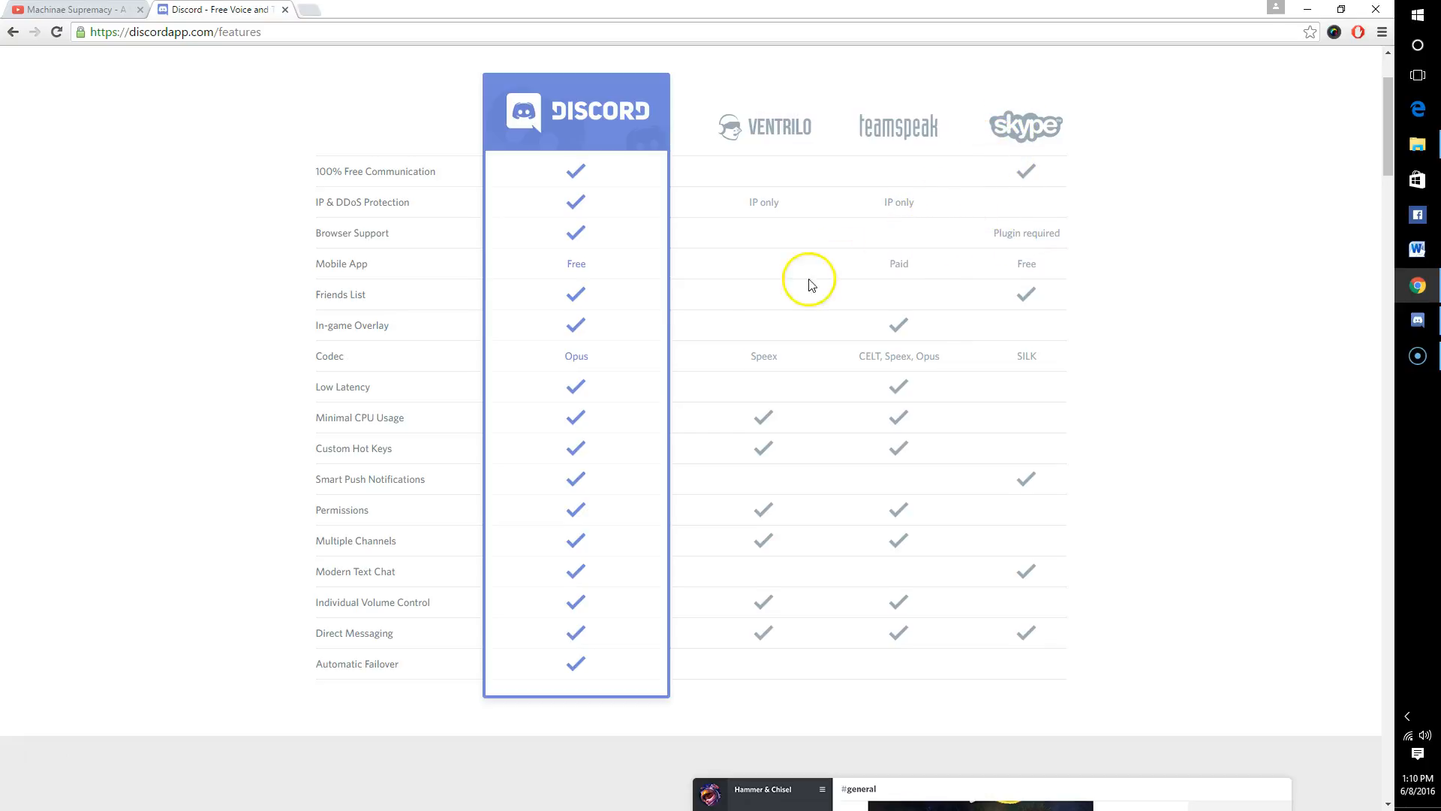
{"action": "scroll", "scroll_direction": "down", "scroll_amount": 3}
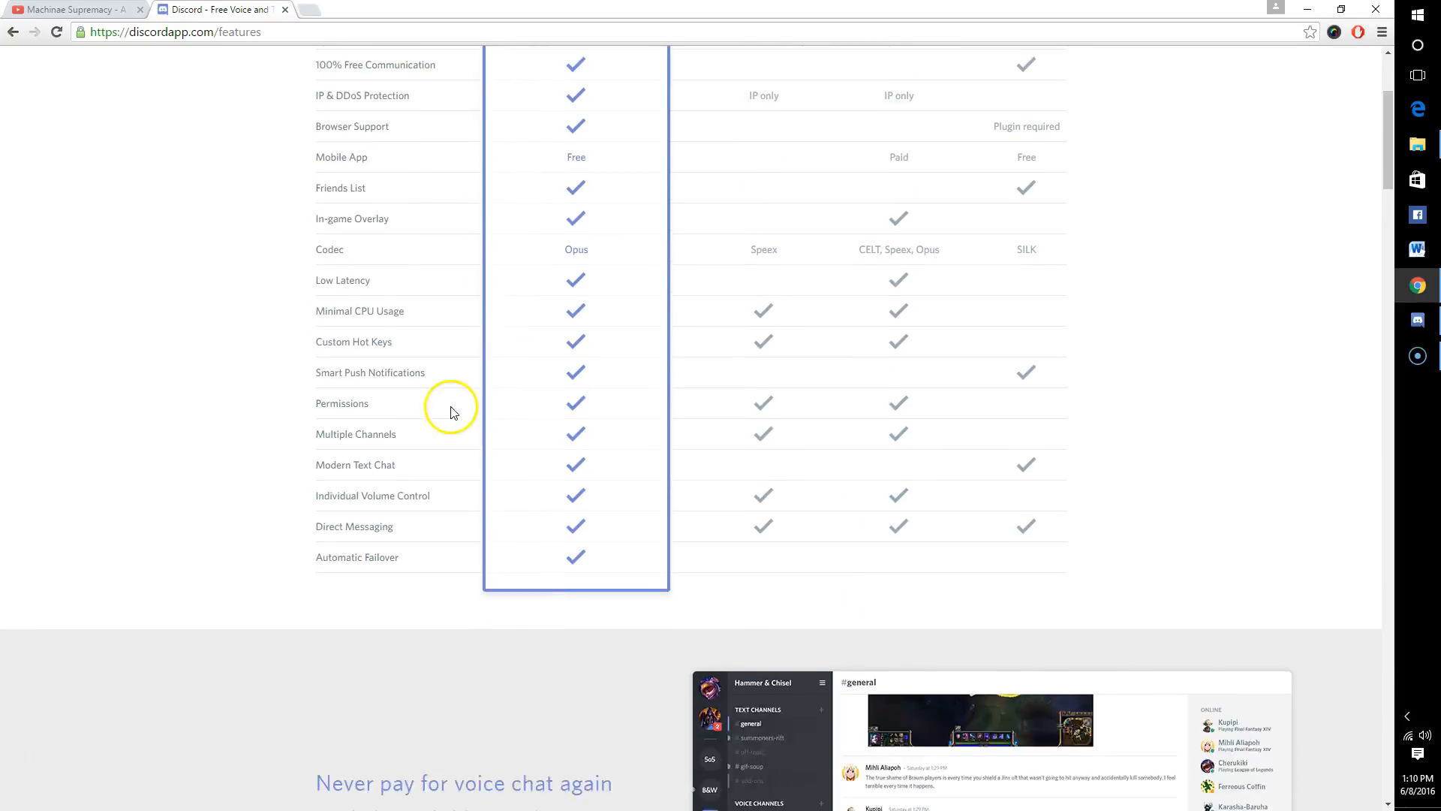
{"action": "scroll", "scroll_direction": "down", "scroll_amount": 3}
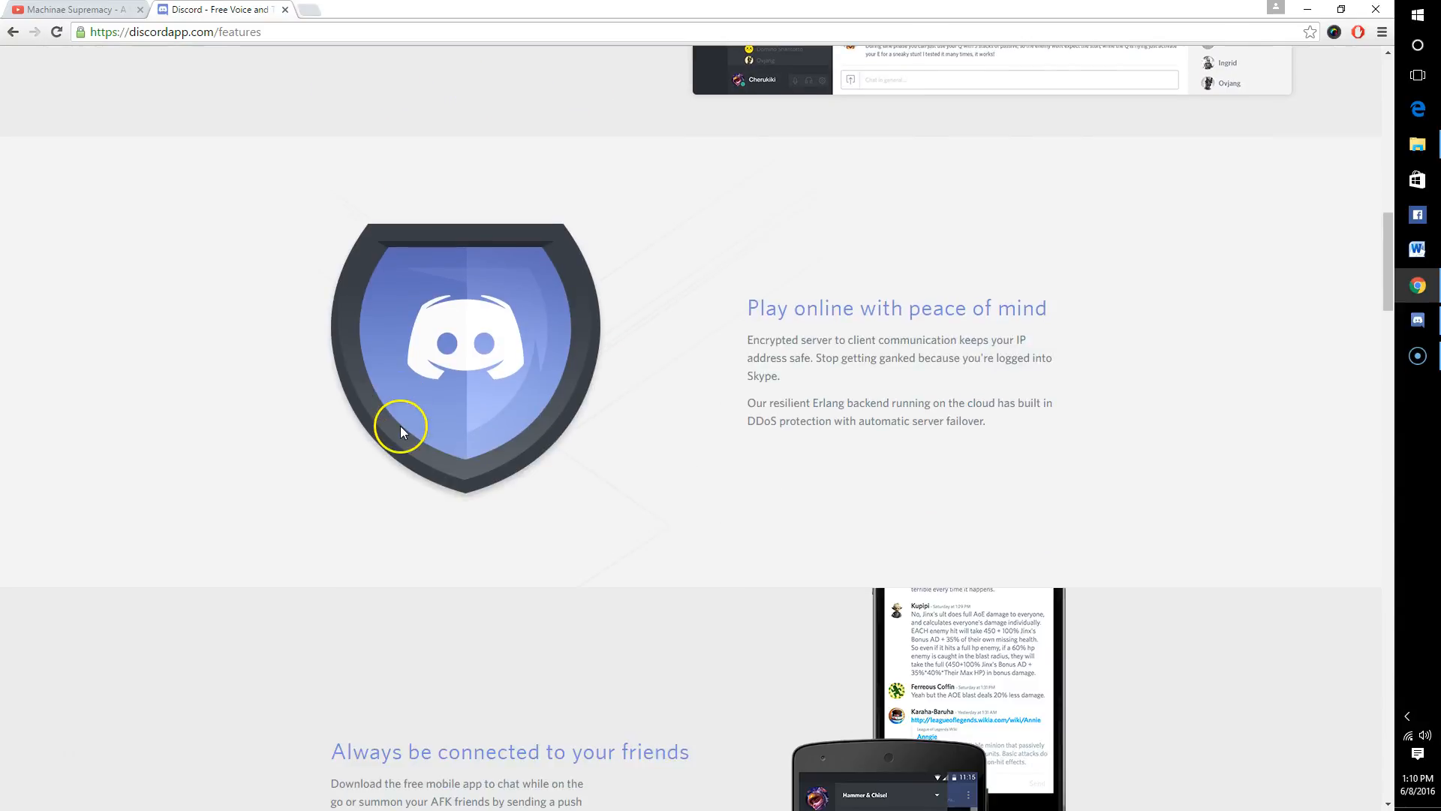
{"action": "scroll", "scroll_direction": "down", "scroll_amount": 3}
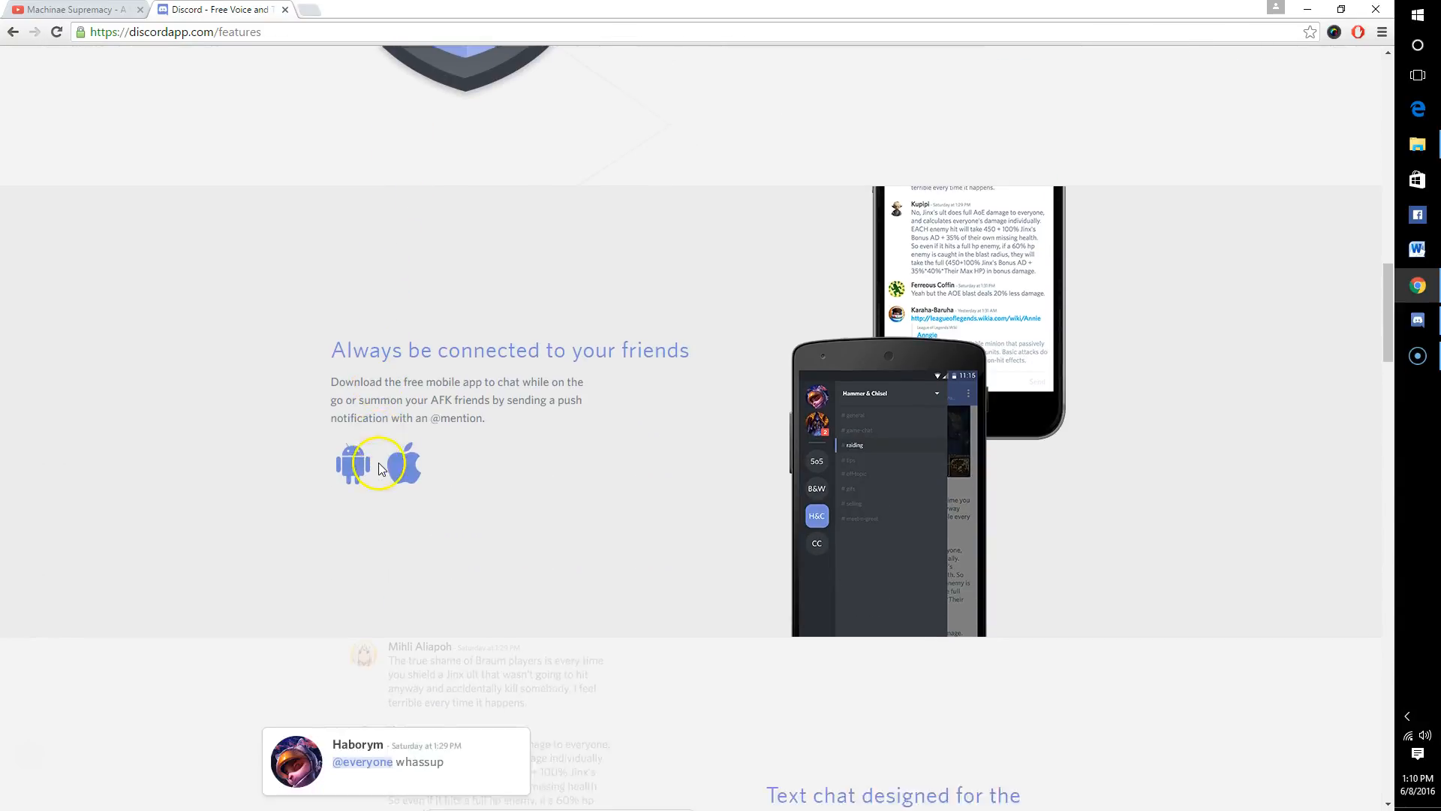
{"action": "scroll", "scroll_direction": "down", "scroll_amount": 3}
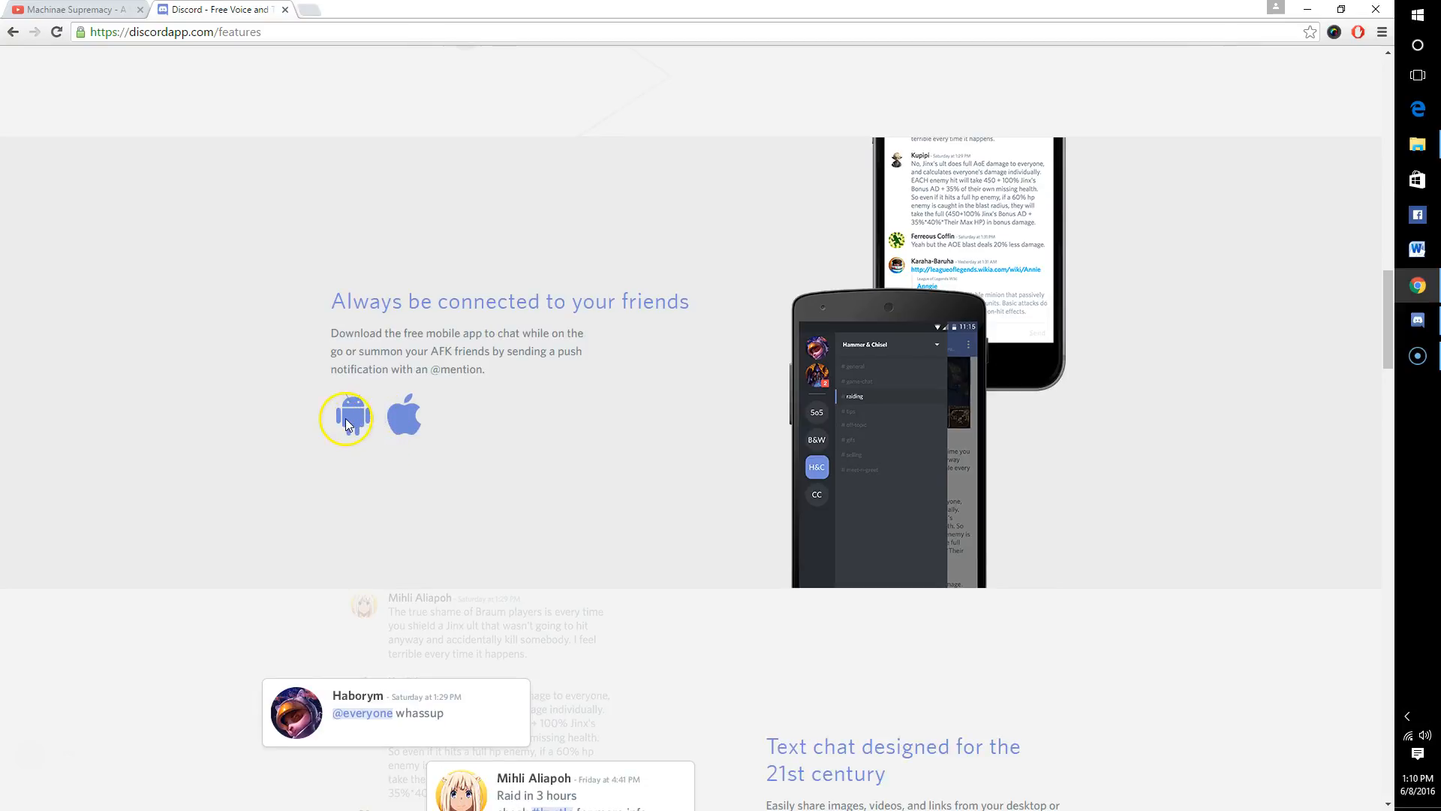
{"action": "mouse_move", "coordinate": [488, 457]}
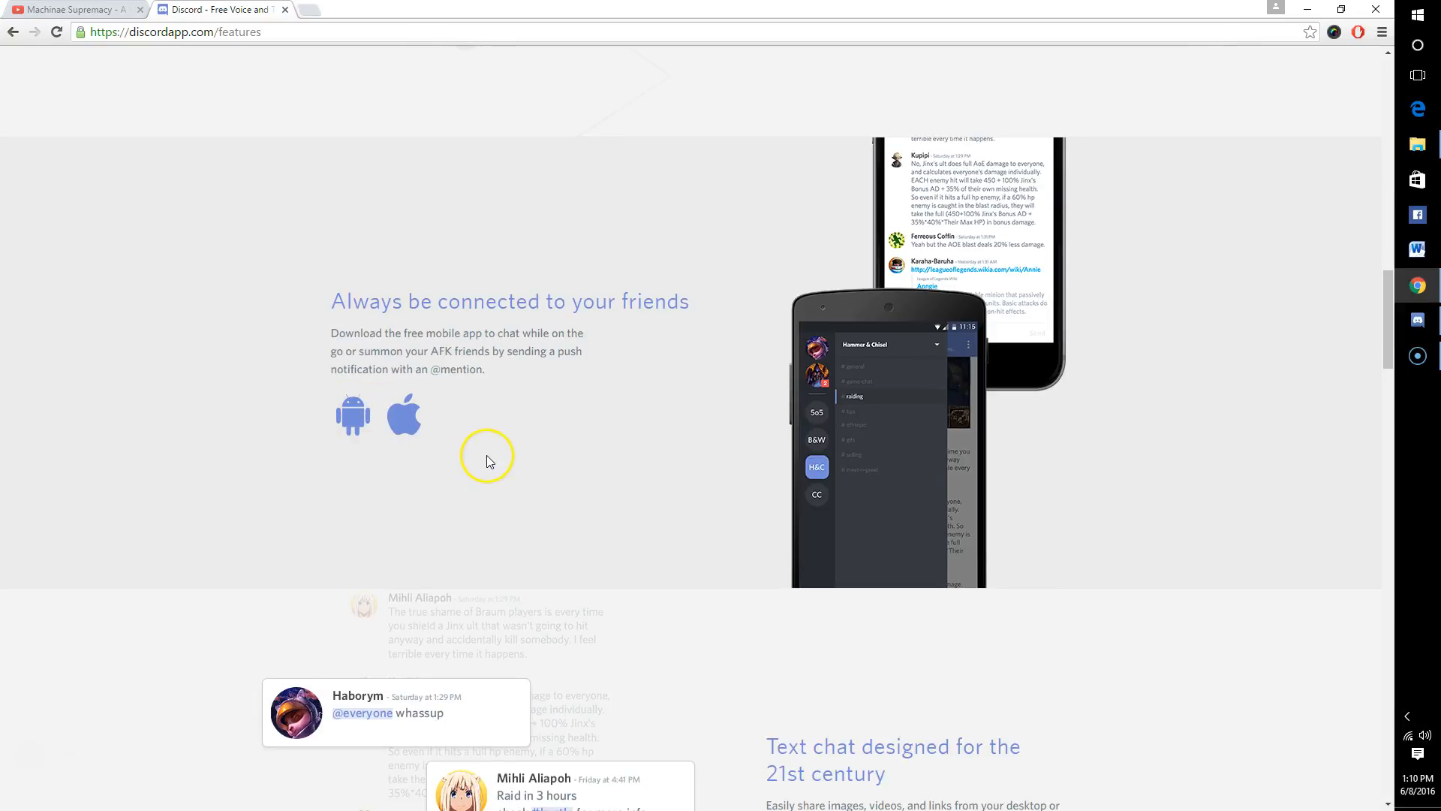
{"action": "scroll", "scroll_direction": "down", "scroll_amount": 3}
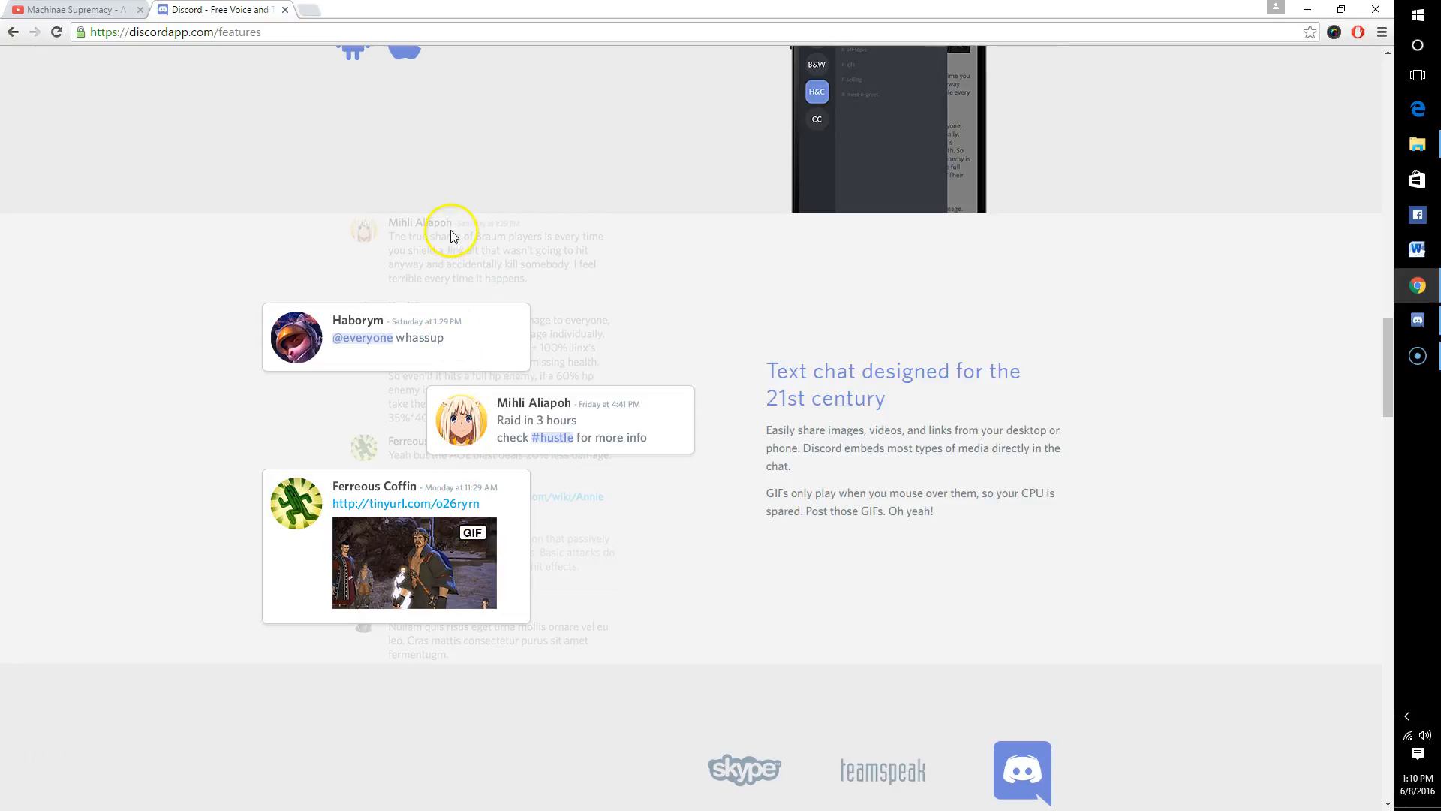
{"action": "scroll", "scroll_direction": "down", "scroll_amount": 3}
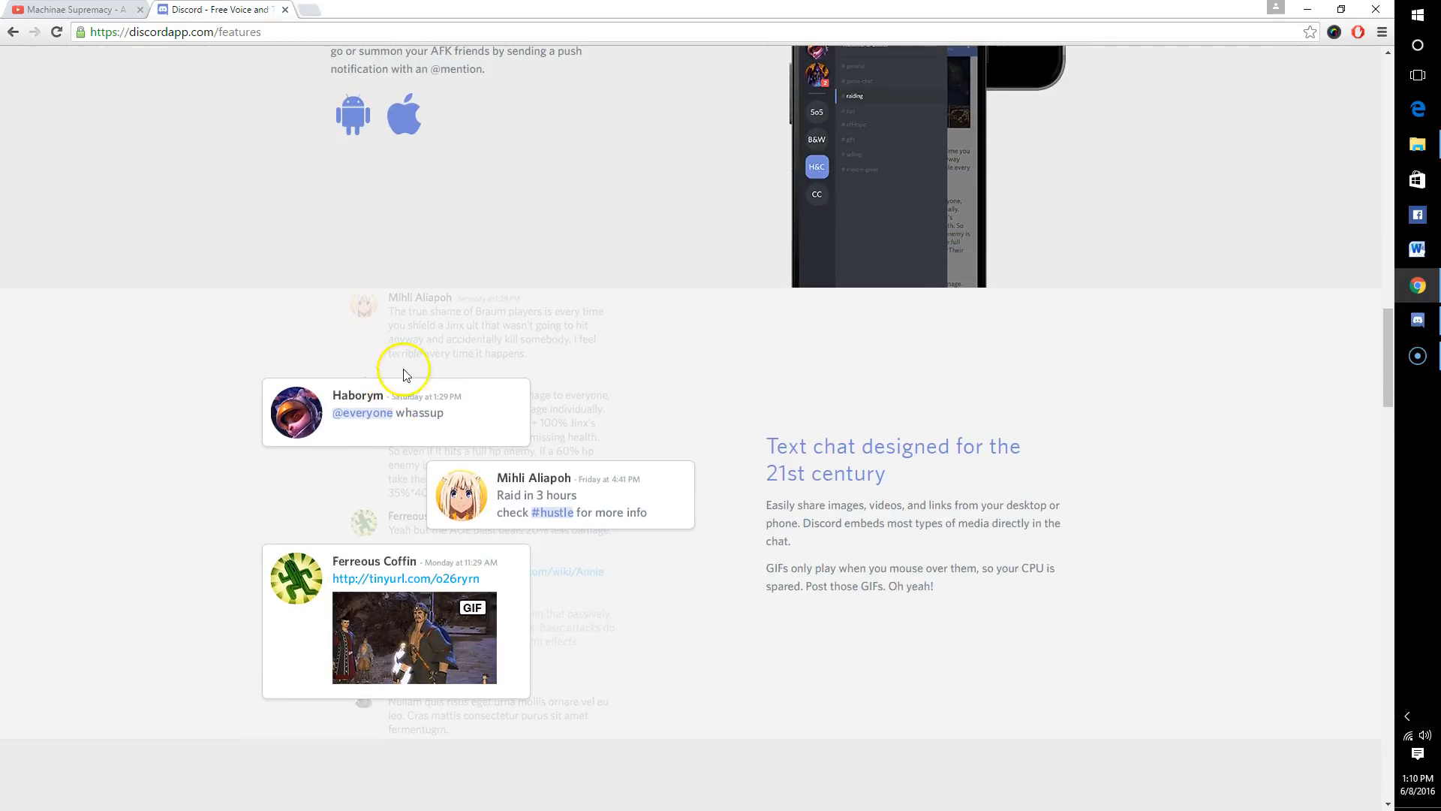
{"action": "scroll", "scroll_direction": "down", "scroll_amount": 3}
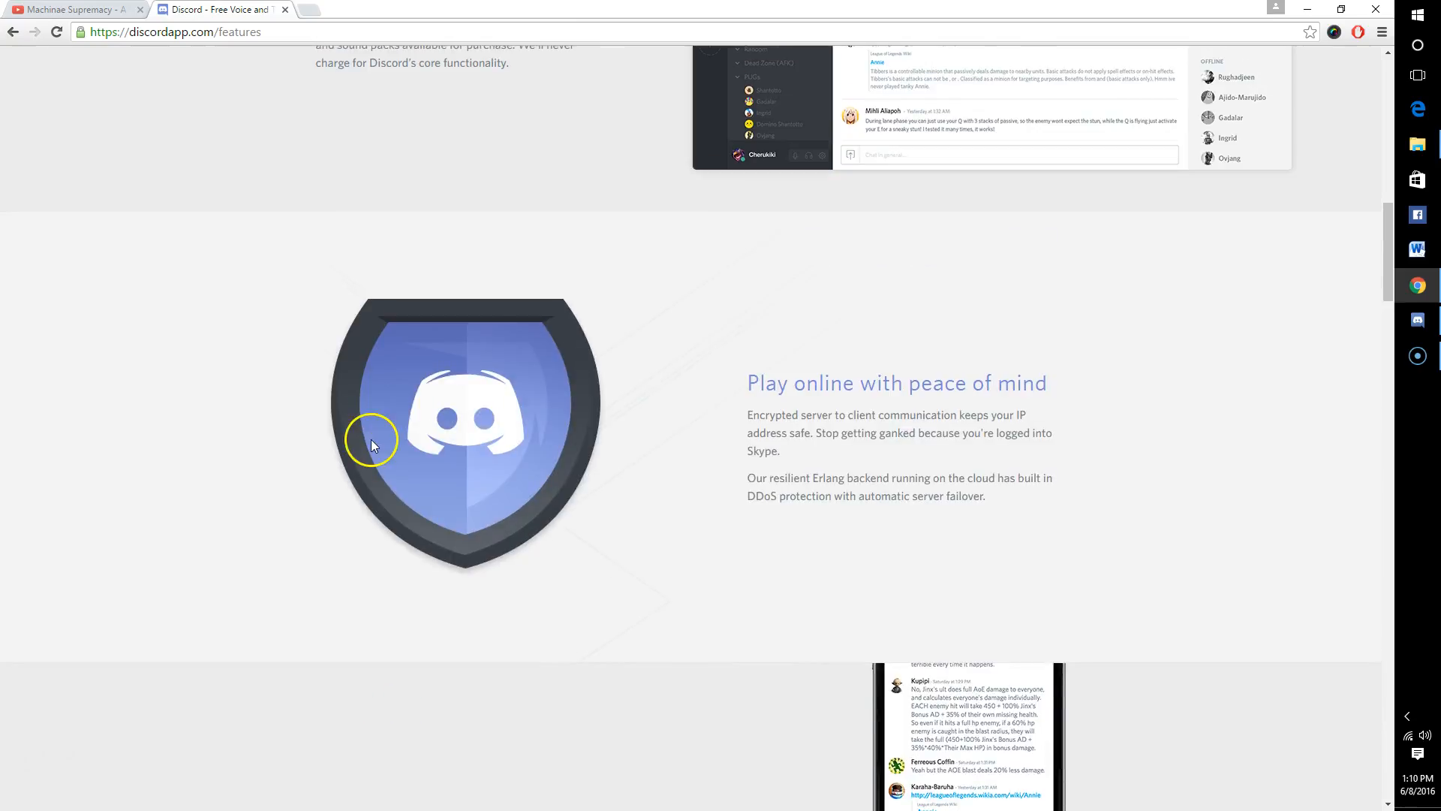
{"action": "scroll", "scroll_direction": "down", "scroll_amount": 3}
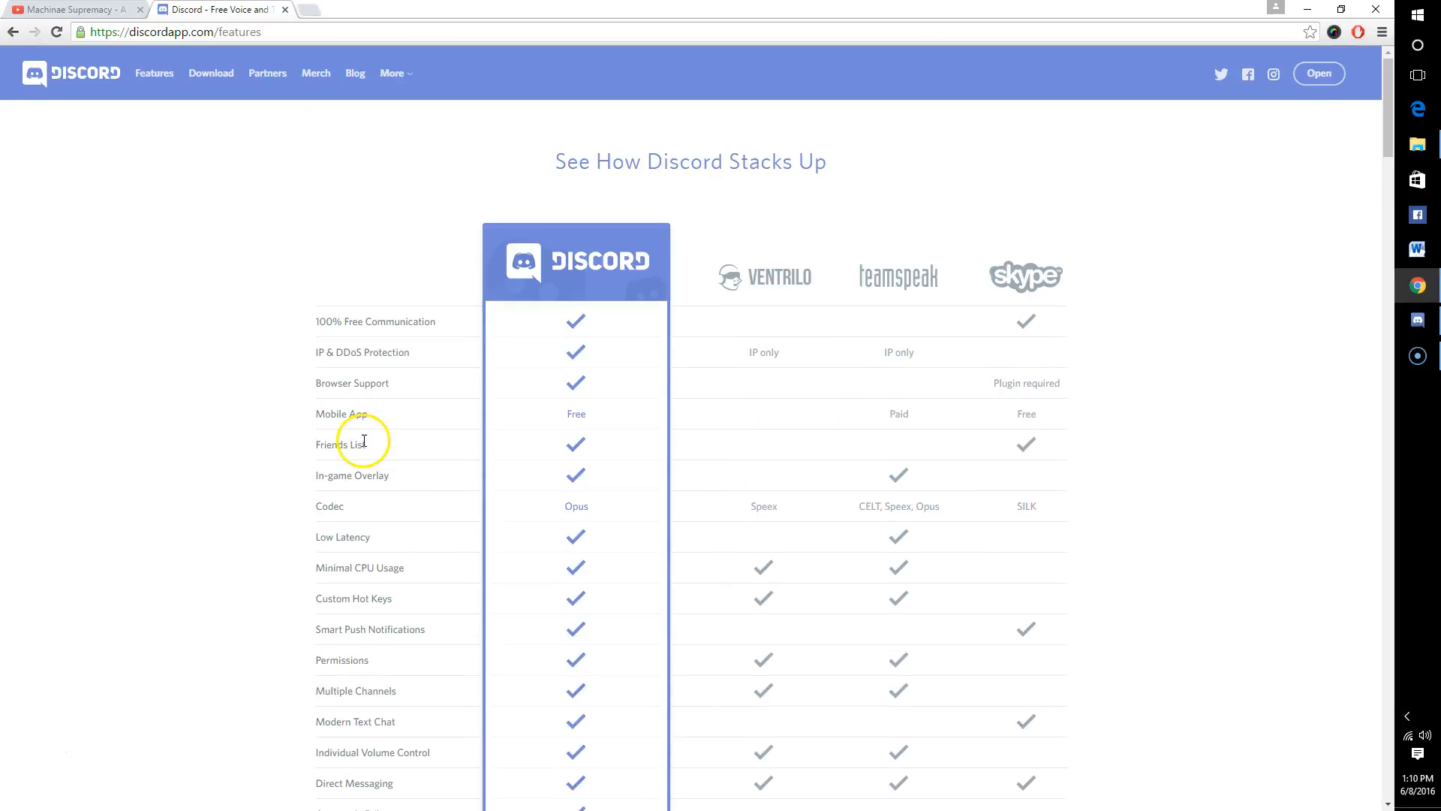
{"action": "mouse_move", "coordinate": [305, 356]}
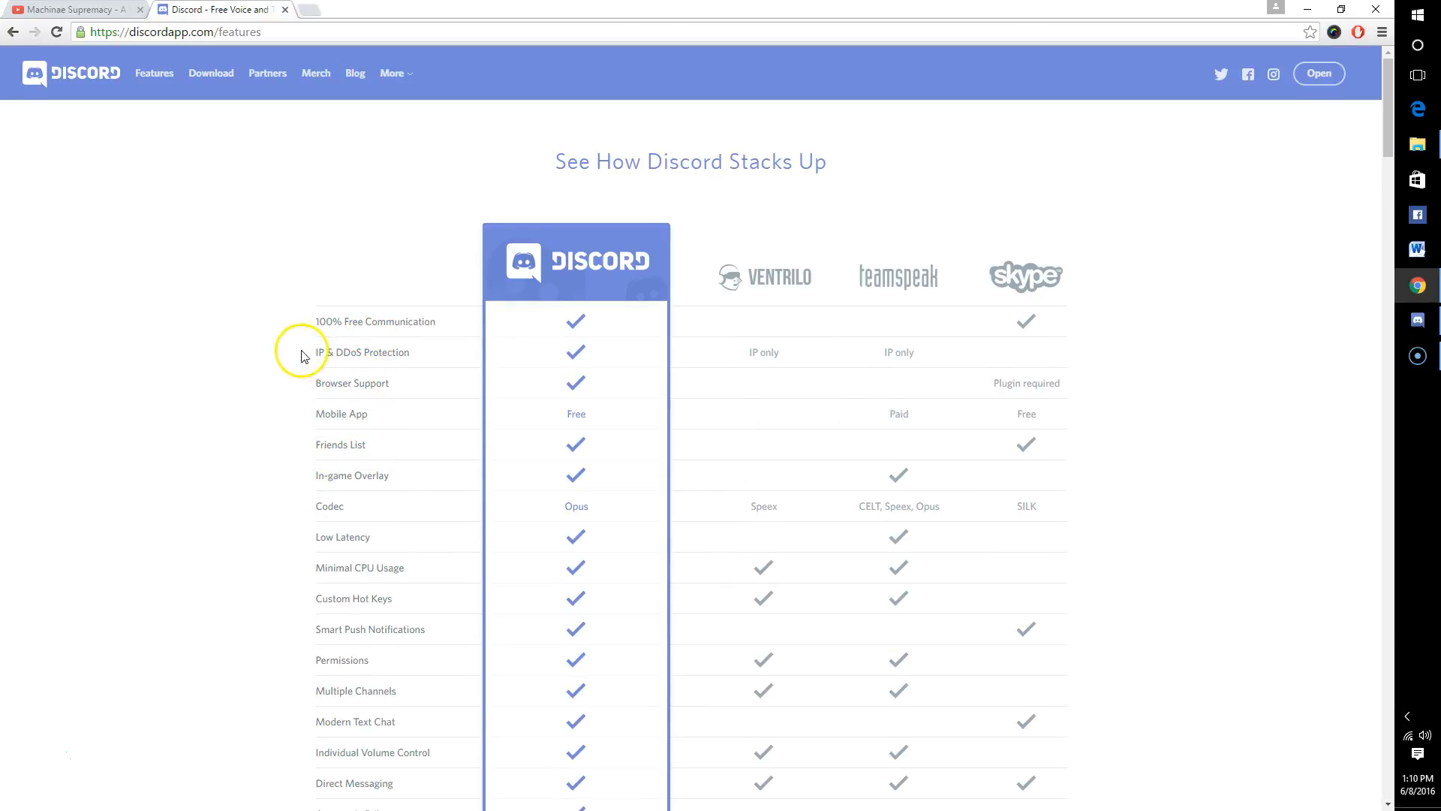
{"action": "mouse_move", "coordinate": [260, 471]}
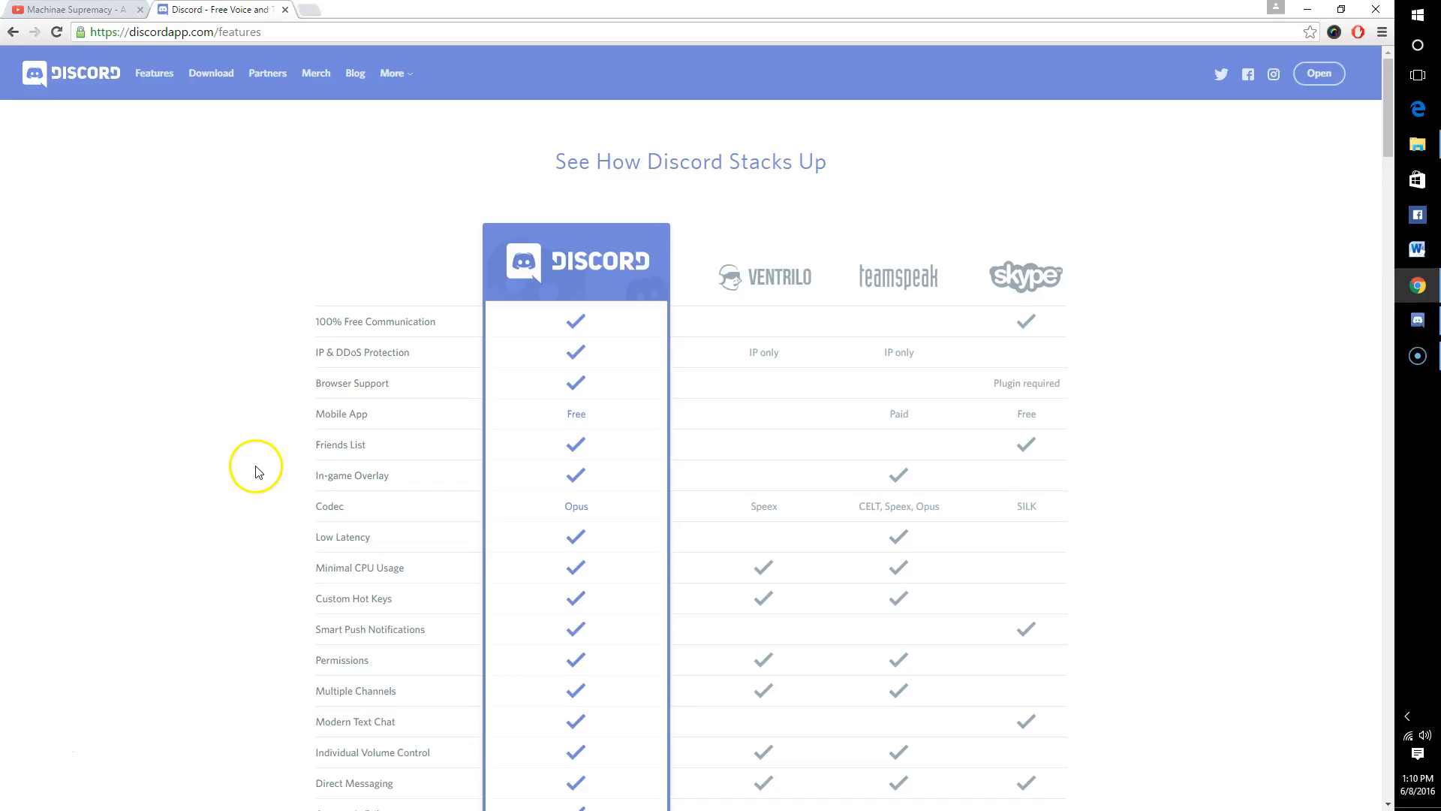
{"action": "scroll", "scroll_direction": "down", "scroll_amount": 3}
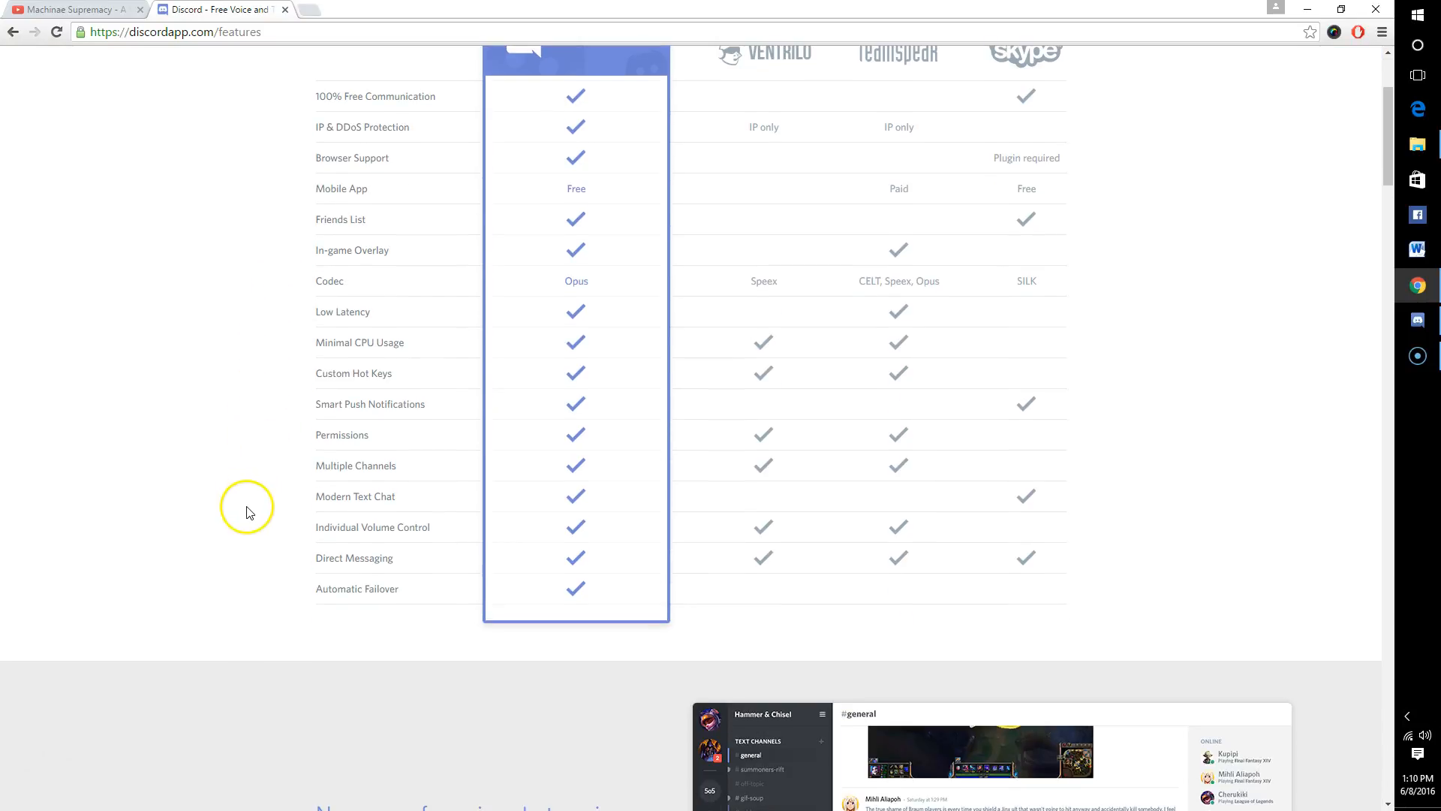
{"action": "scroll", "scroll_direction": "up", "scroll_amount": 3}
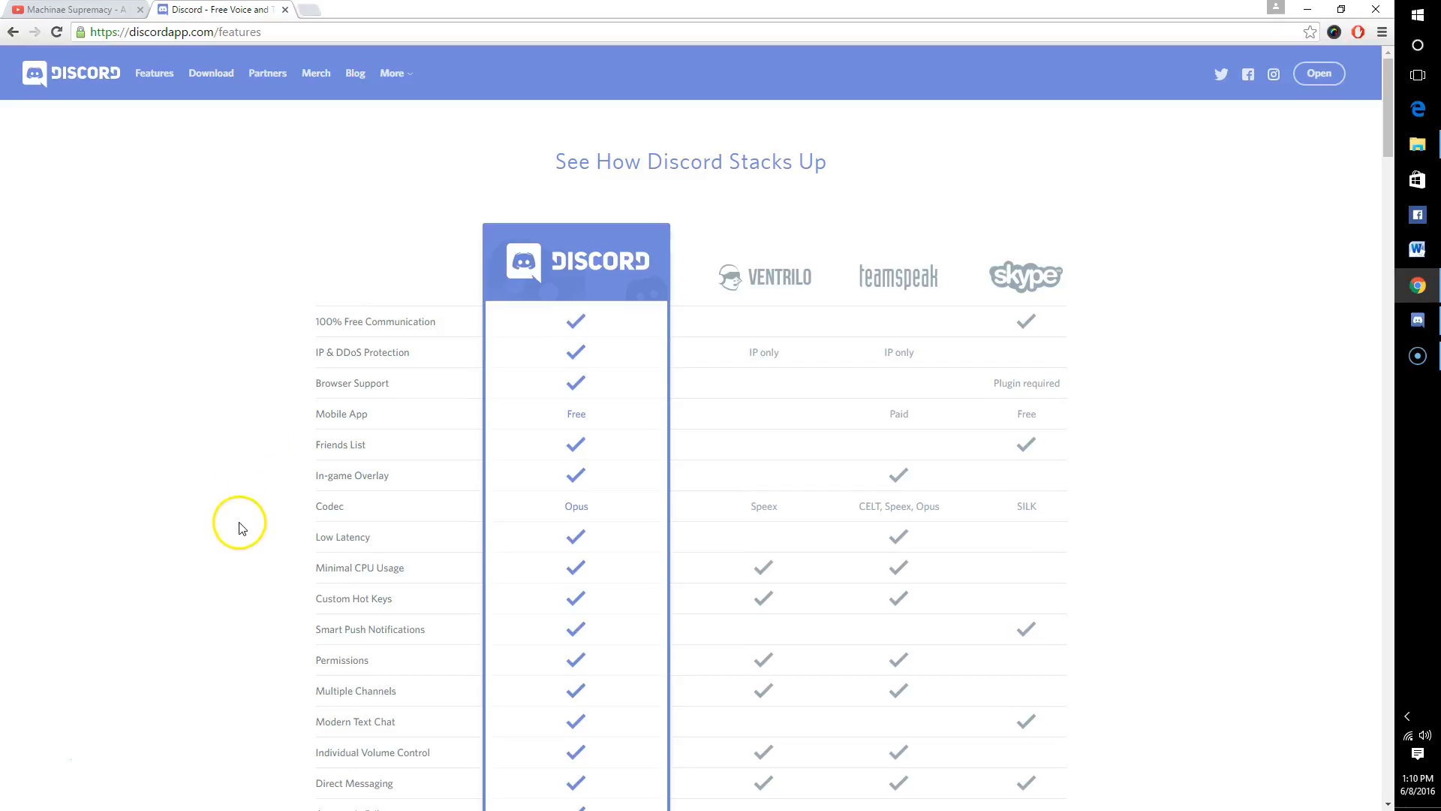
{"action": "mouse_move", "coordinate": [221, 538]}
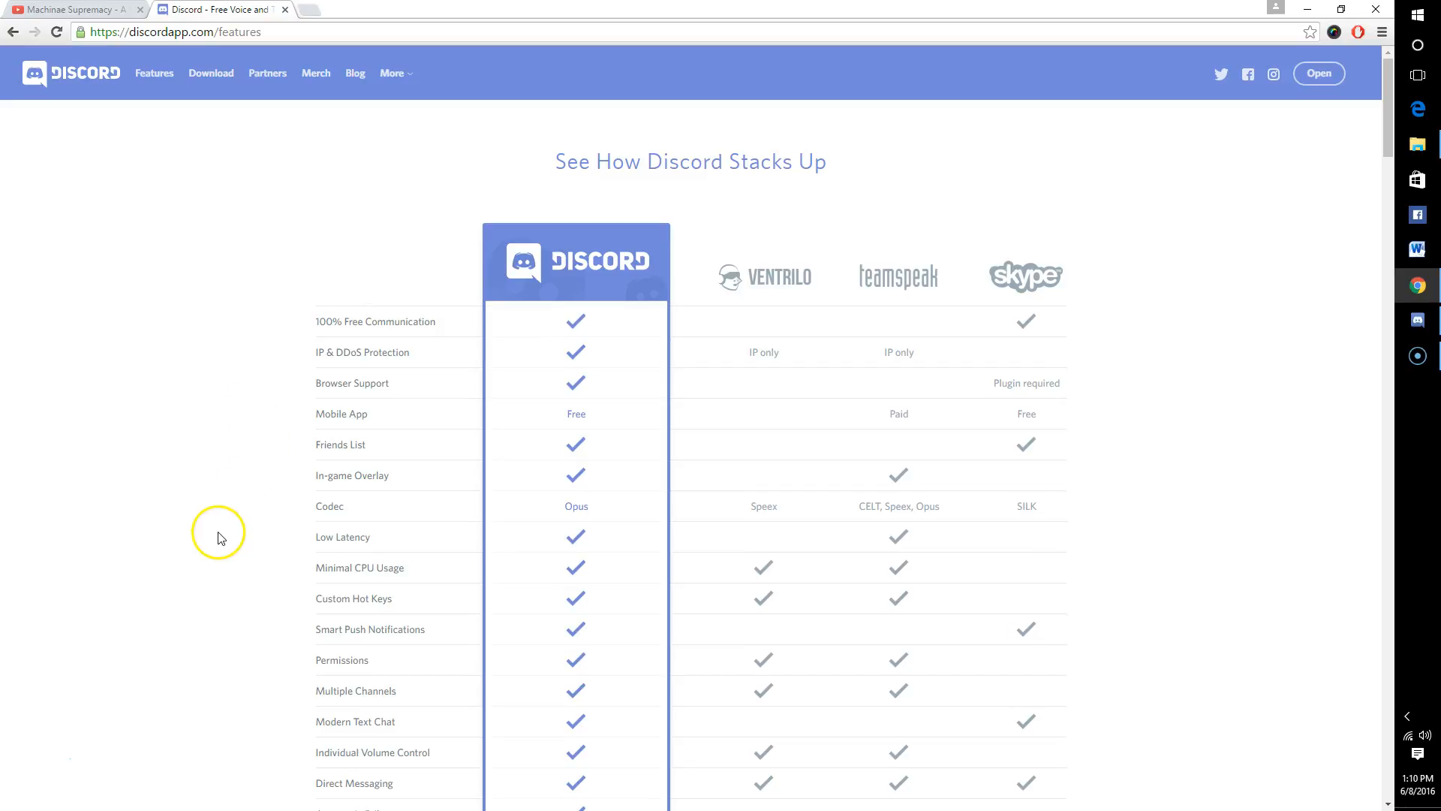
{"action": "mouse_move", "coordinate": [221, 494]}
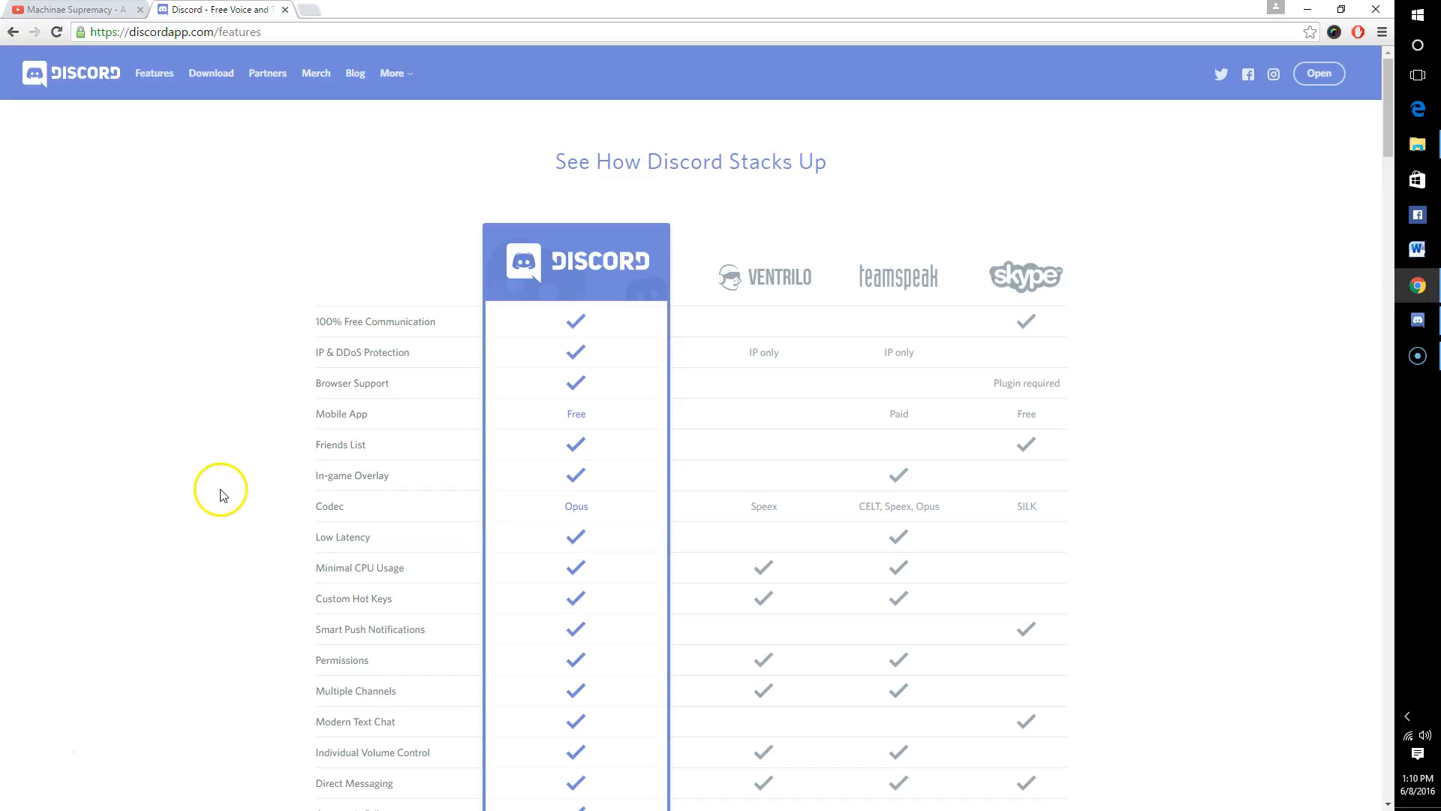
{"action": "mouse_move", "coordinate": [219, 499]}
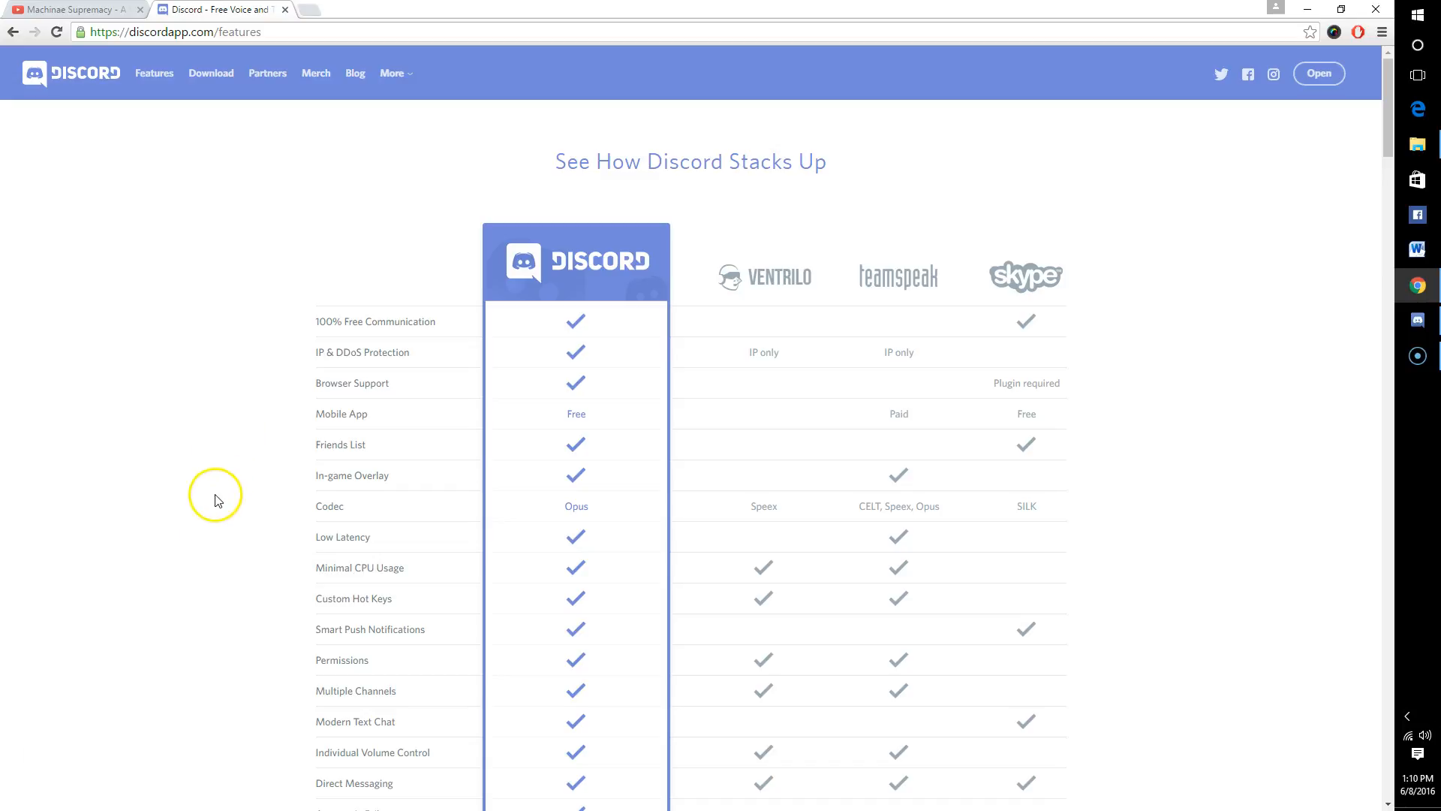
{"action": "mouse_move", "coordinate": [193, 515]}
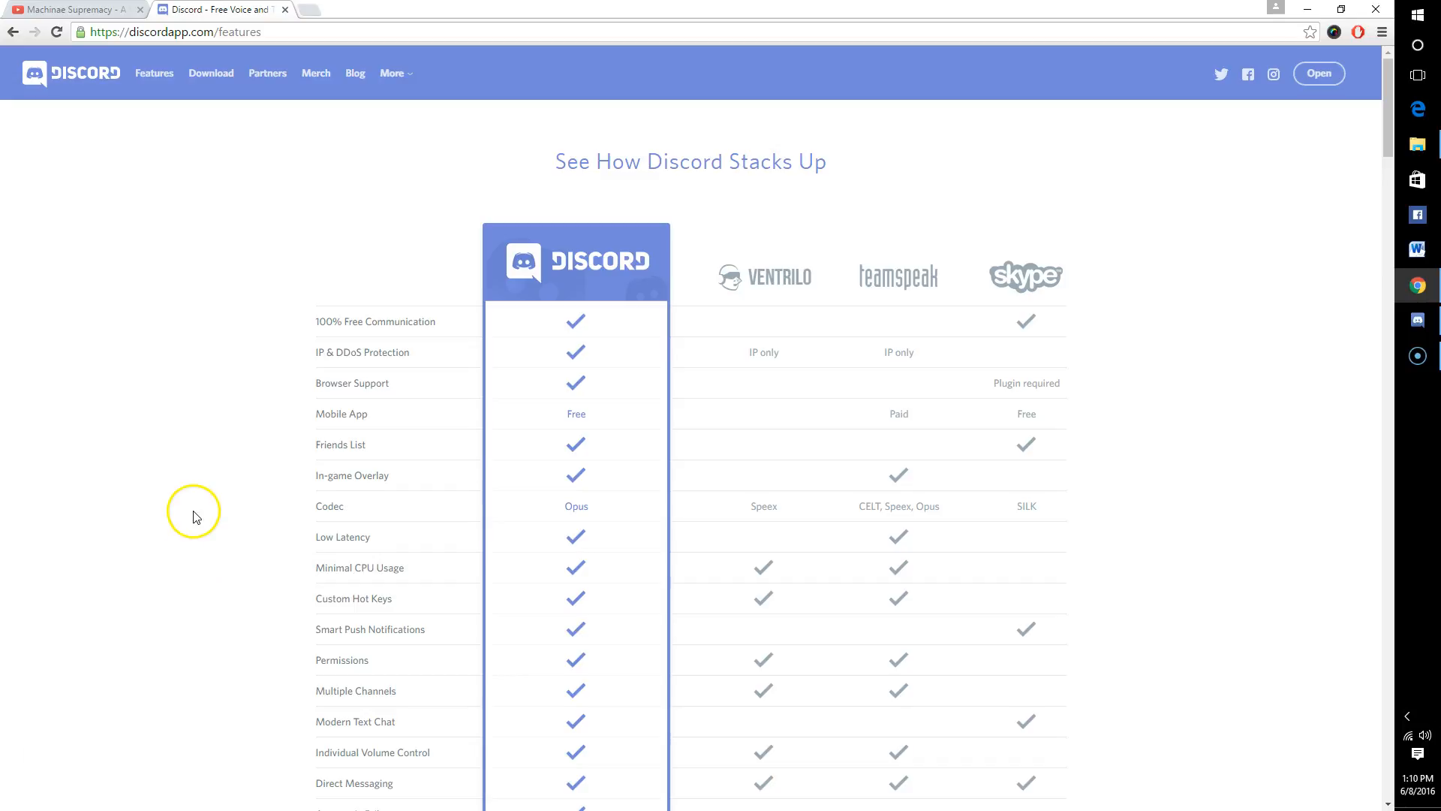
{"action": "scroll", "scroll_direction": "down", "scroll_amount": 3}
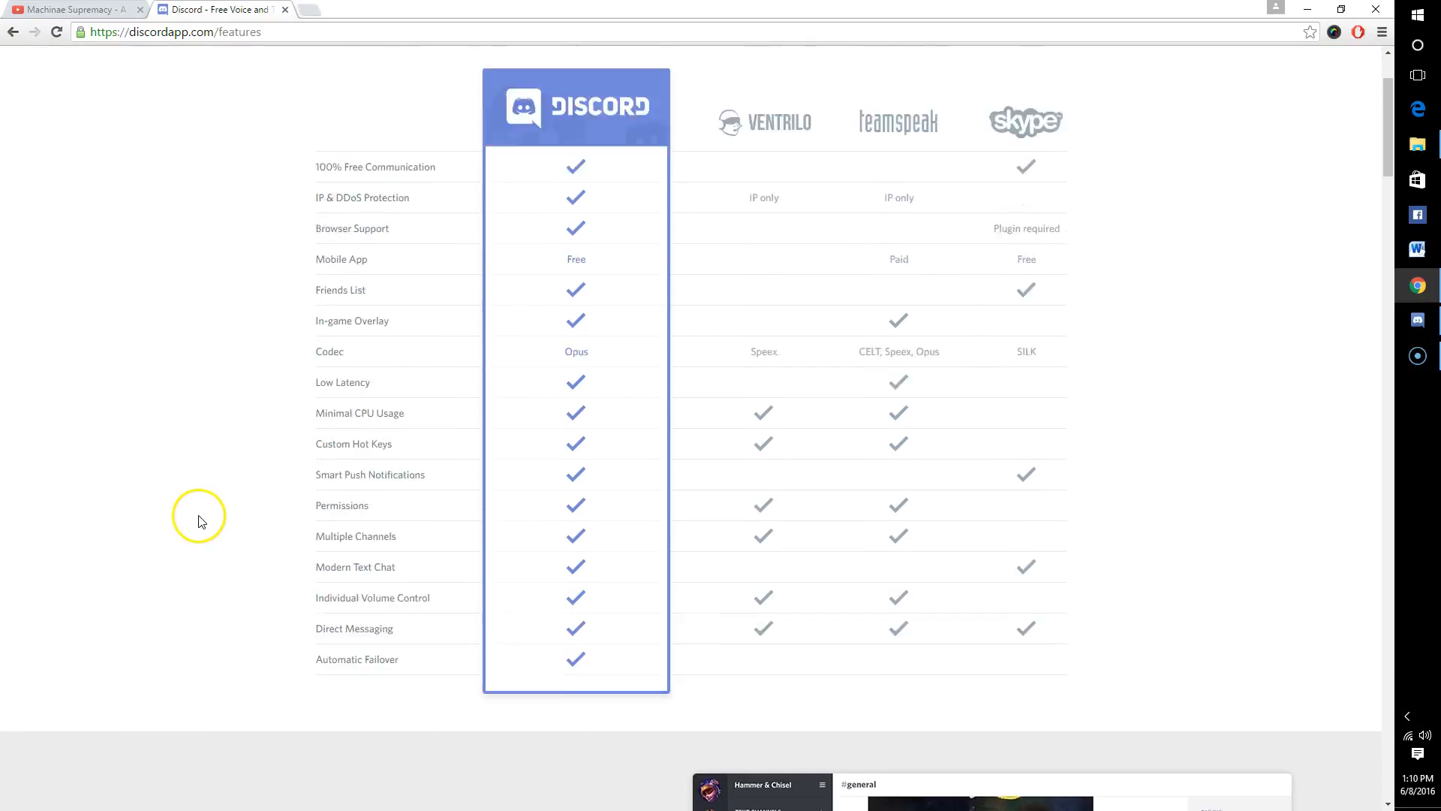
{"action": "scroll", "scroll_direction": "up", "scroll_amount": 3}
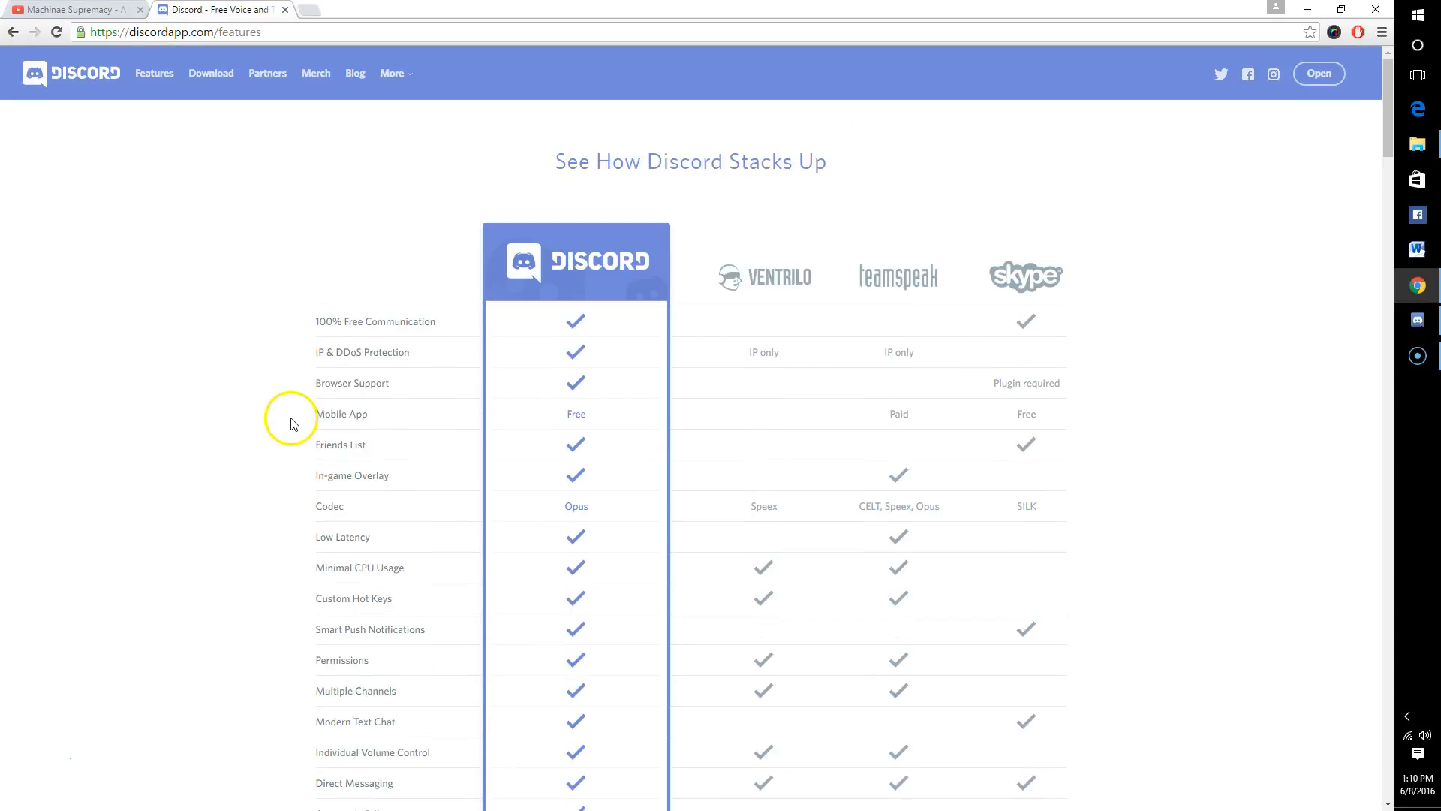
{"action": "mouse_move", "coordinate": [296, 425]}
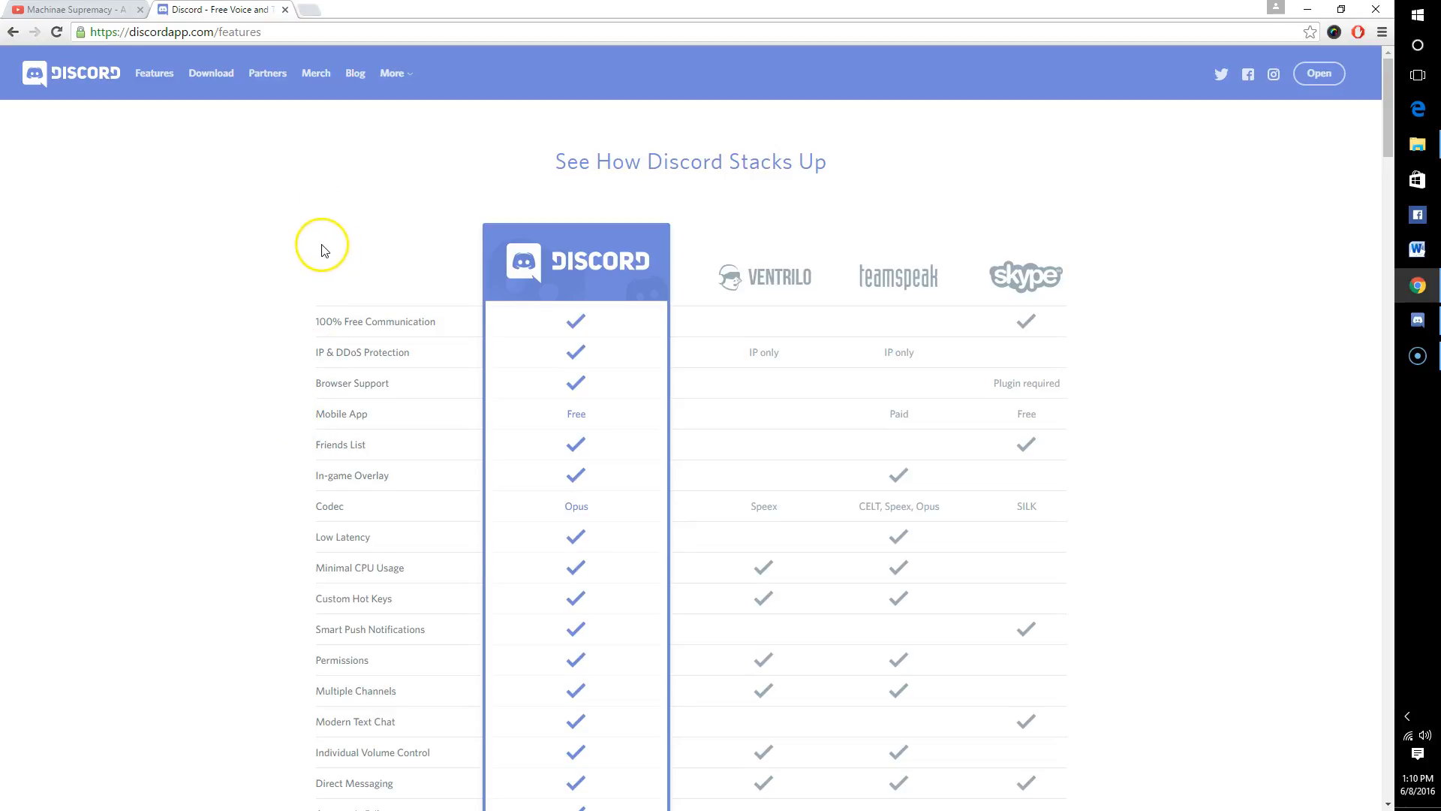
{"action": "scroll", "scroll_direction": "down", "scroll_amount": 3}
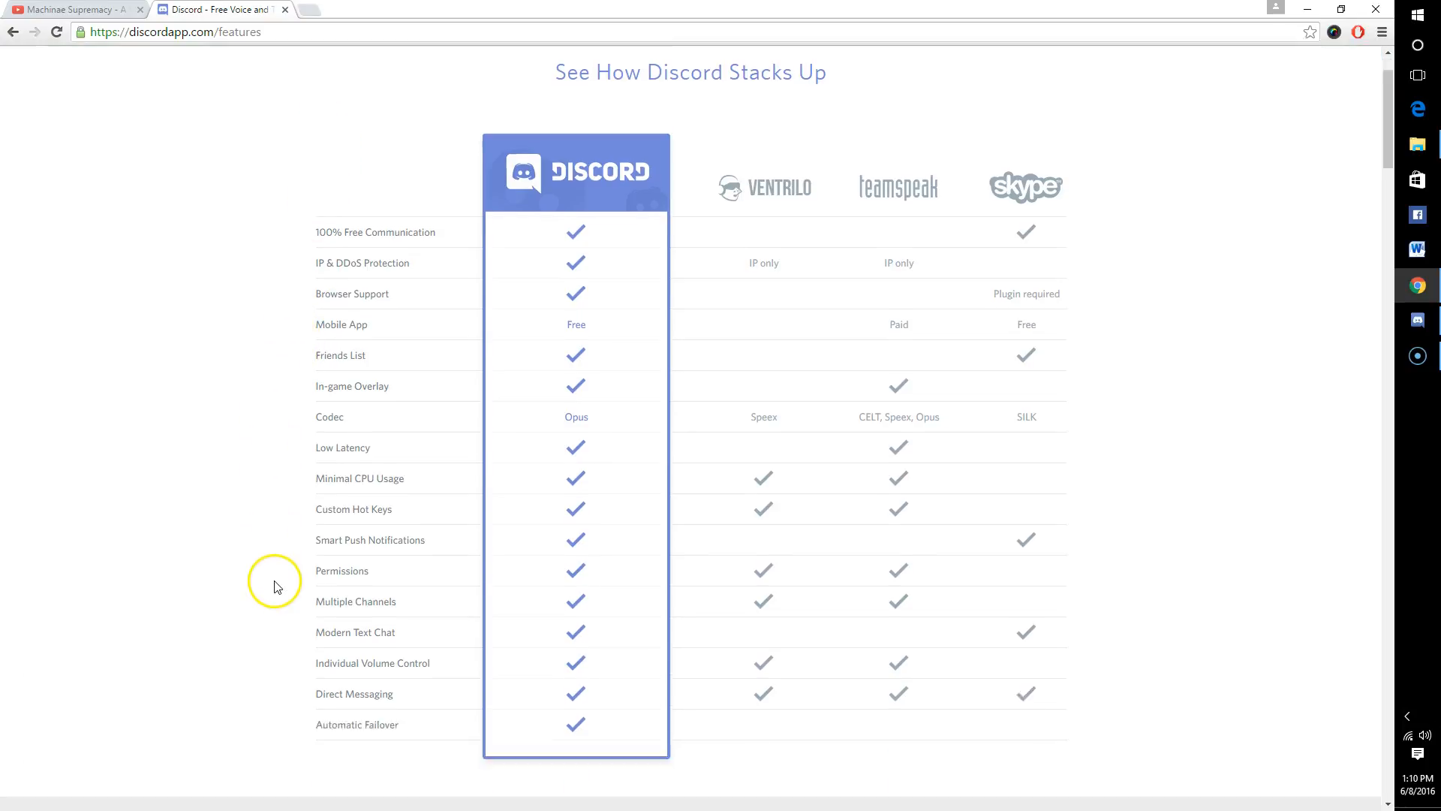
{"action": "scroll", "scroll_direction": "up", "scroll_amount": 3}
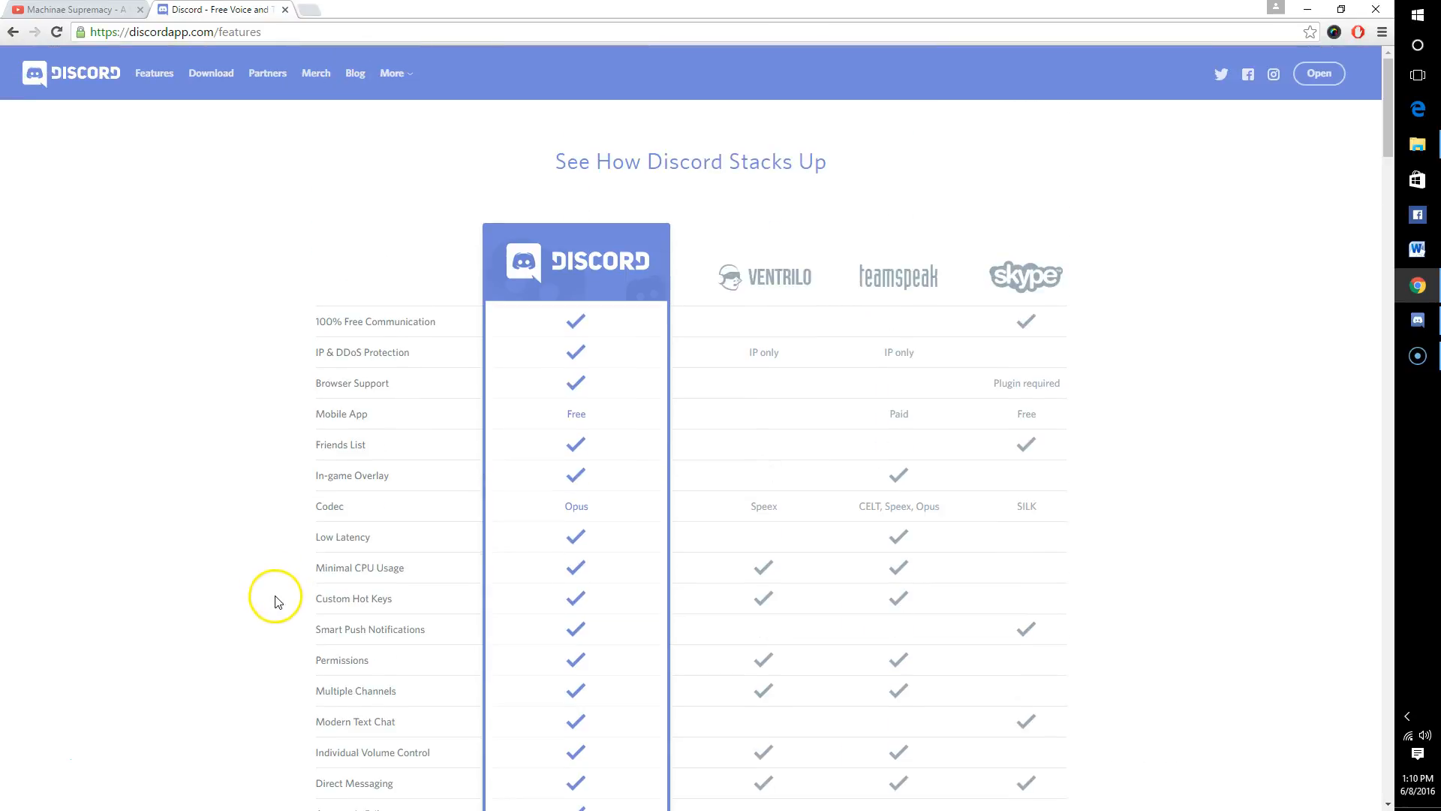
{"action": "mouse_move", "coordinate": [309, 216]}
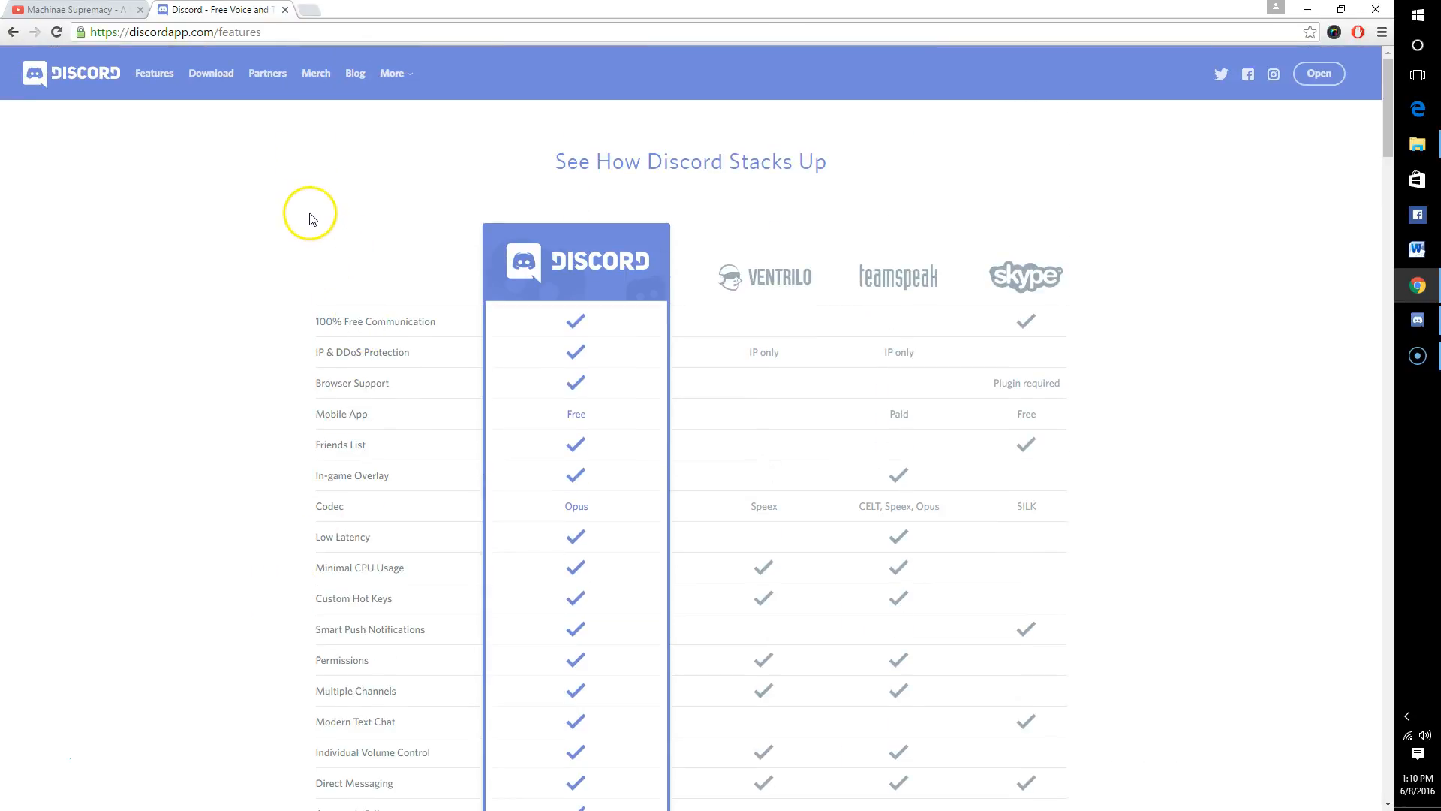
Go to the discordapp.com homepage with its "It's time to ditch Skype and TeamSpeak" banner
{"action": "left_click", "coordinate": [71, 73]}
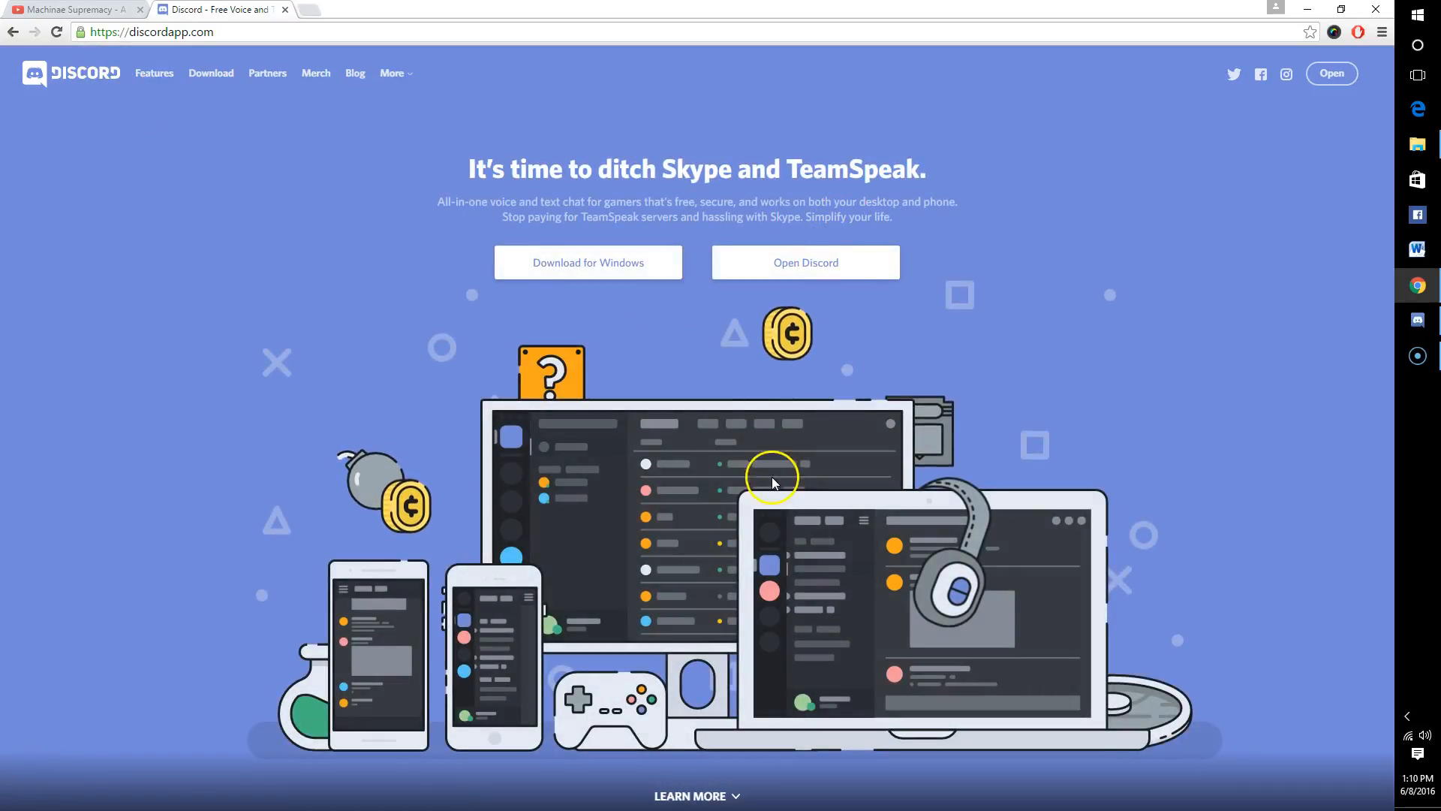
{"action": "mouse_move", "coordinate": [749, 515]}
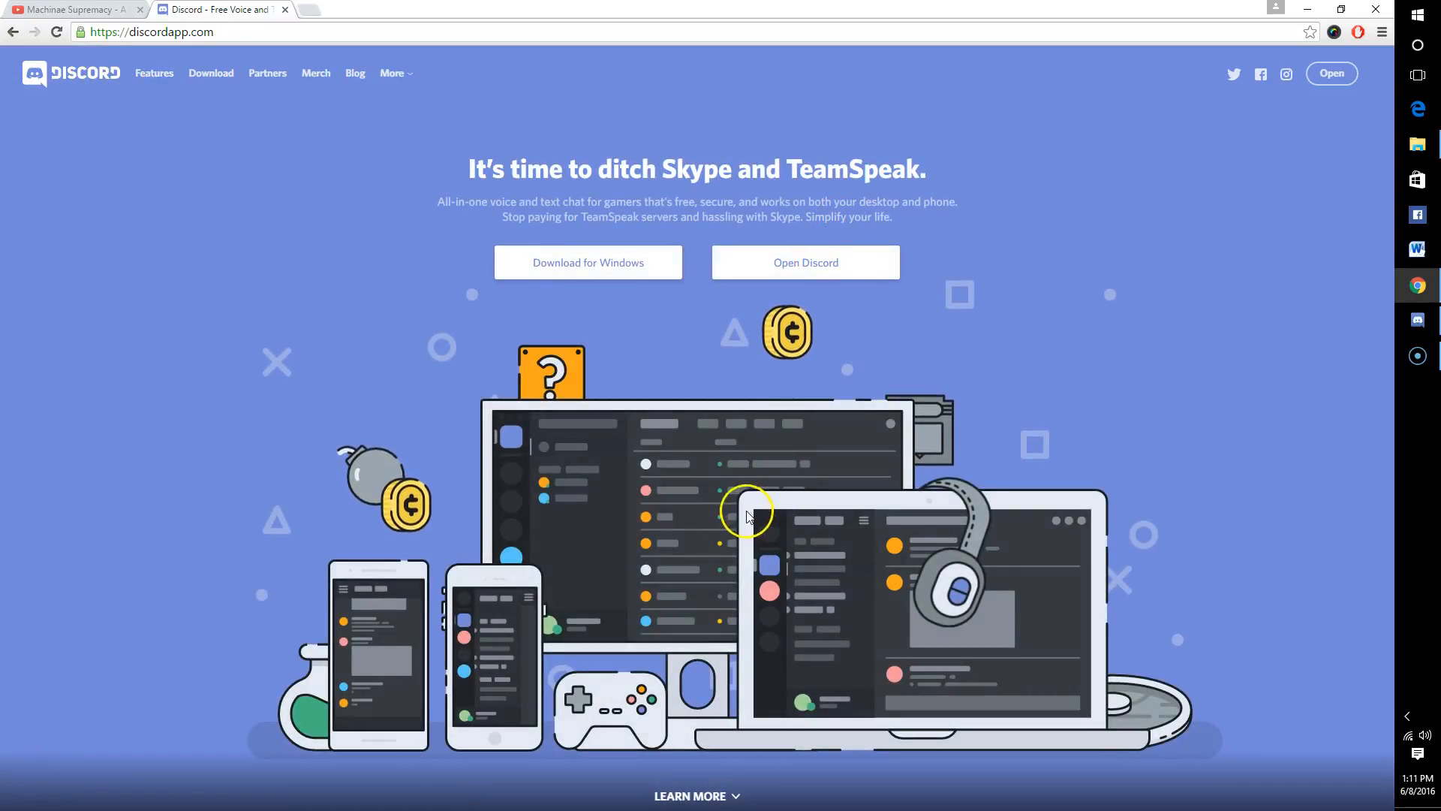
{"action": "mouse_move", "coordinate": [667, 531]}
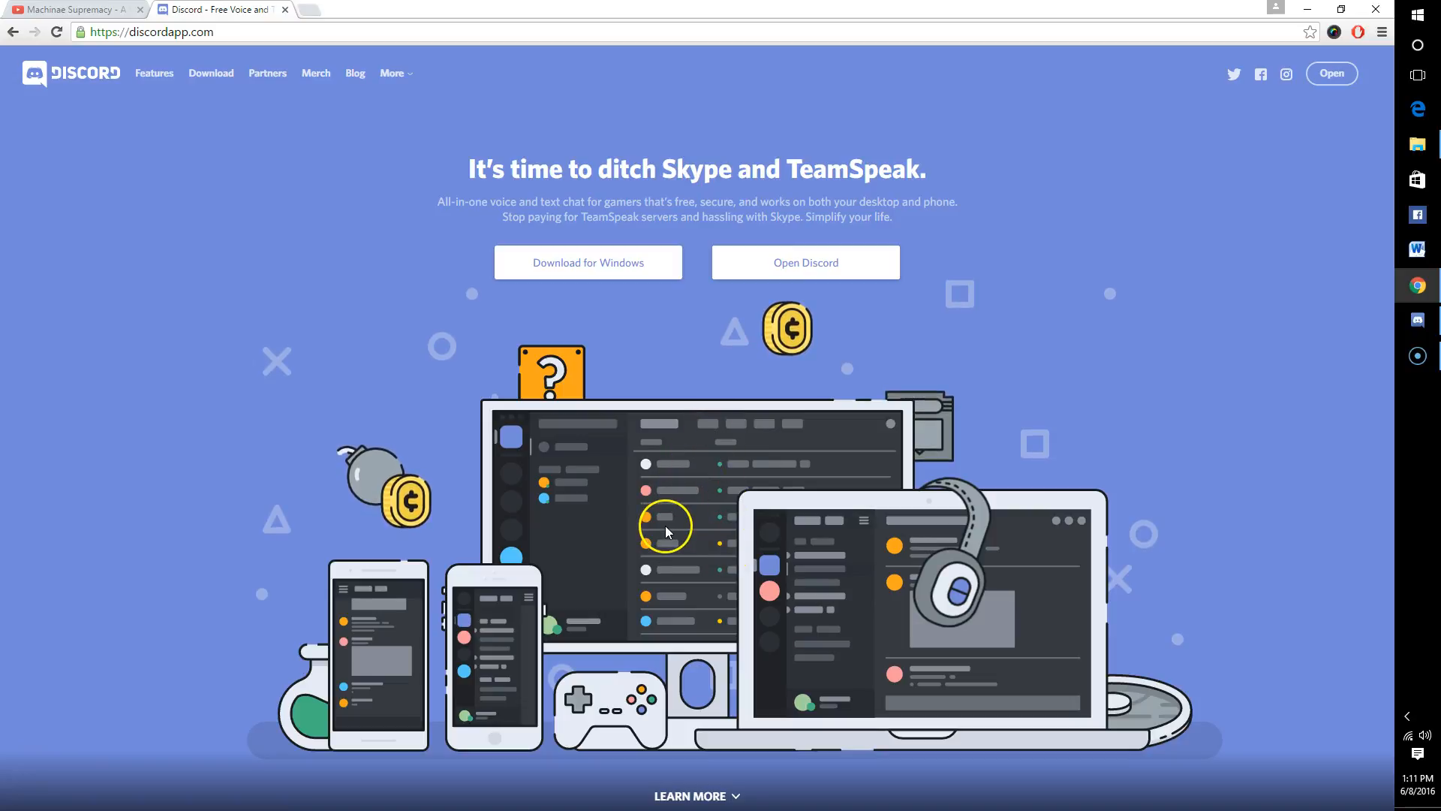
{"action": "mouse_move", "coordinate": [623, 581]}
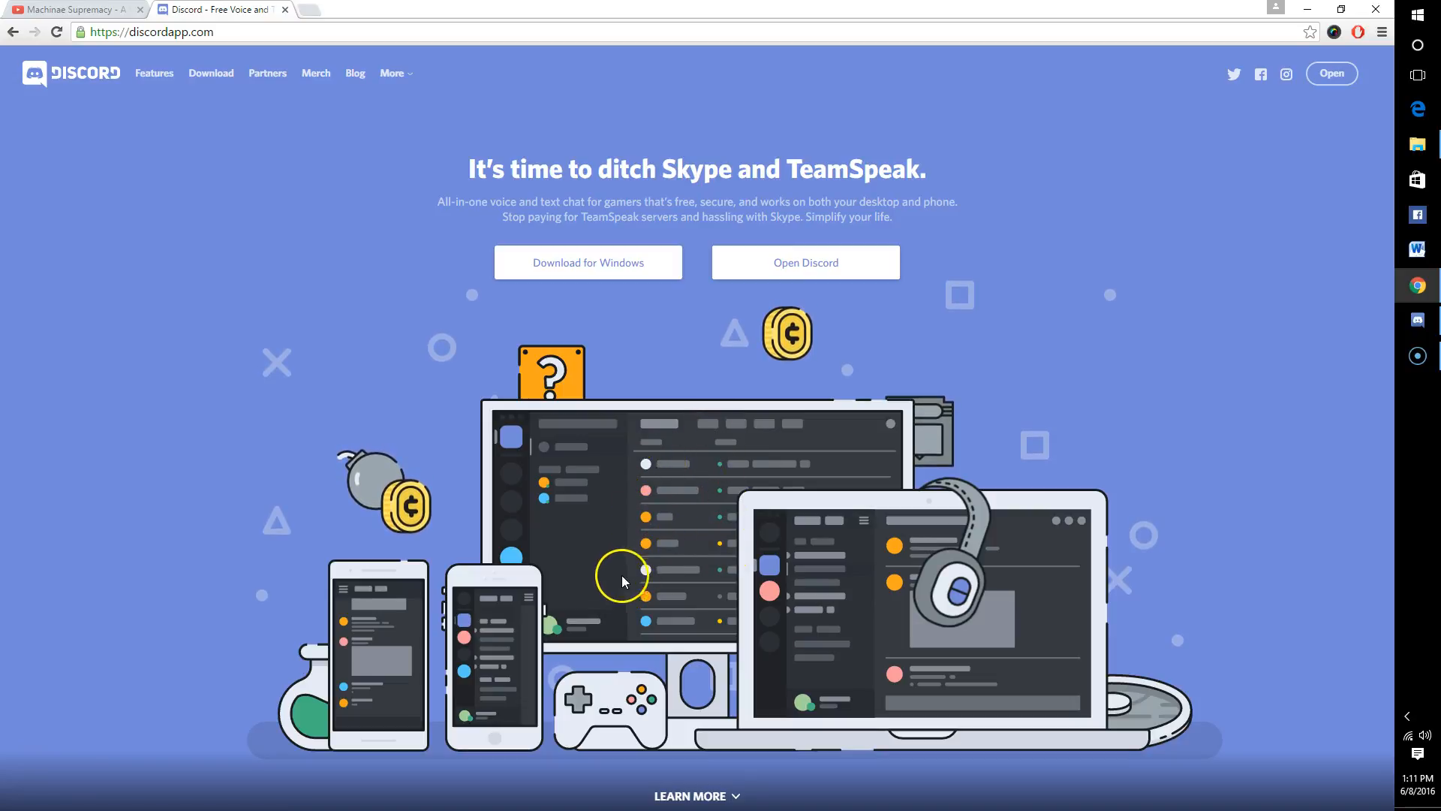
{"action": "mouse_move", "coordinate": [547, 604]}
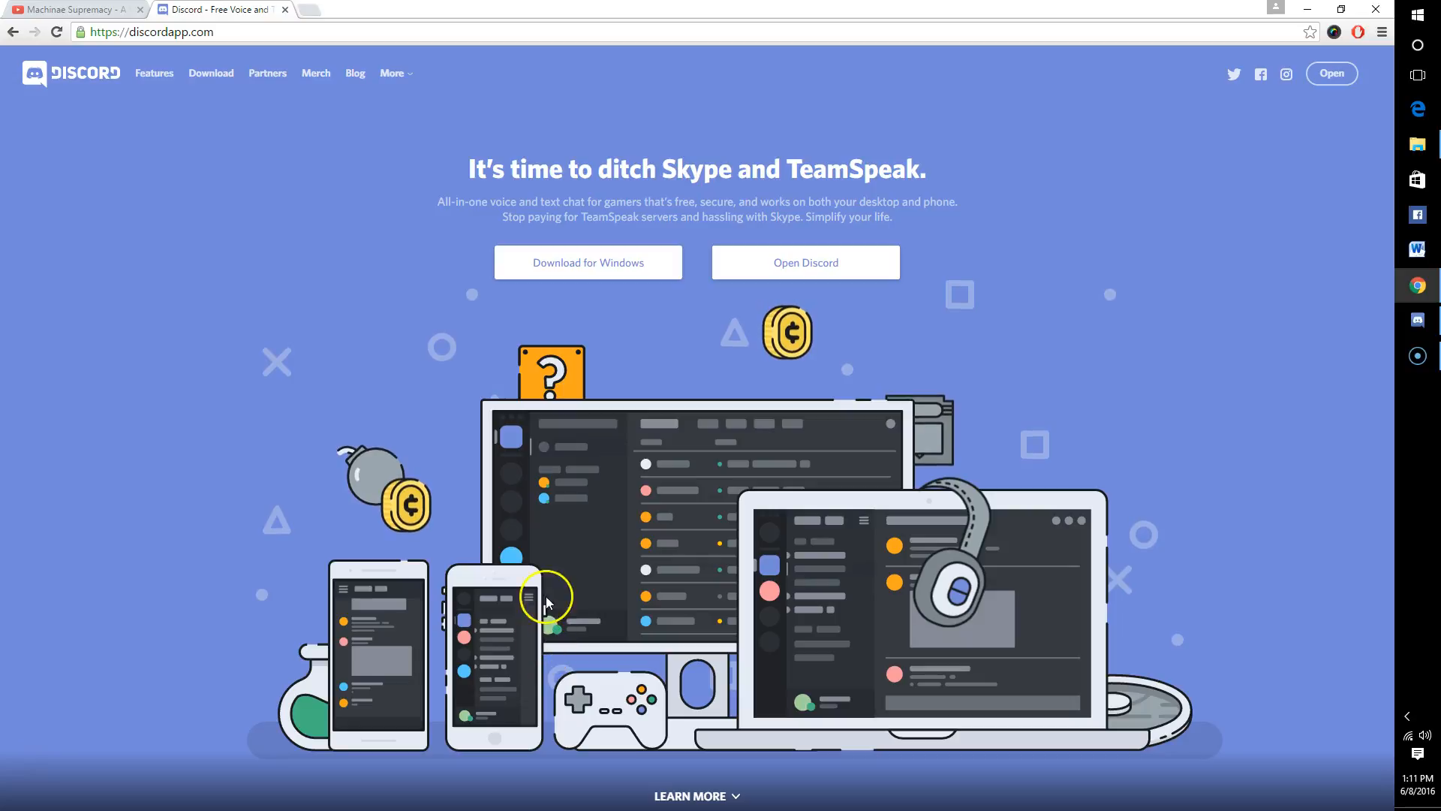
{"action": "mouse_move", "coordinate": [528, 541]}
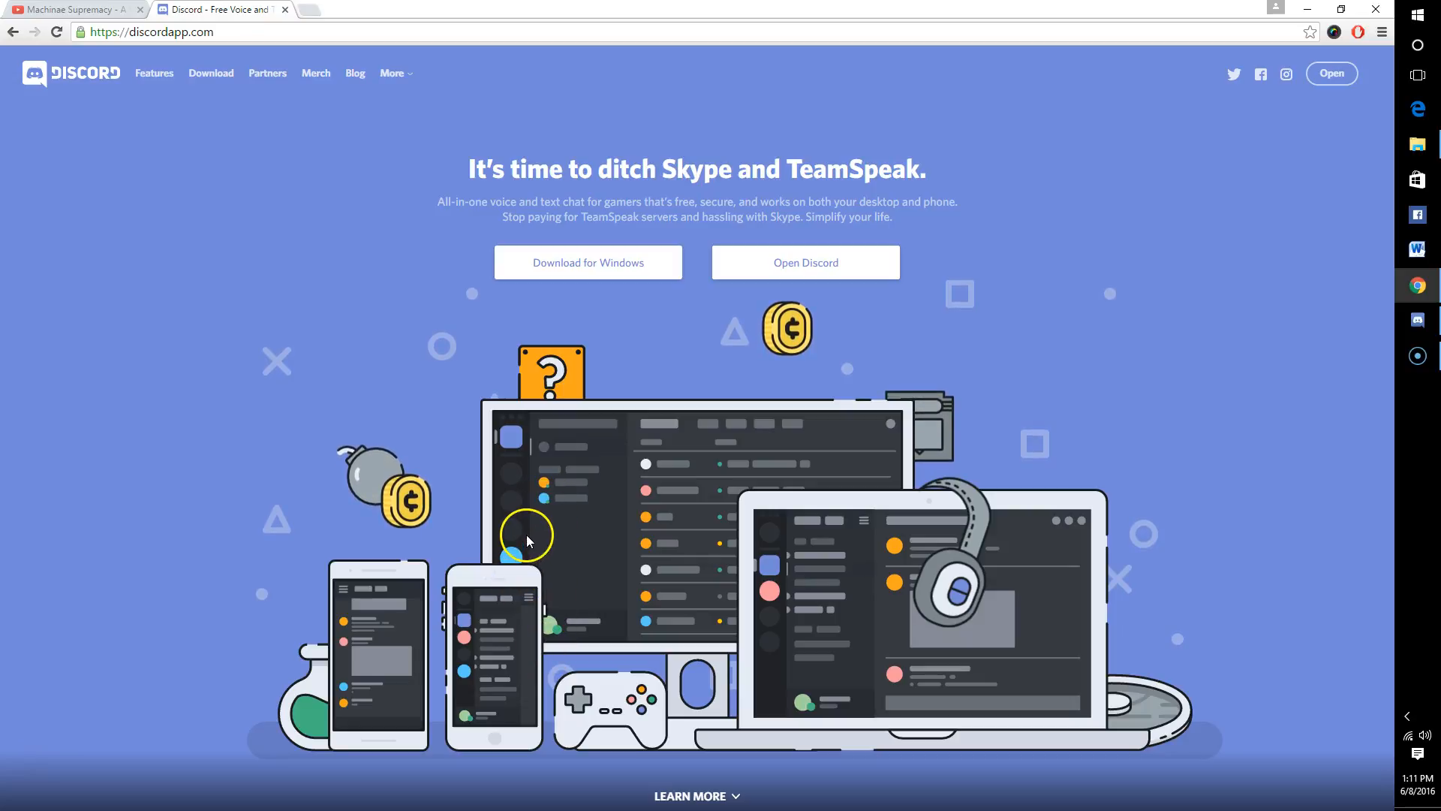
{"action": "mouse_move", "coordinate": [80, 234]}
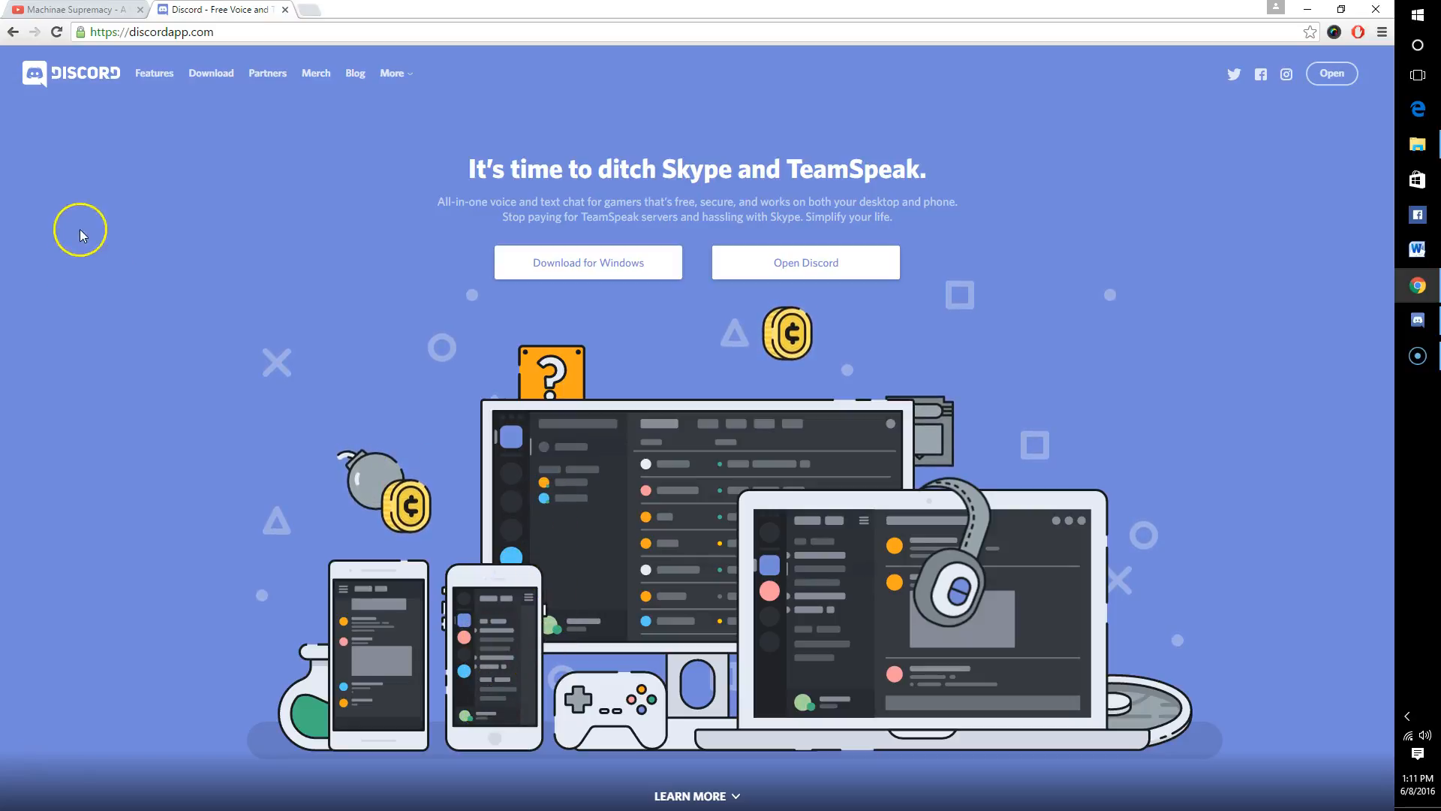
{"action": "mouse_move", "coordinate": [126, 300]}
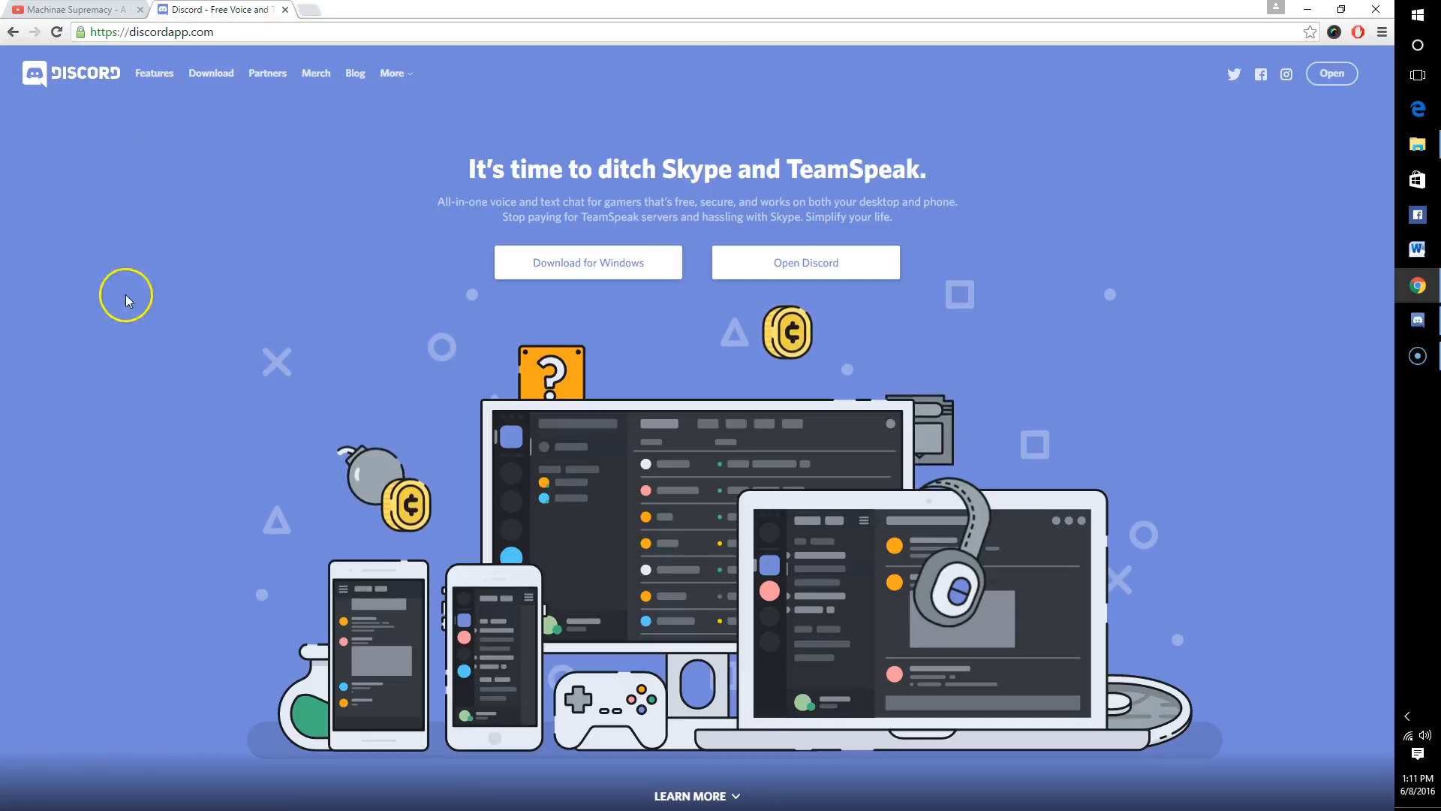
{"action": "mouse_move", "coordinate": [126, 395]}
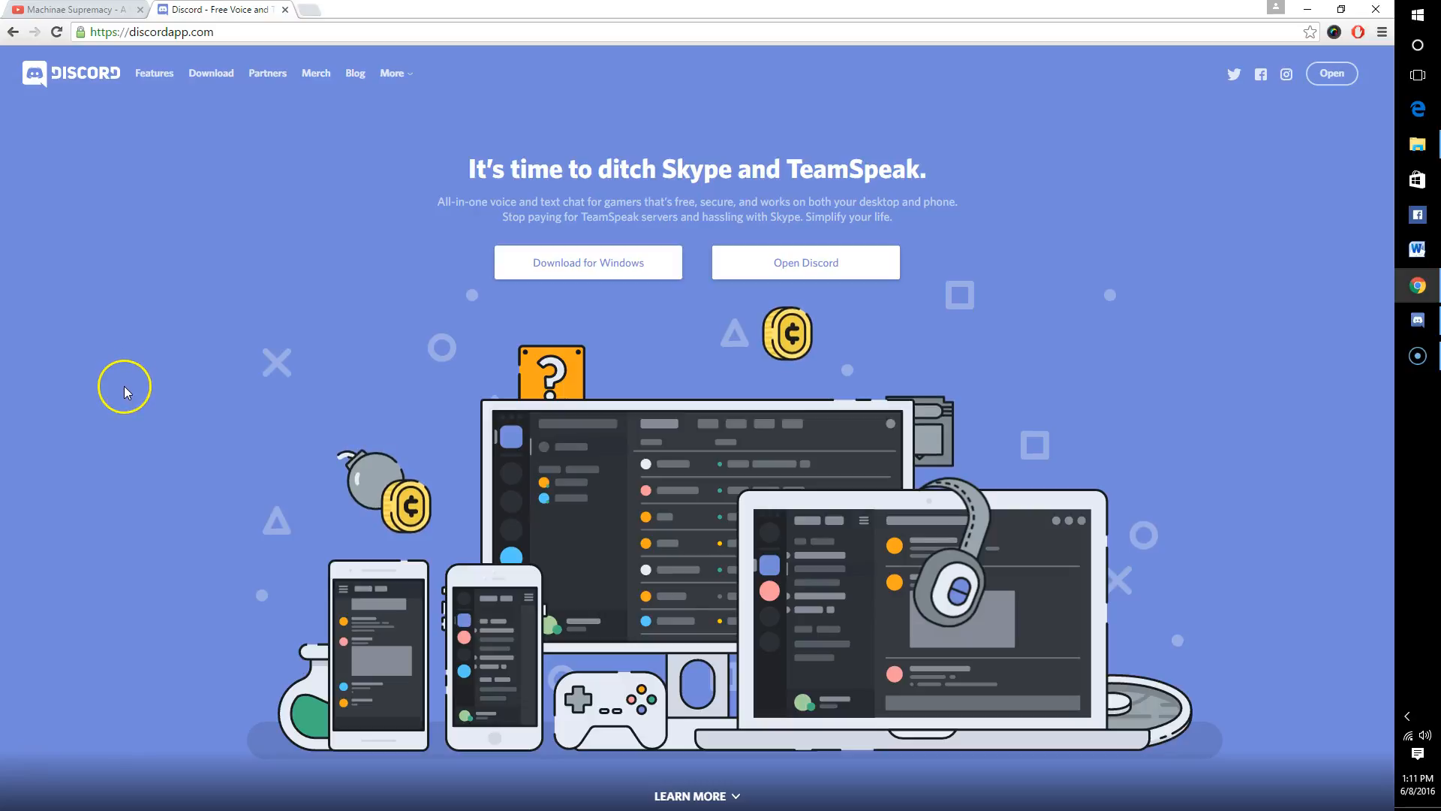
{"action": "mouse_move", "coordinate": [143, 394]}
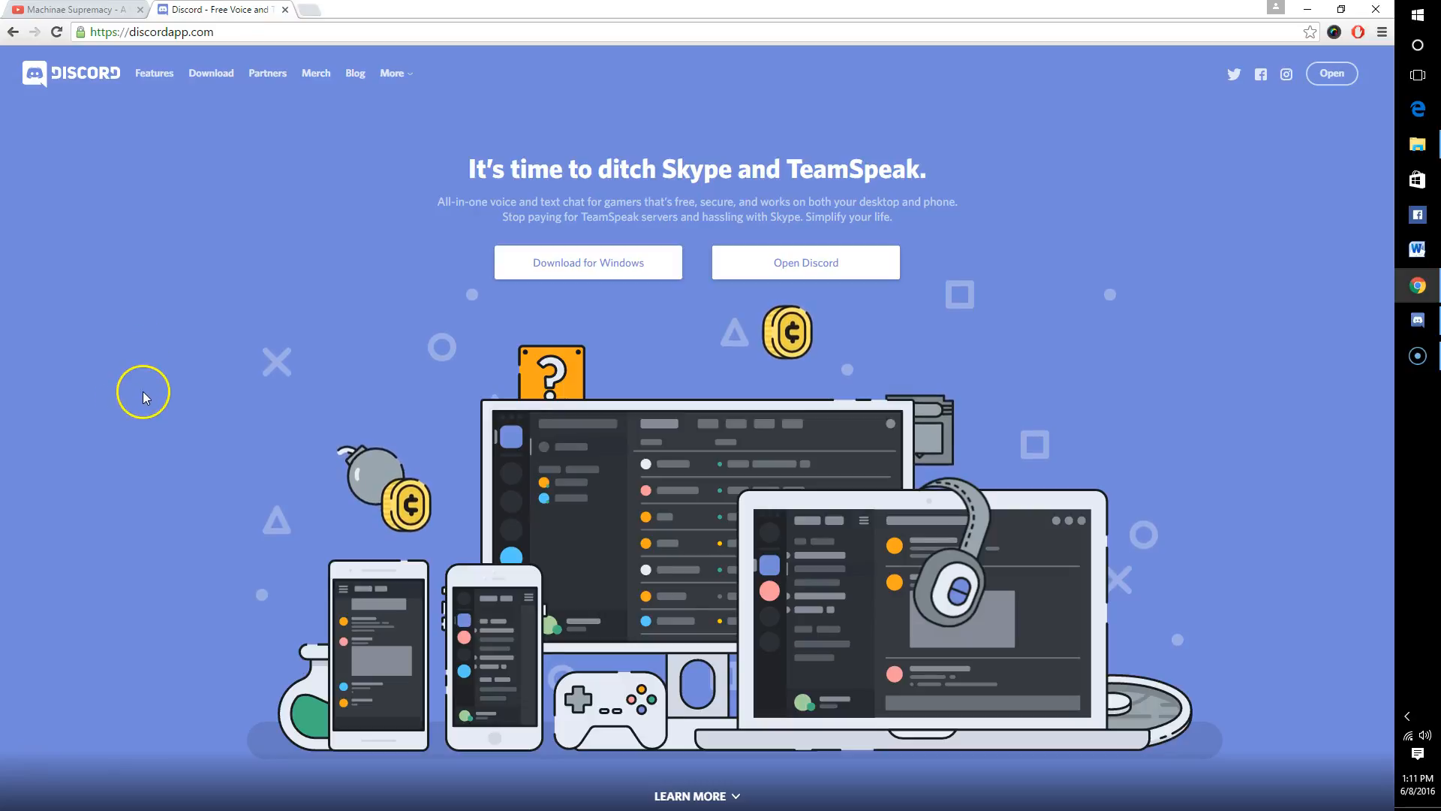
{"action": "mouse_move", "coordinate": [139, 411]}
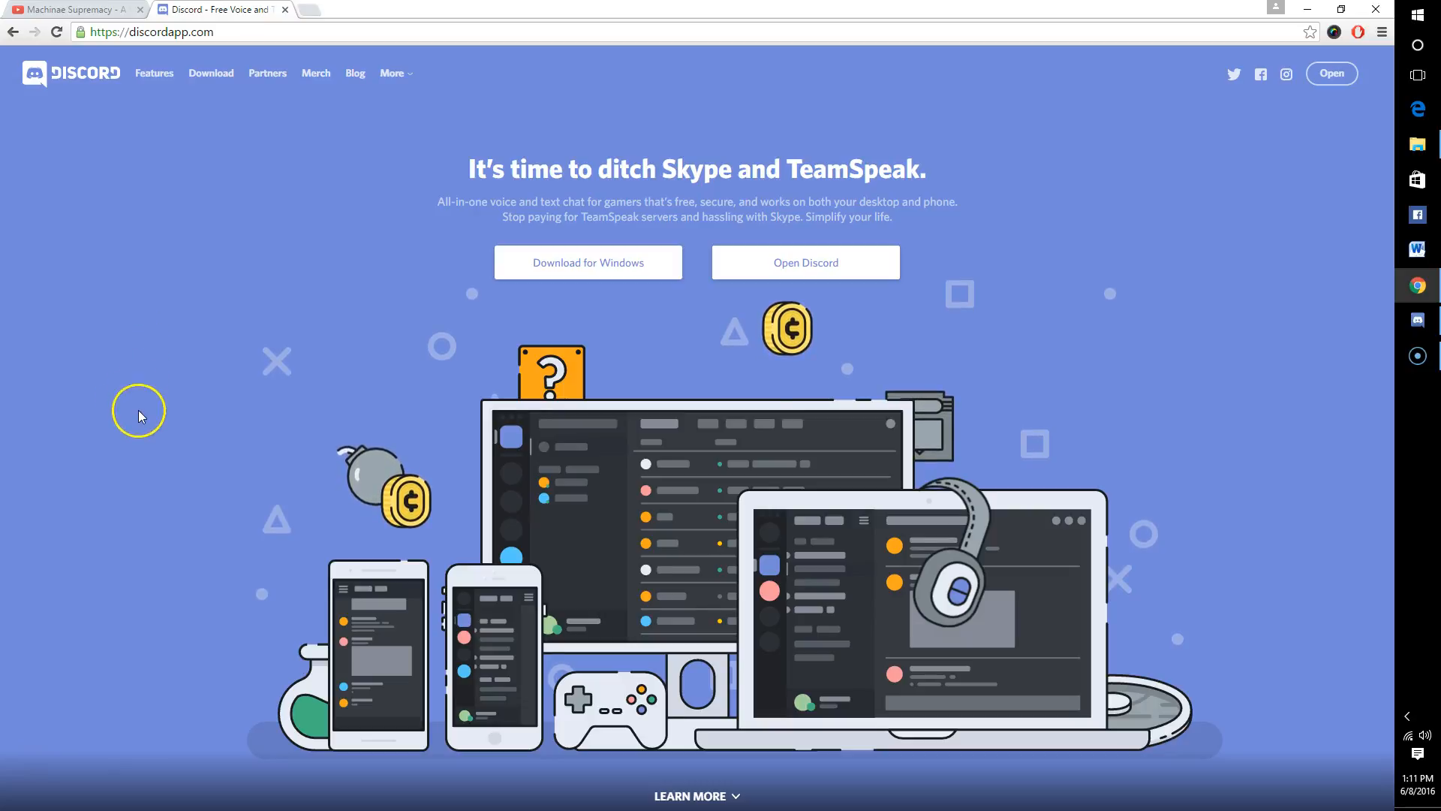
{"action": "mouse_move", "coordinate": [133, 432]}
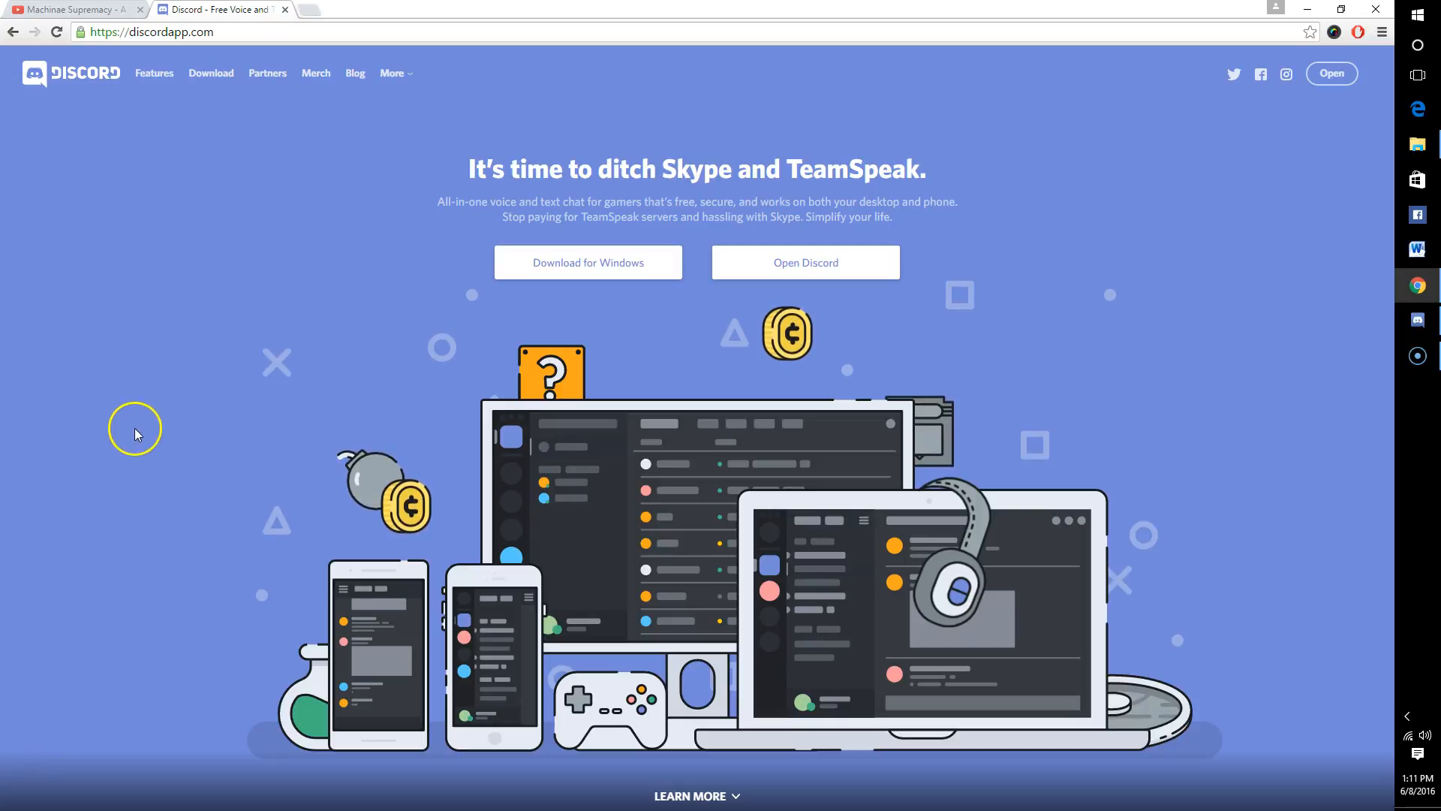
{"action": "mouse_move", "coordinate": [126, 476]}
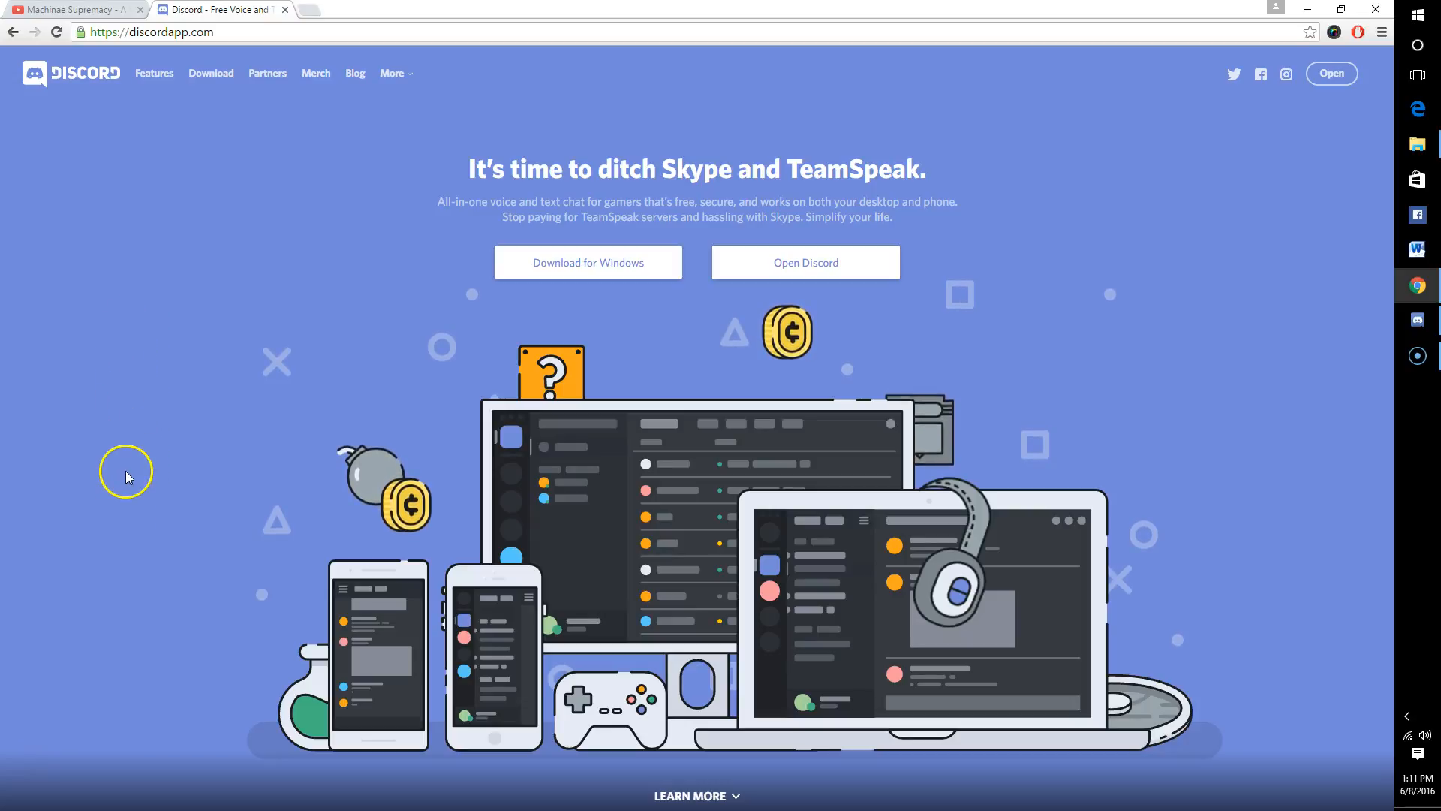
{"action": "mouse_move", "coordinate": [126, 470]}
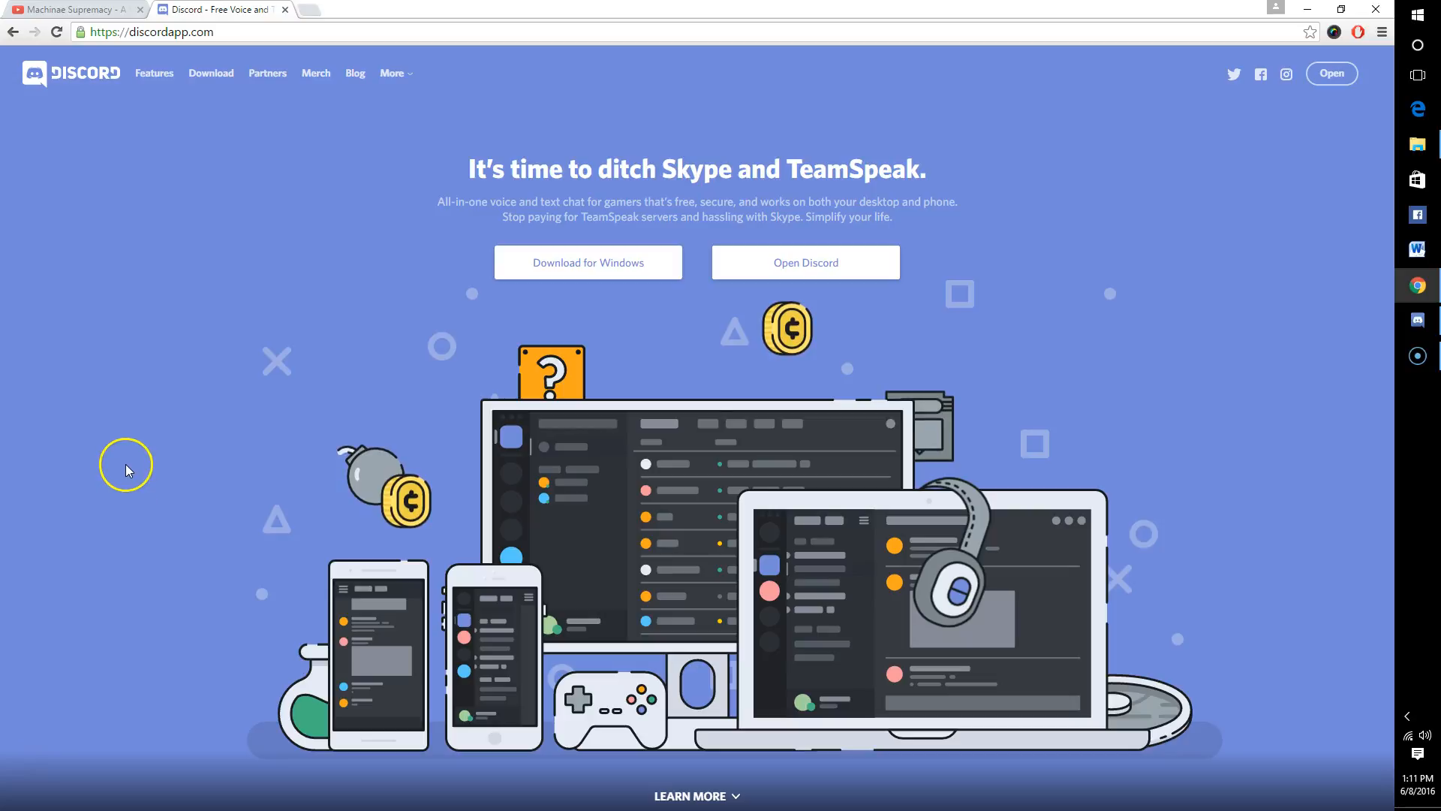
{"action": "mouse_move", "coordinate": [126, 551]}
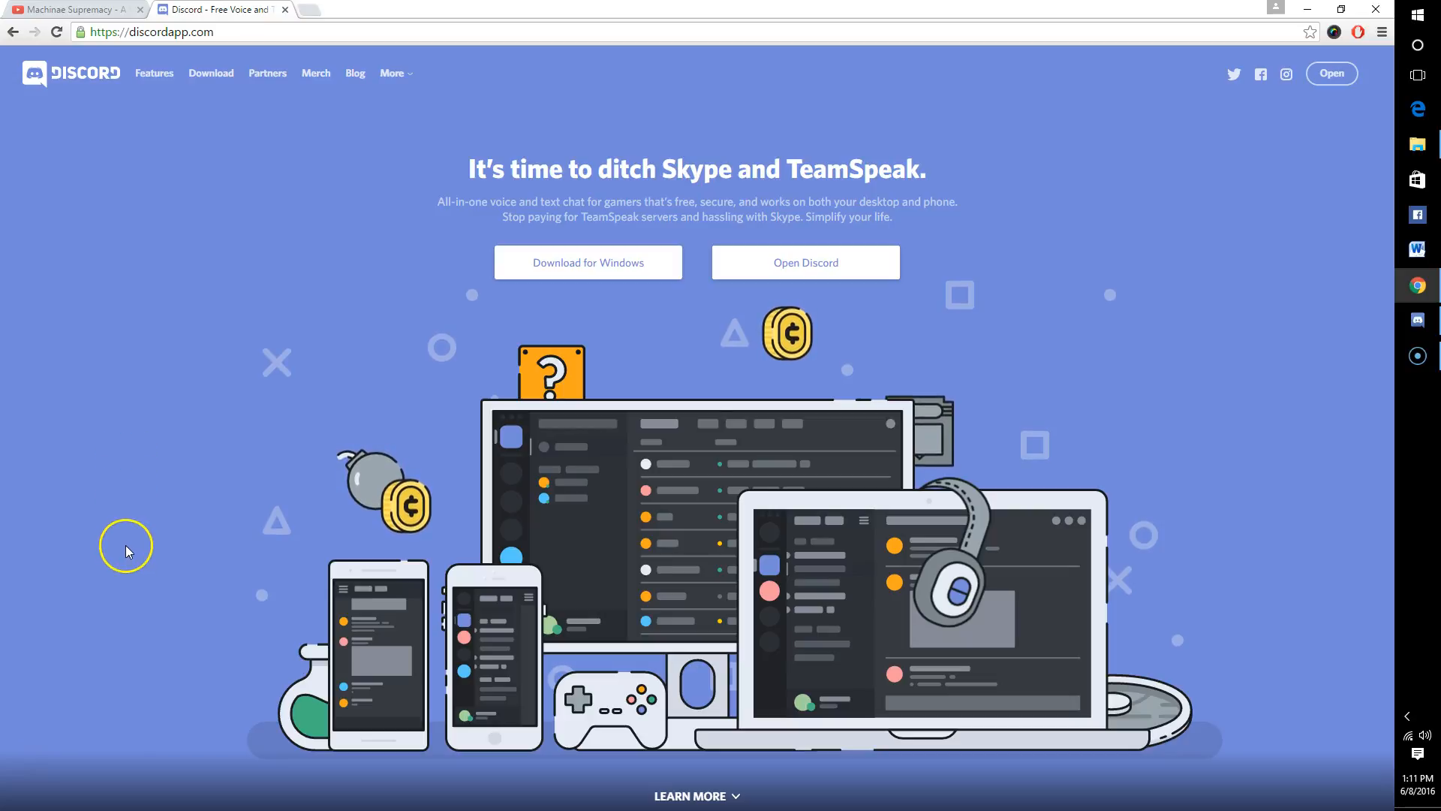